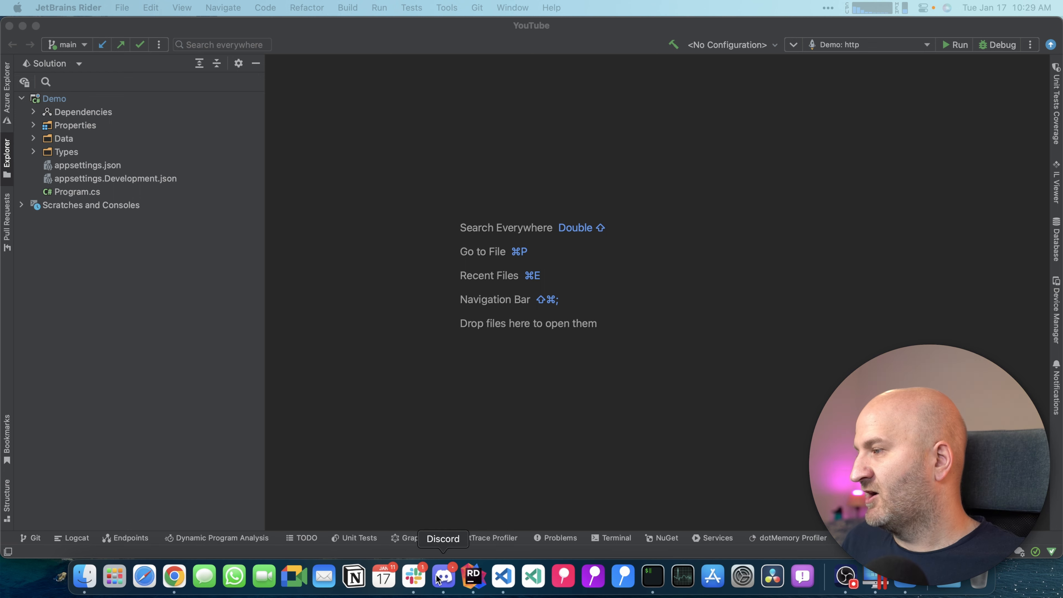
pyautogui.moveTo(268, 140)
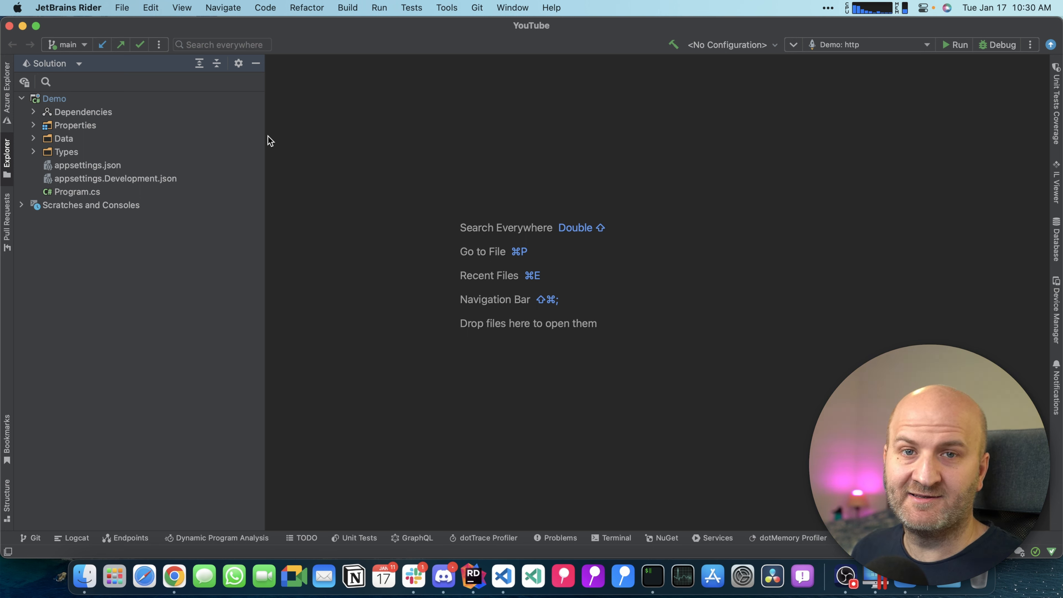
# Expand the Demo project's Data folder and select Asset.cs then AssetContext.cs in the tree.
pyautogui.click(64, 138)
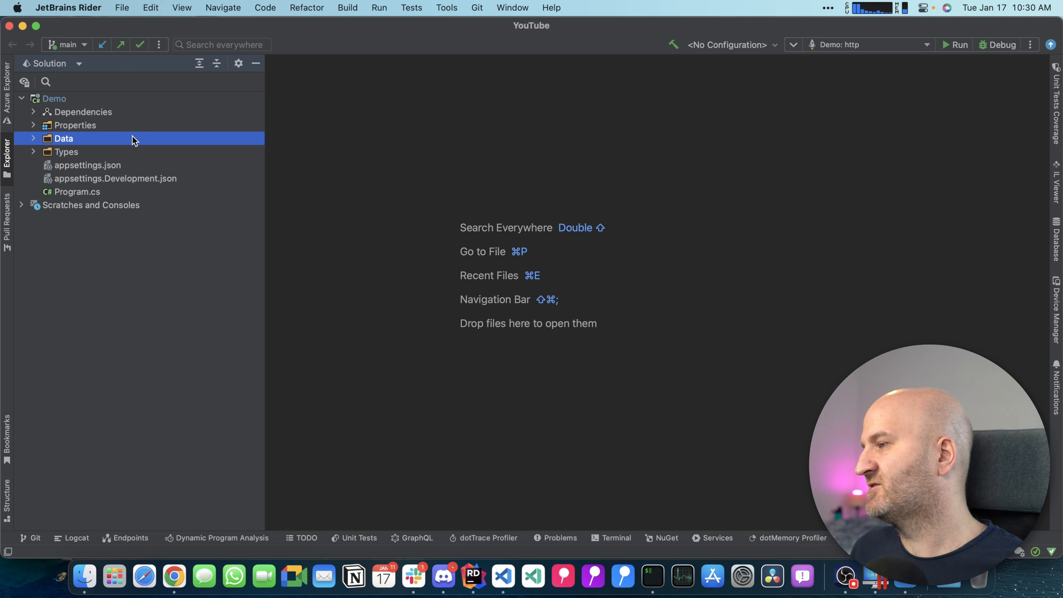
pyautogui.click(63, 138)
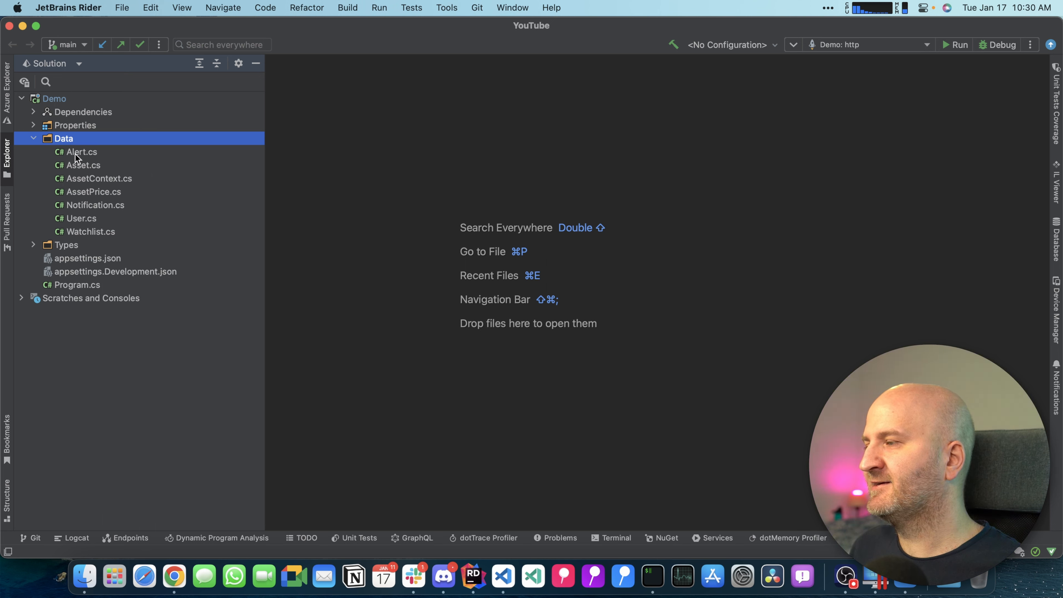
pyautogui.moveTo(111, 178)
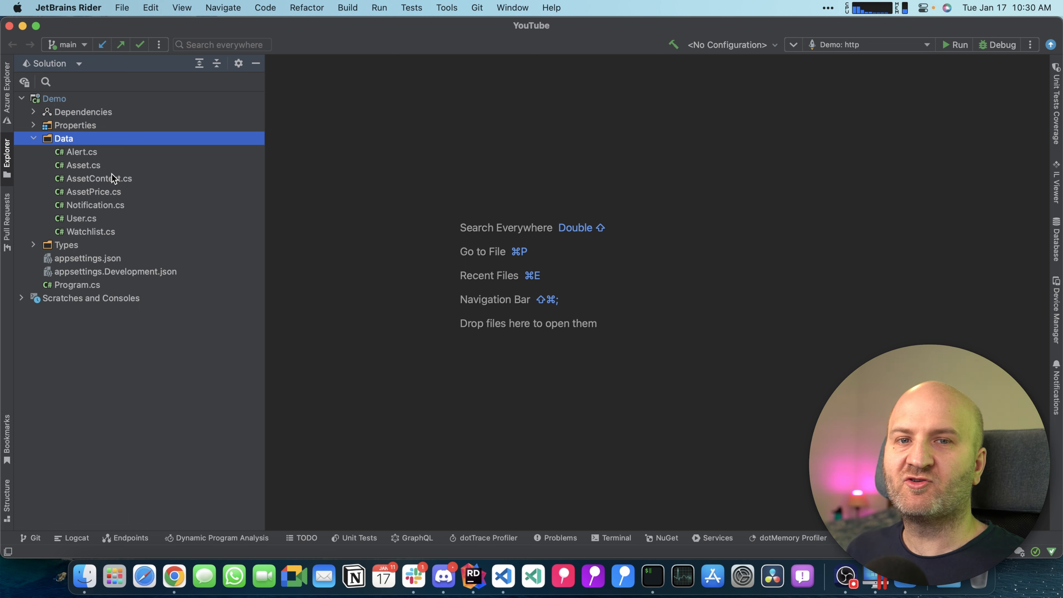
pyautogui.moveTo(90, 171)
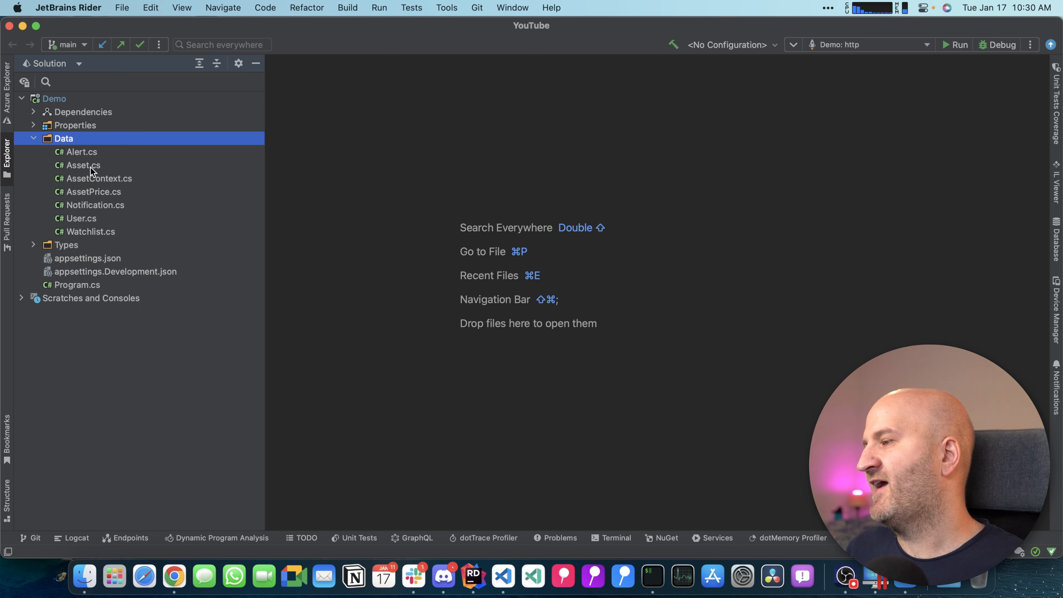
pyautogui.click(84, 165)
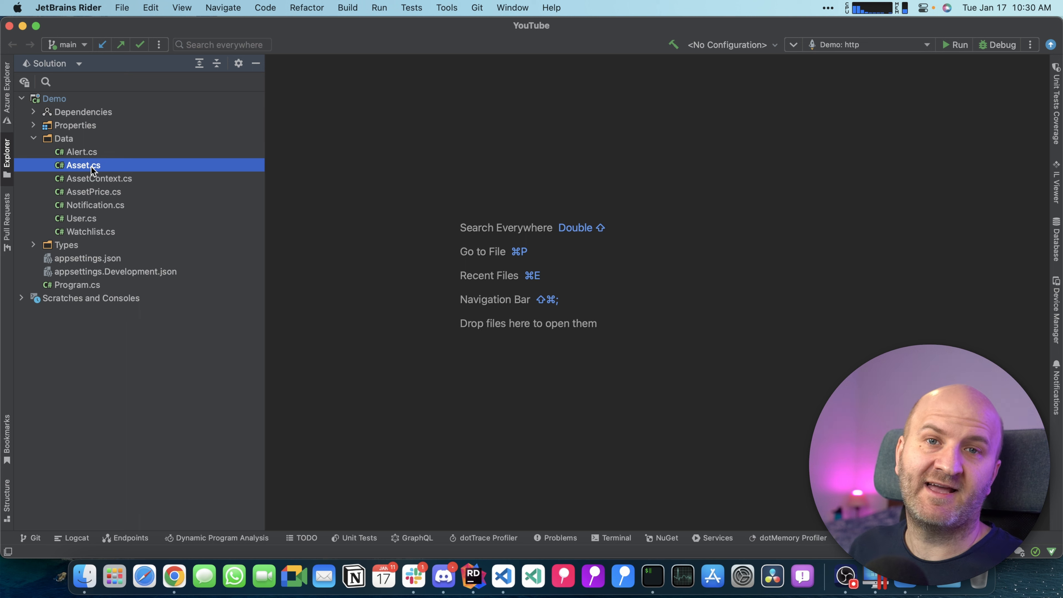
pyautogui.moveTo(87, 192)
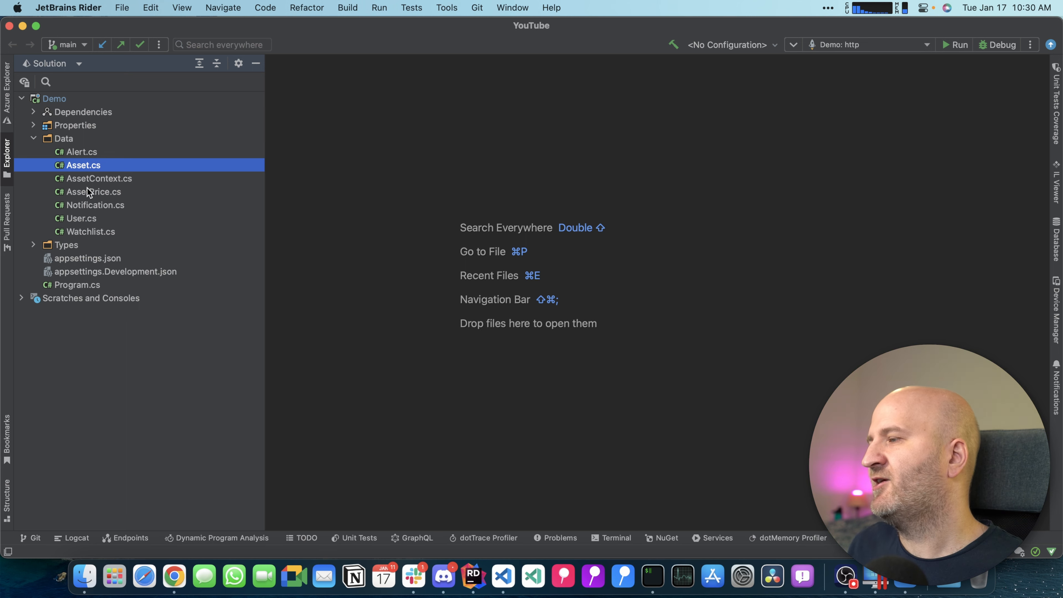
pyautogui.moveTo(97, 188)
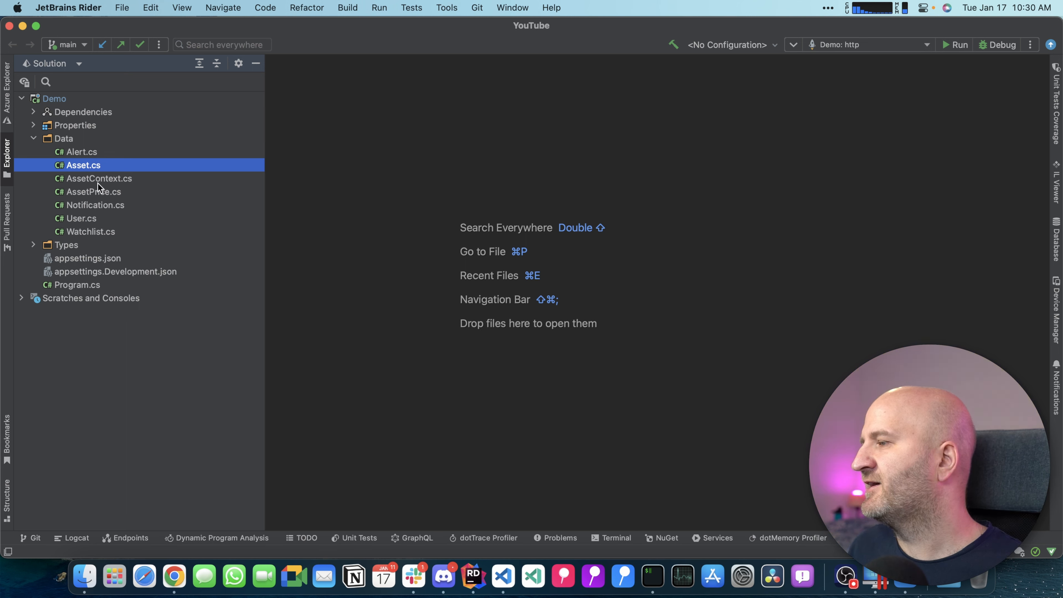
pyautogui.click(98, 178)
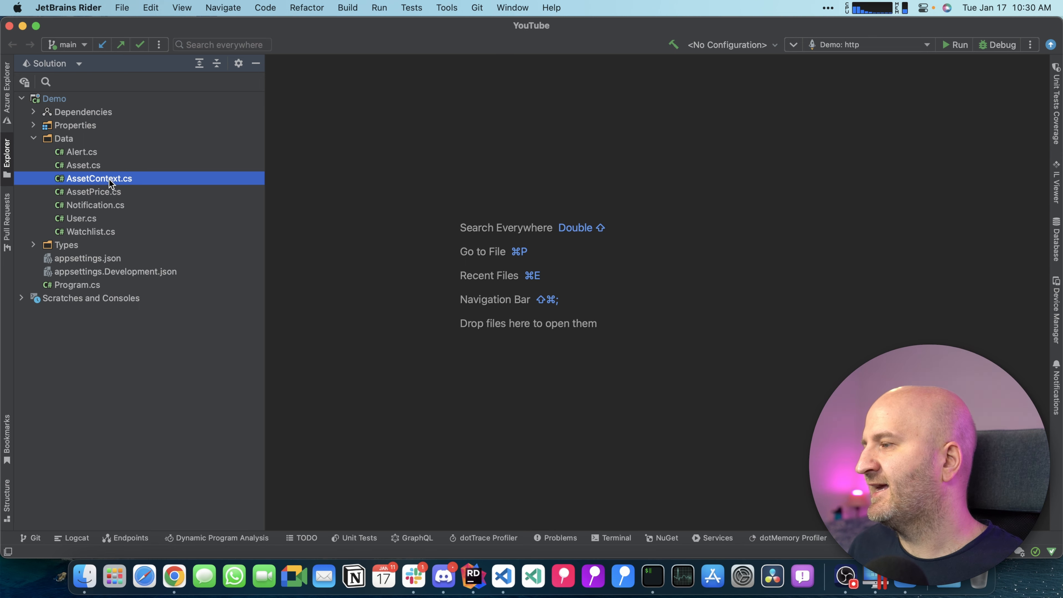
# Open AssetContext.cs to view the DbContext with its OnModelCreating relationship and DbSets.
pyautogui.doubleClick(99, 178)
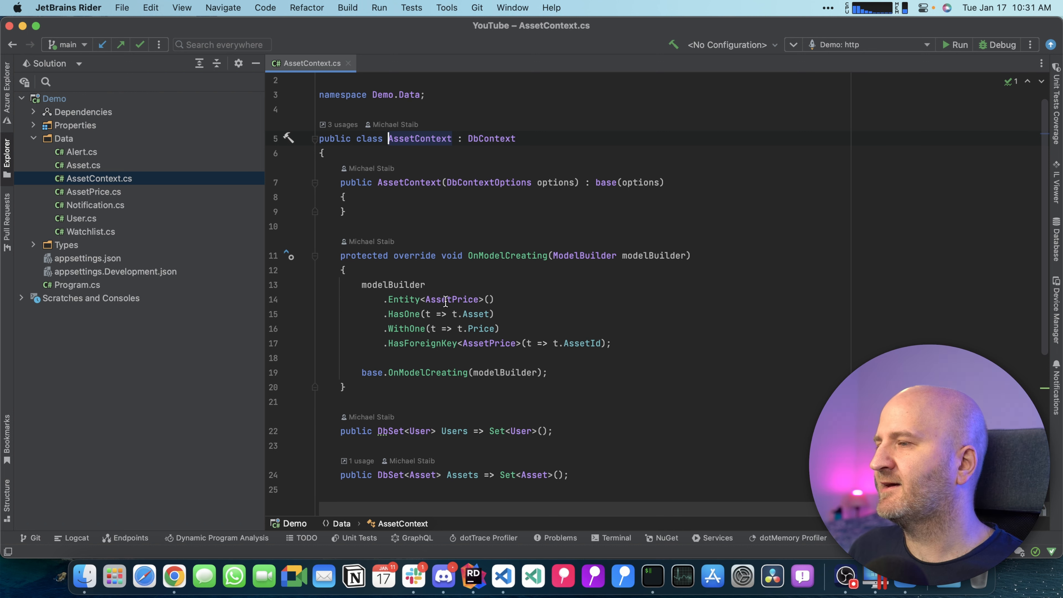
pyautogui.moveTo(351, 63)
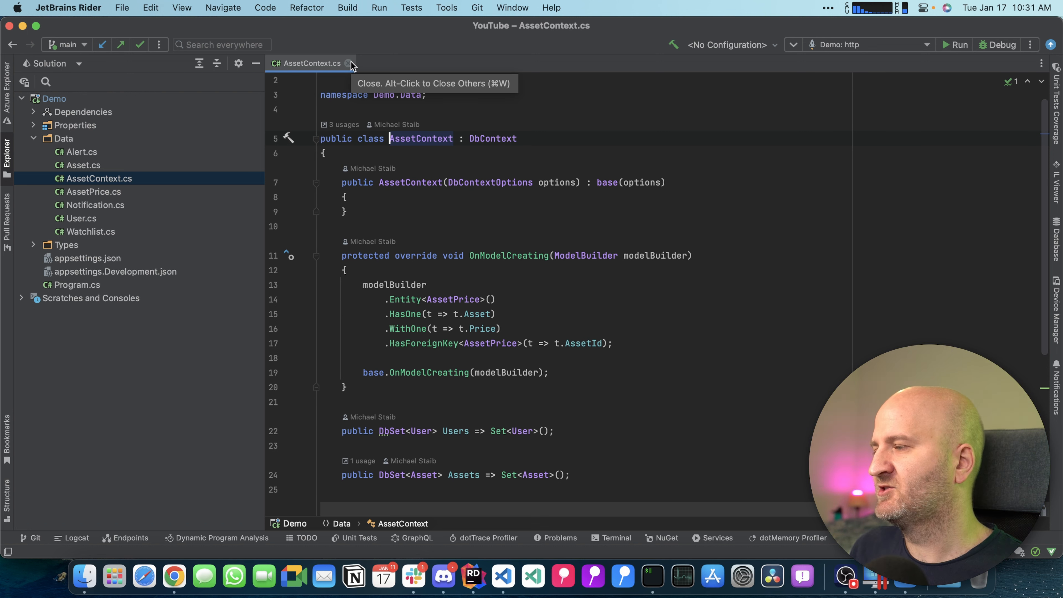
pyautogui.moveTo(73, 291)
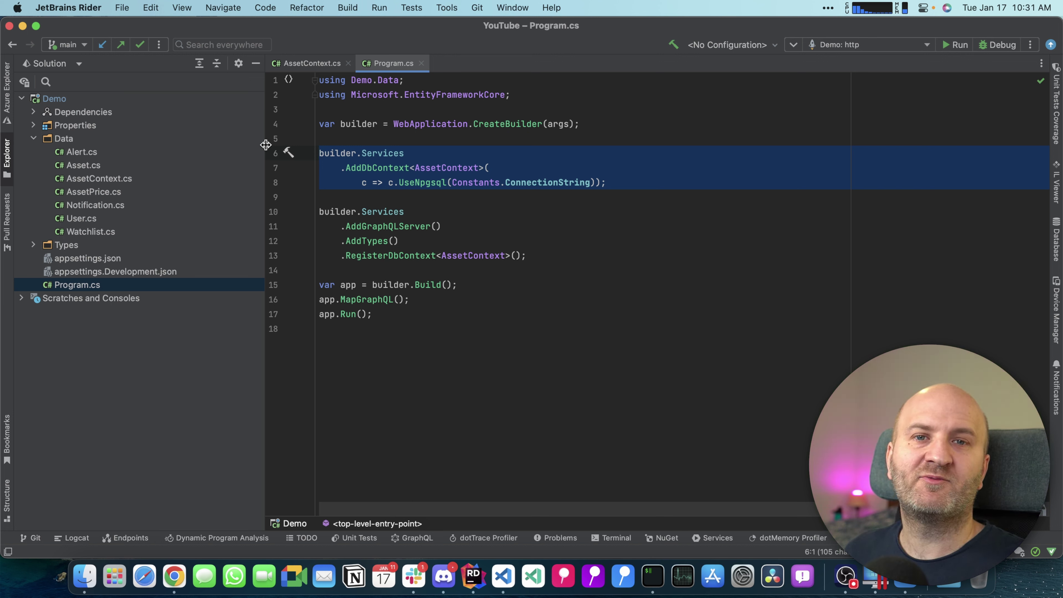
# Inspect the RegisterDbContext call's documentation in Program.cs, then collapse the Data folder.
pyautogui.click(320, 152)
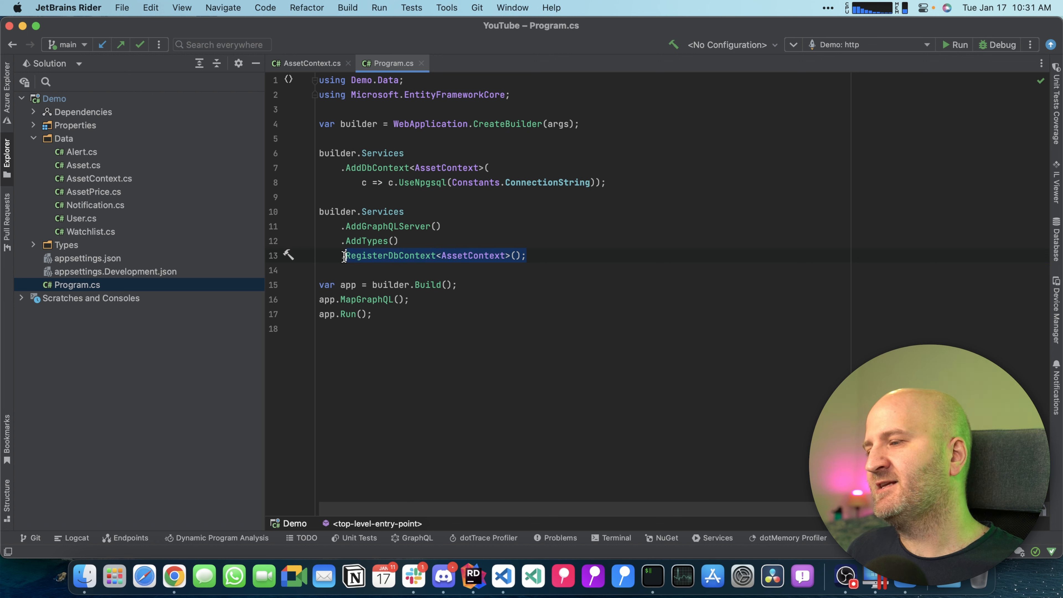
pyautogui.click(404, 256)
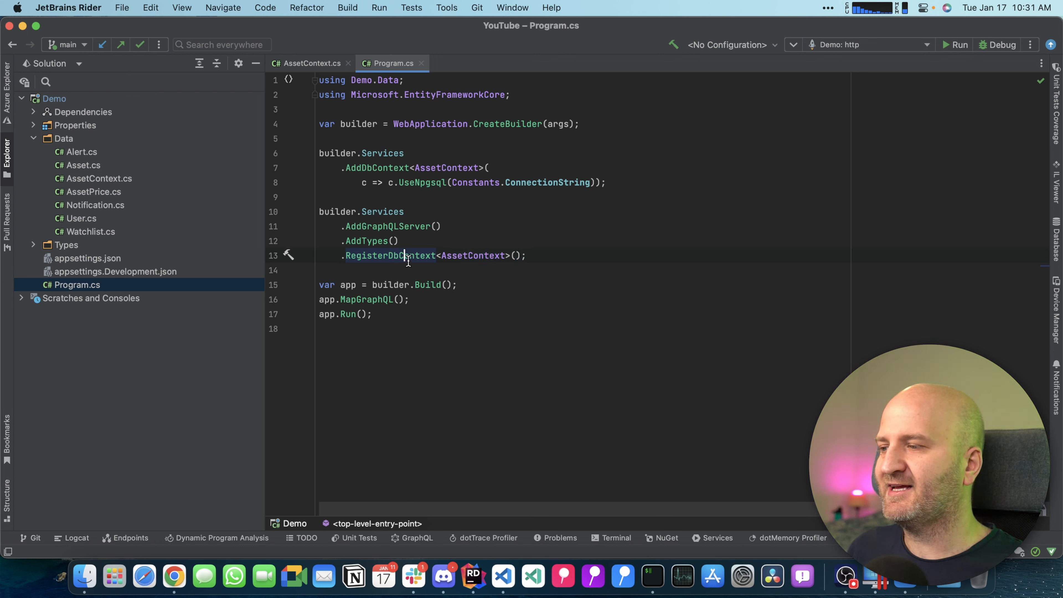
pyautogui.moveTo(390, 255)
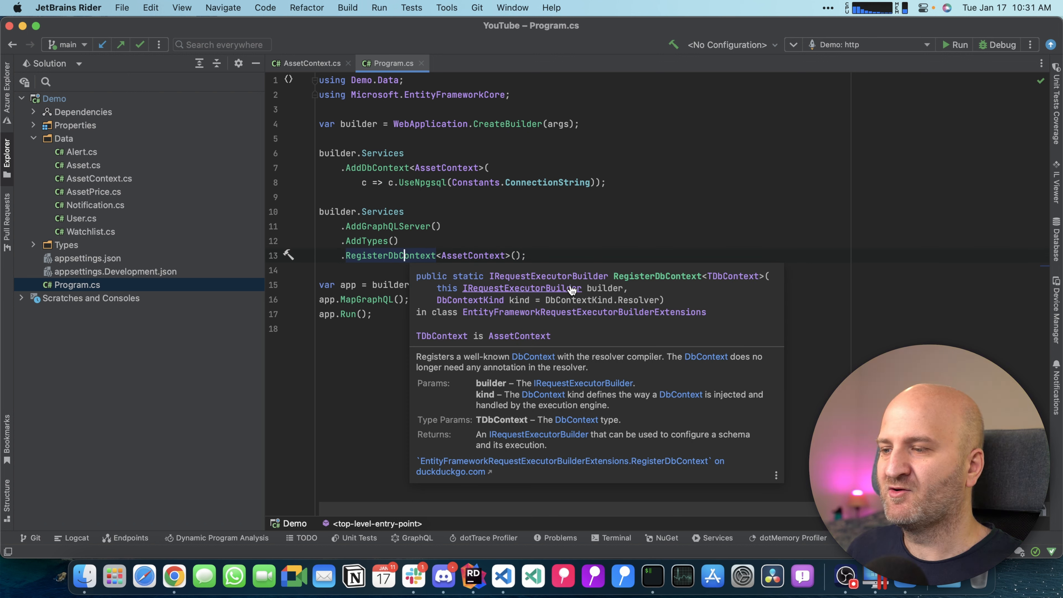
pyautogui.moveTo(649, 302)
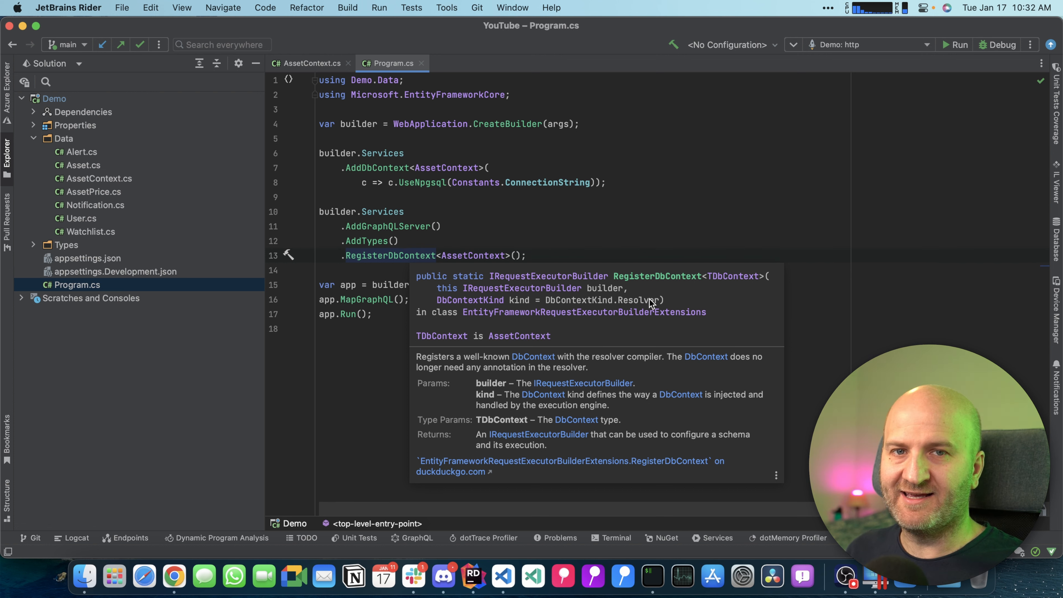
pyautogui.click(527, 255)
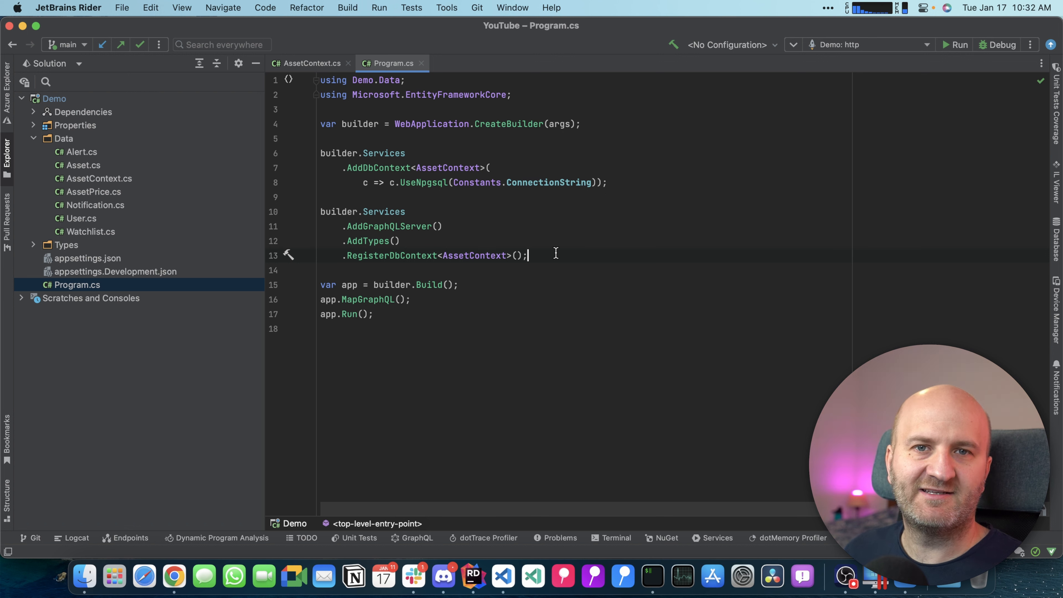
pyautogui.click(33, 138)
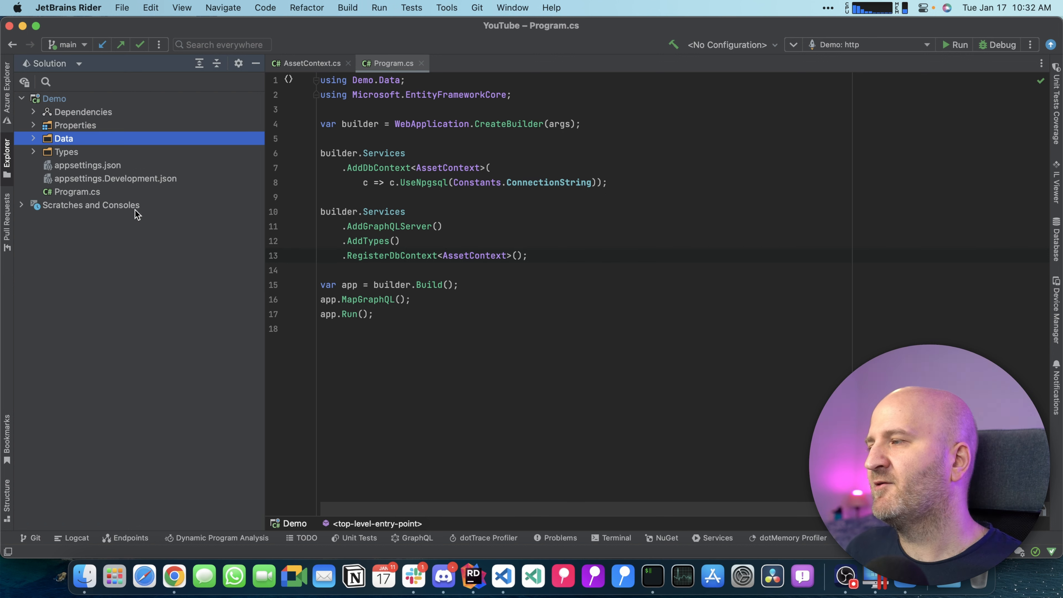
pyautogui.moveTo(152, 221)
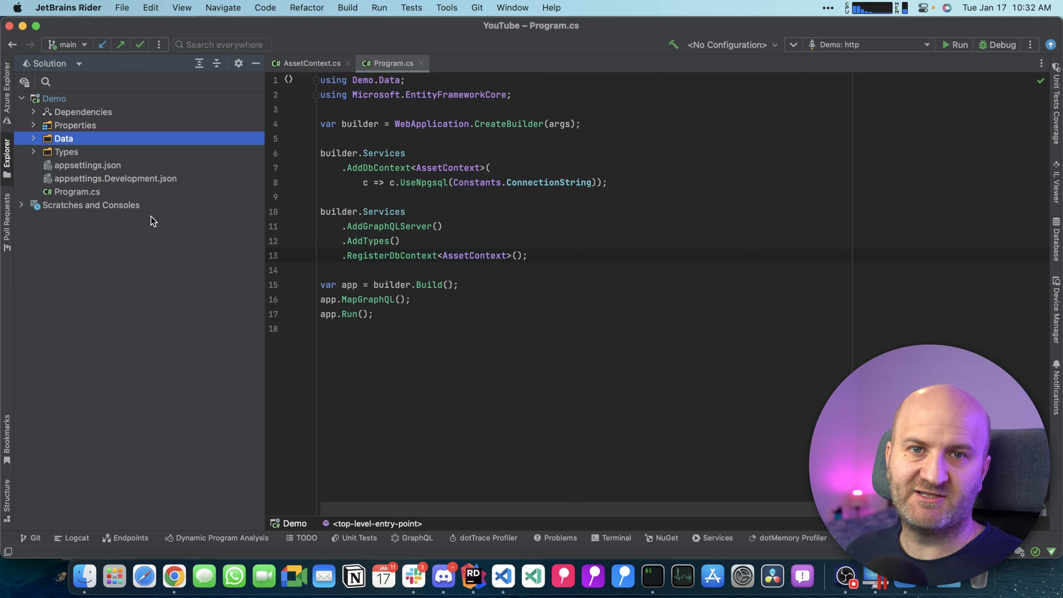
# Write a public static async GetAssetBySymbolAsync resolver with symbol, IResolverContext and CancellationToken parameters.
pyautogui.click(66, 151)
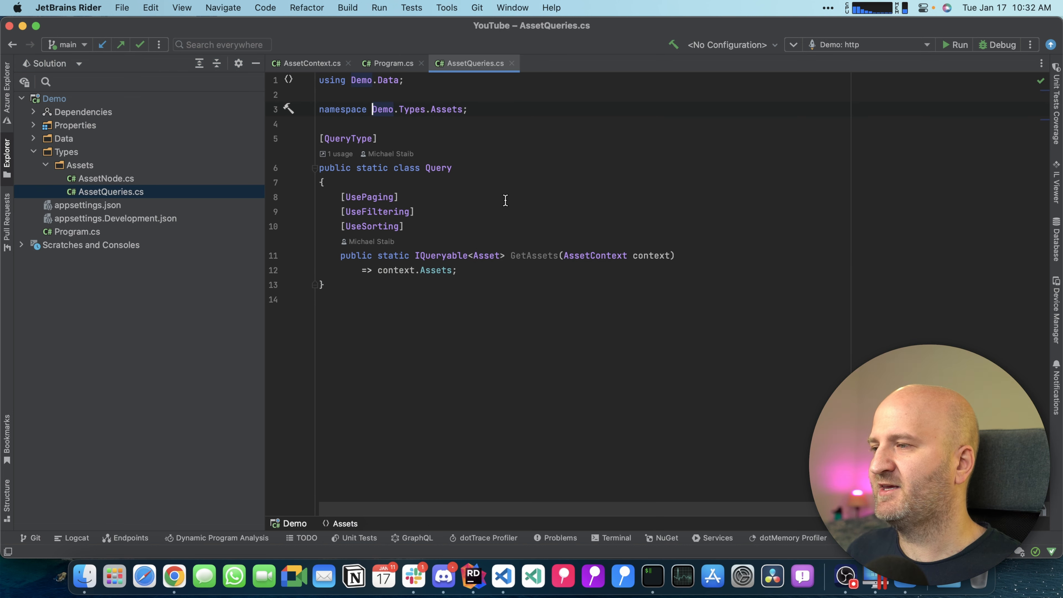
pyautogui.click(458, 269)
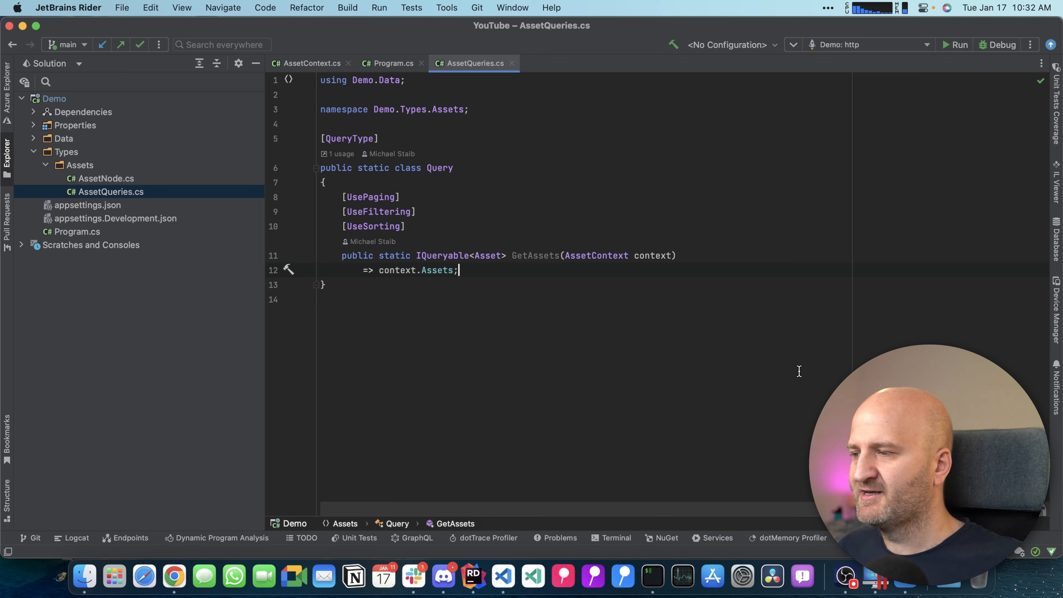
pyautogui.write('public static async Task<Asset> GetAssetBySymbolAsync(')
pyautogui.write('CancellationToken cancellationToken)')
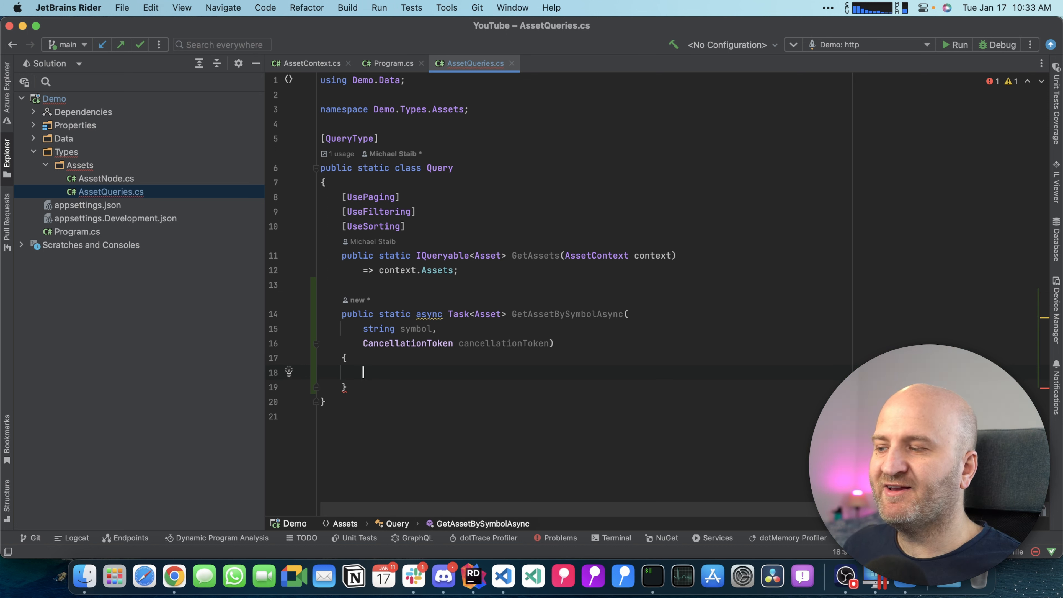
pyautogui.click(437, 329)
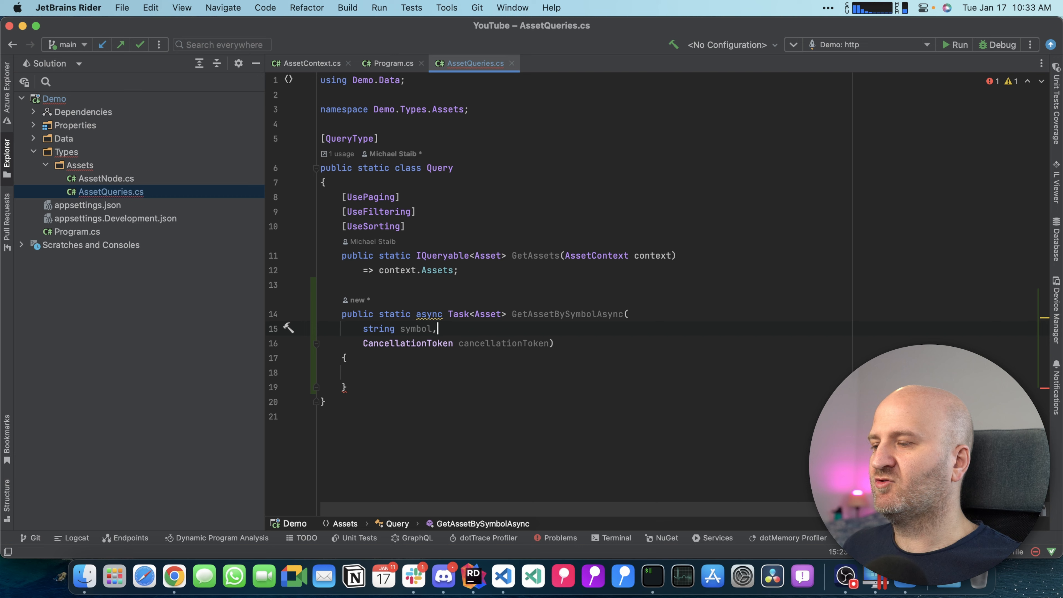
pyautogui.write('IResolverContext conte')
pyautogui.click(586, 373)
pyautogui.write('context.BatchDataLoader()')
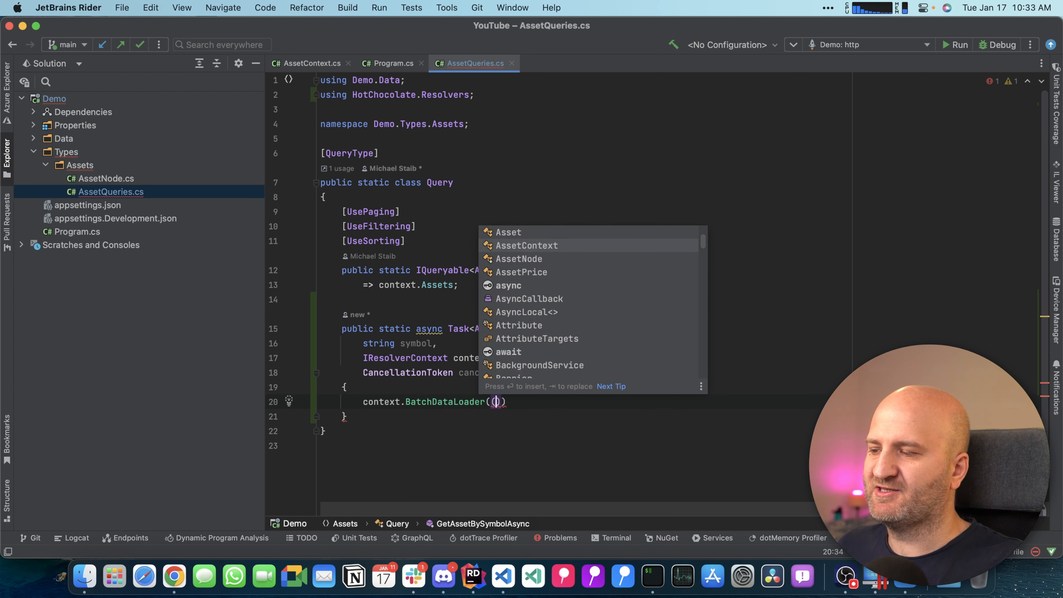
pyautogui.press('Escape')
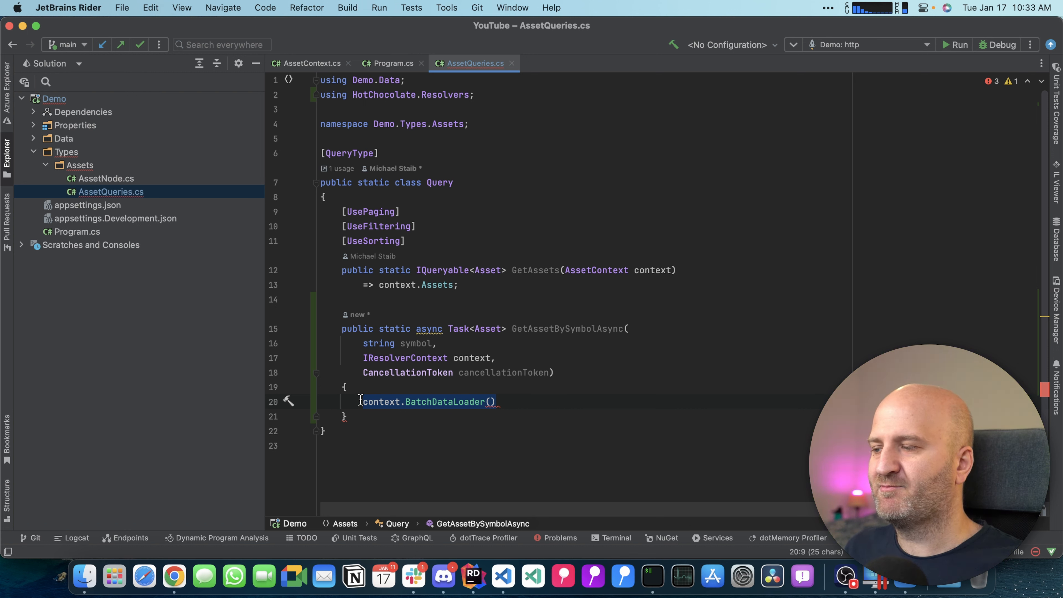
pyautogui.moveTo(481, 350)
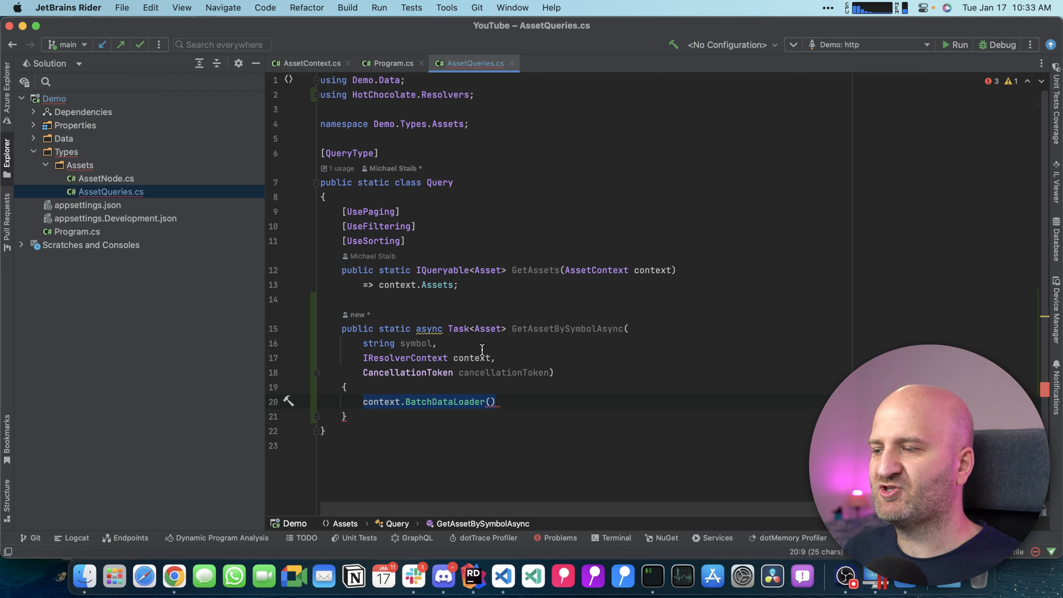
pyautogui.moveTo(507, 372)
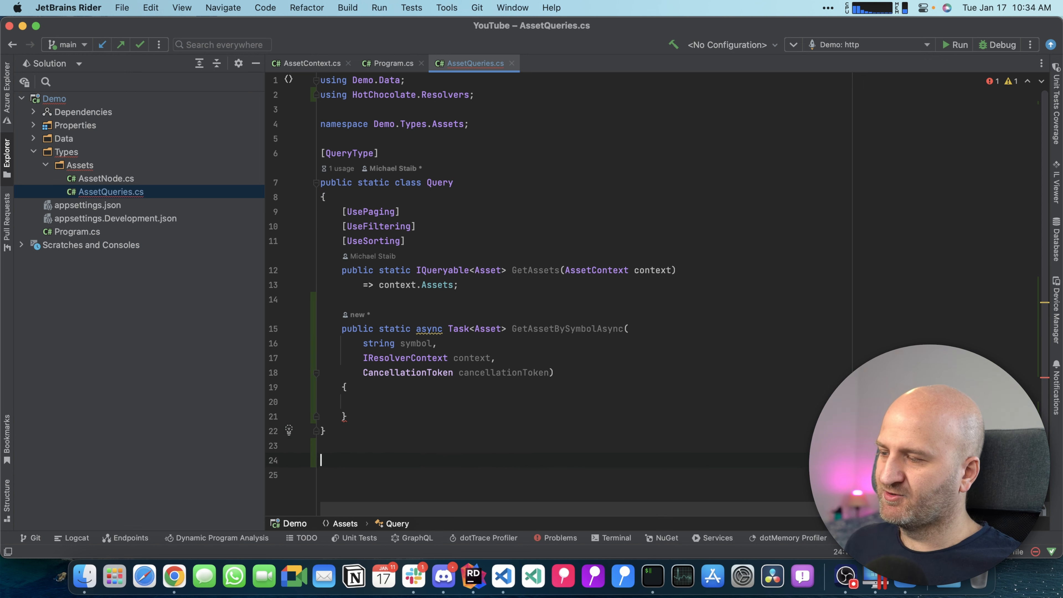
# Write class AssetBySymbolDataLoader : BatchDataLoader<string, Asset> loading assets by Symbol in LoadBatchAsync.
pyautogui.write('public class AssetBySymbolDataLoader : BatchDataLoader<string, Asset>')
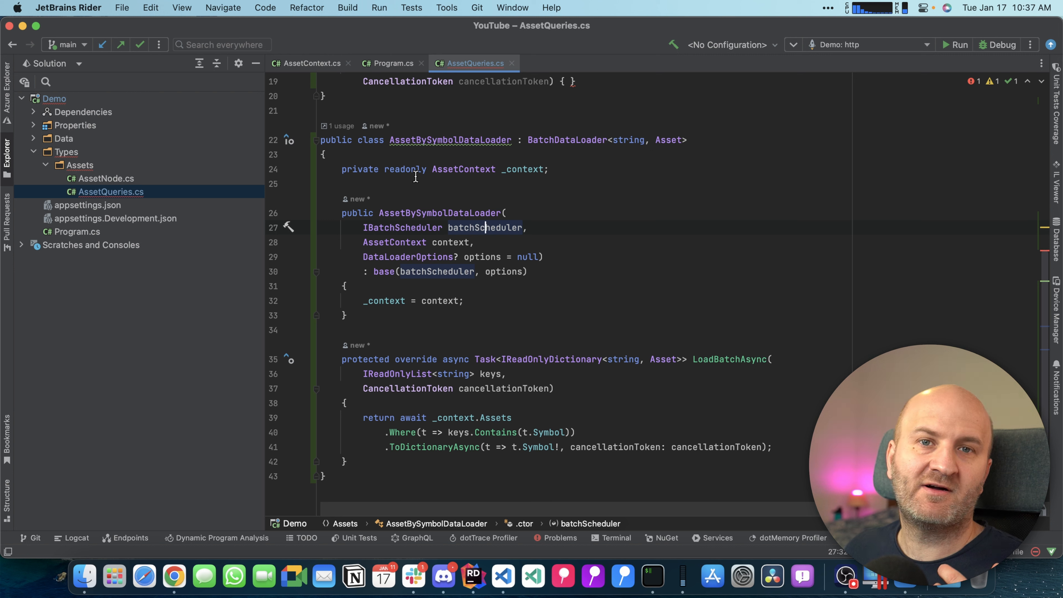
pyautogui.click(325, 154)
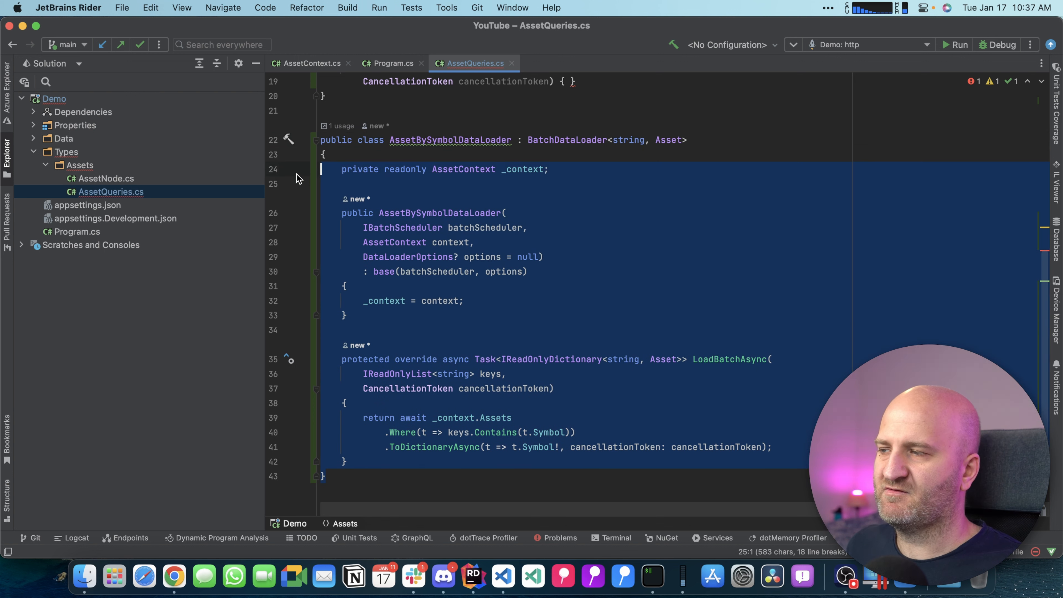
pyautogui.click(659, 285)
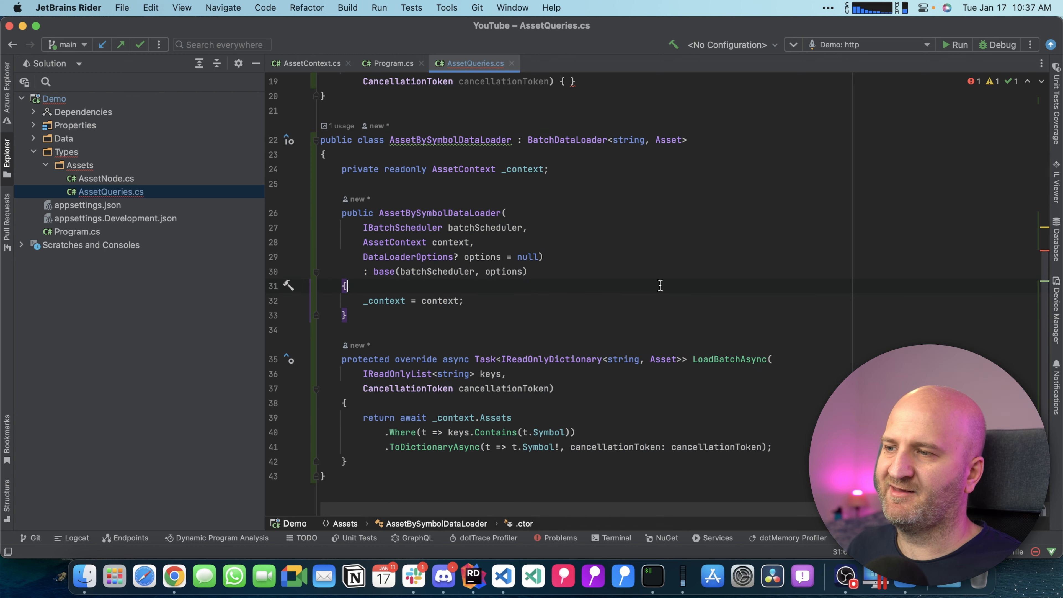
pyautogui.moveTo(505, 307)
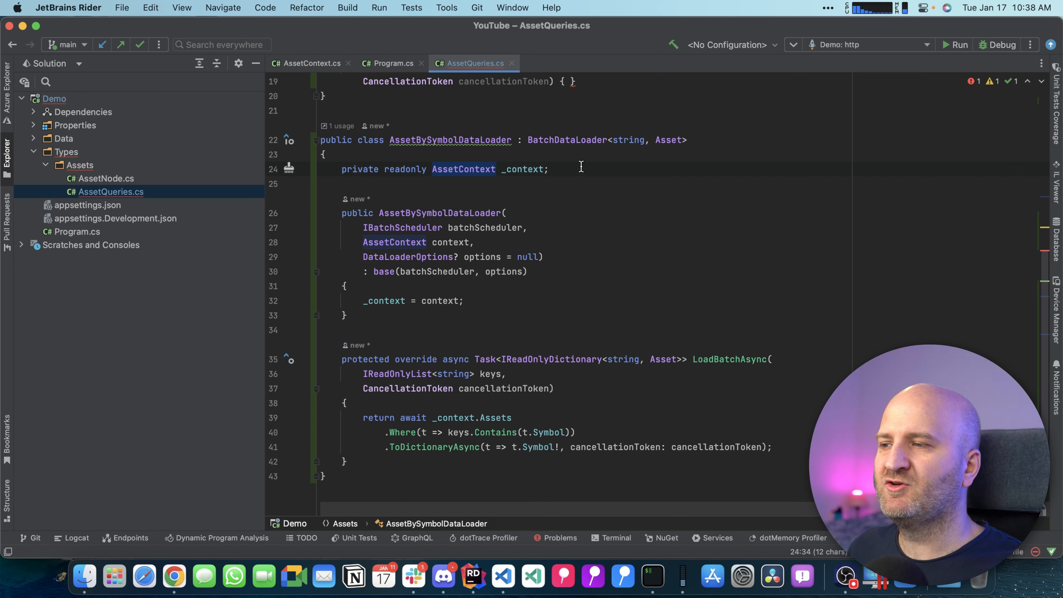
pyautogui.moveTo(527, 179)
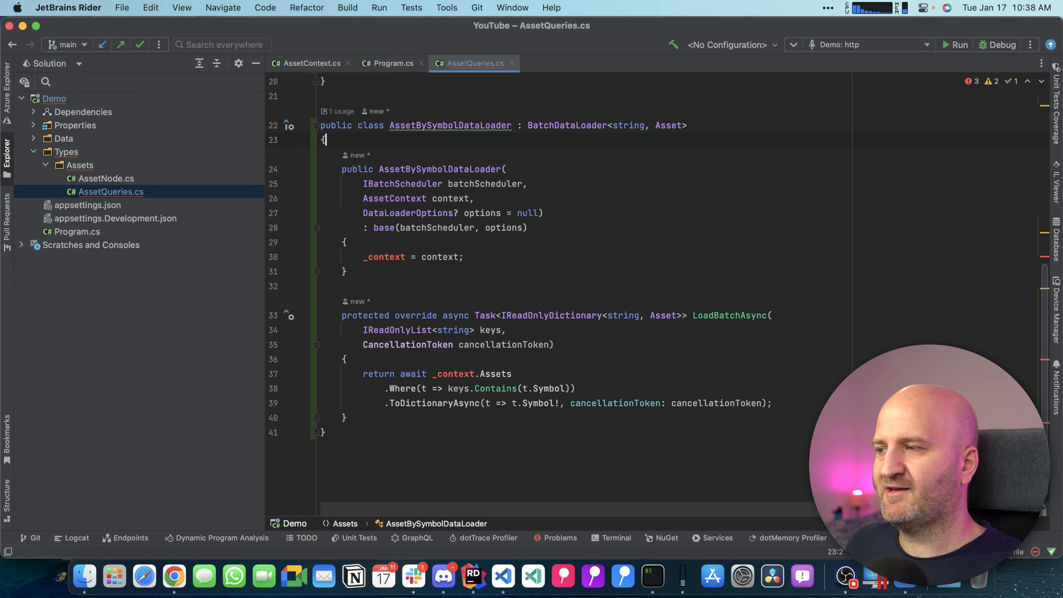
# Inject IServiceProvider and resolve AssetContext from CreateAsyncScope via GetRequiredService inside LoadBatchAsync.
pyautogui.click(451, 198)
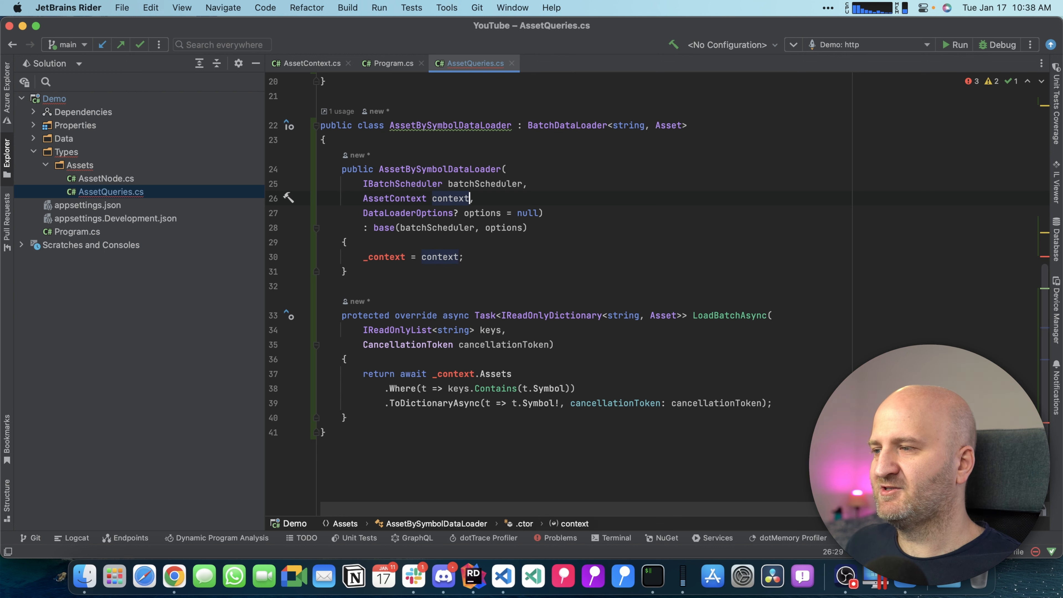
pyautogui.write('IServiceProvider serviceProvider,')
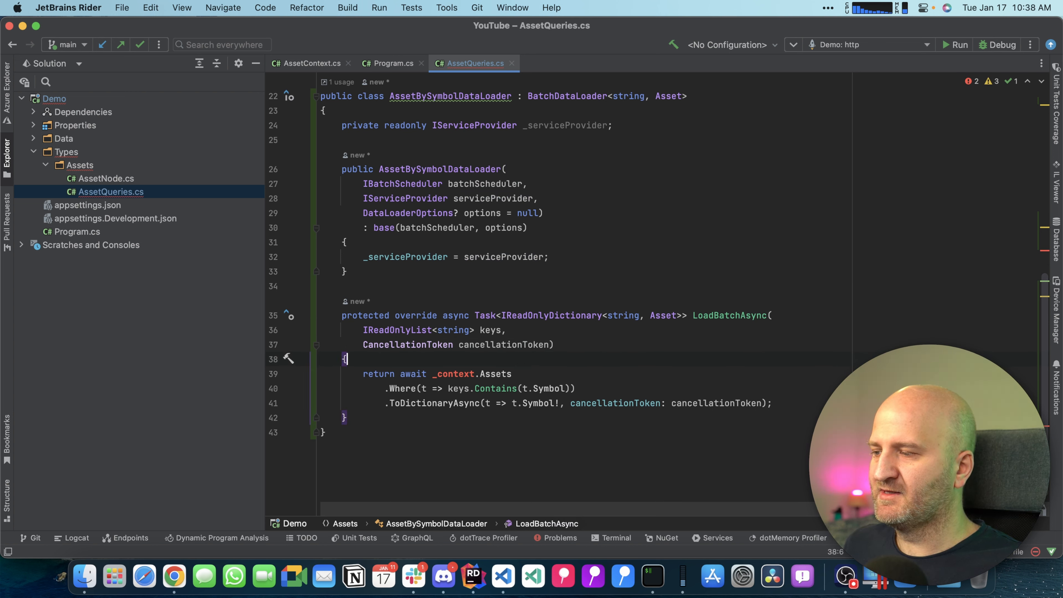
pyautogui.write('await')
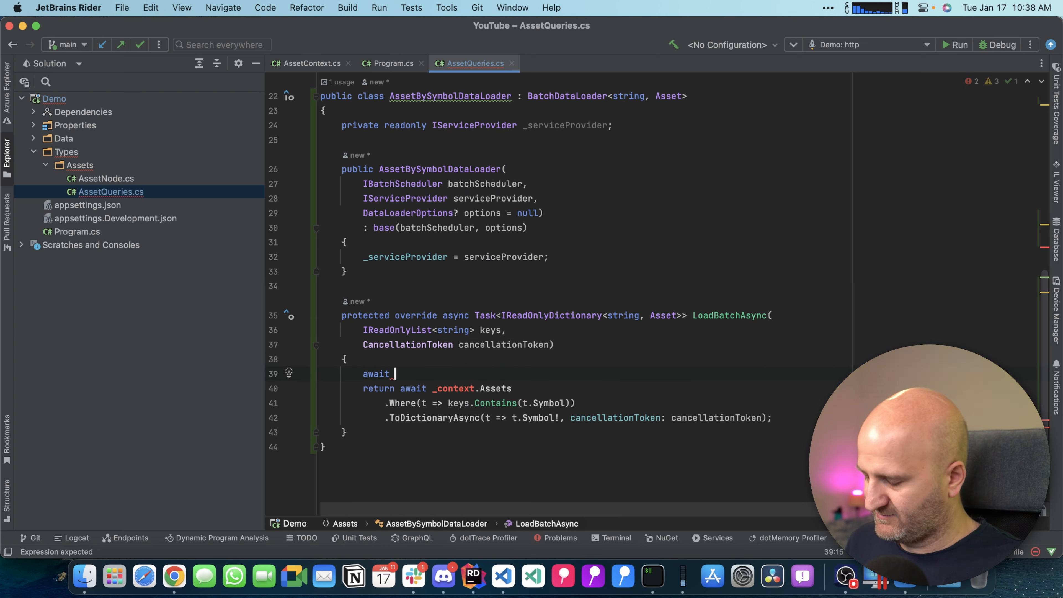
pyautogui.write('using var scope = _serviceProvider.CreateAsyncScope();')
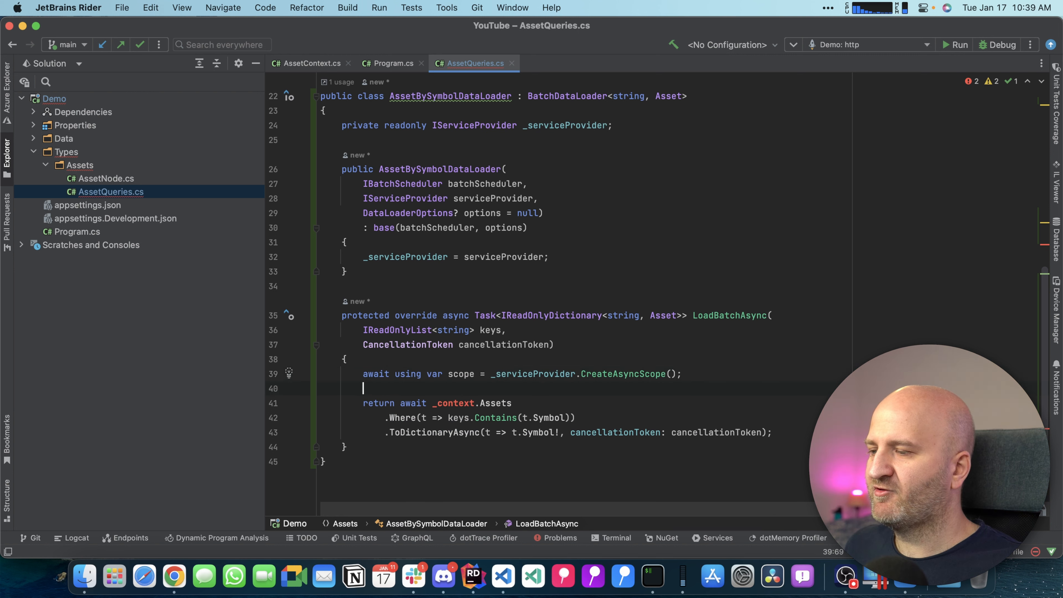
pyautogui.write('_s')
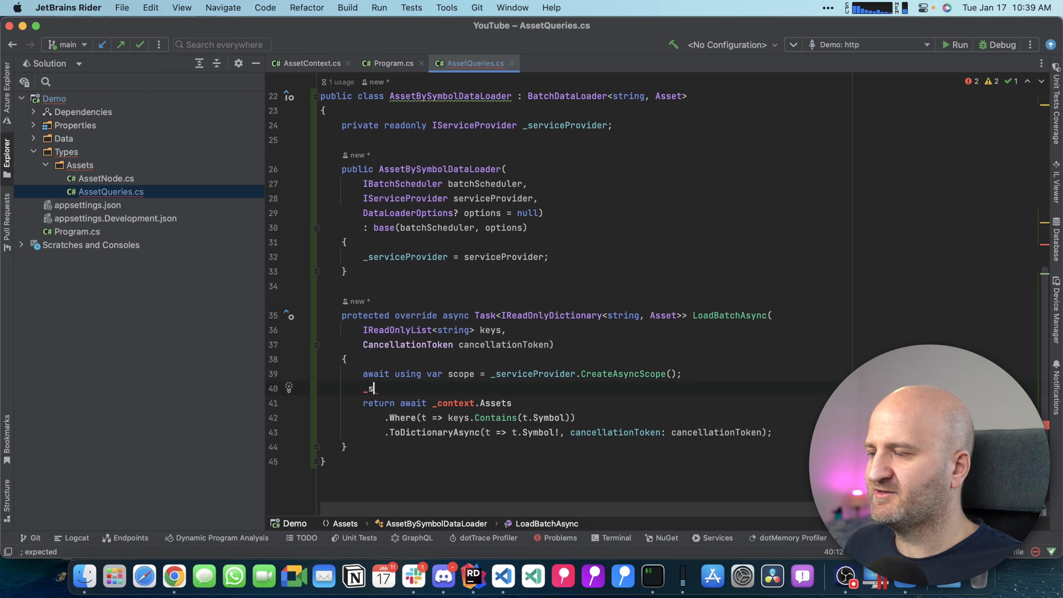
pyautogui.write('var context = scope.ServiceProvider.GetRequiredService<AssetContext>();')
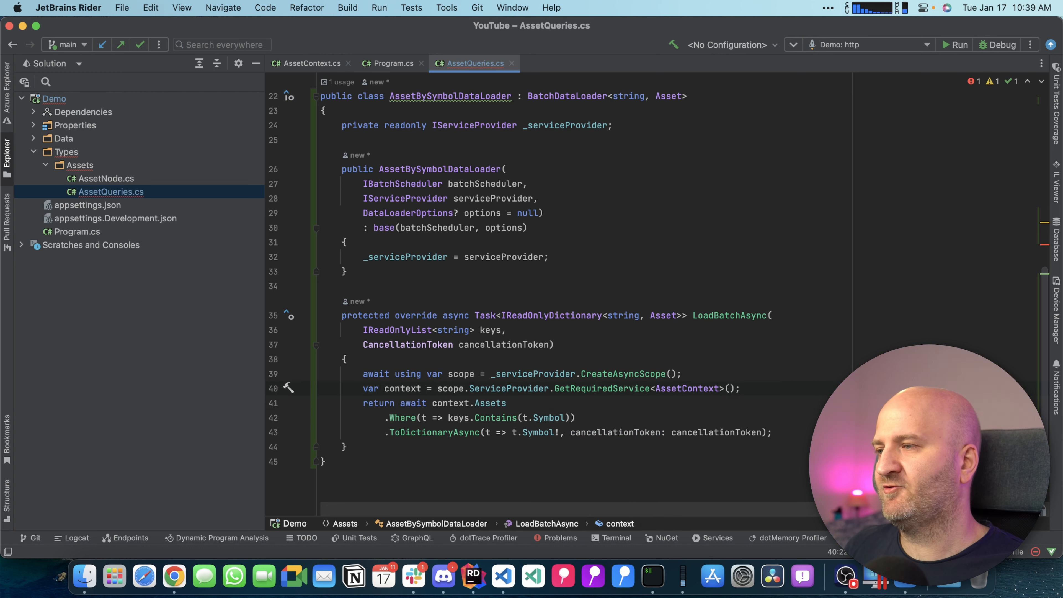
pyautogui.scroll(3)
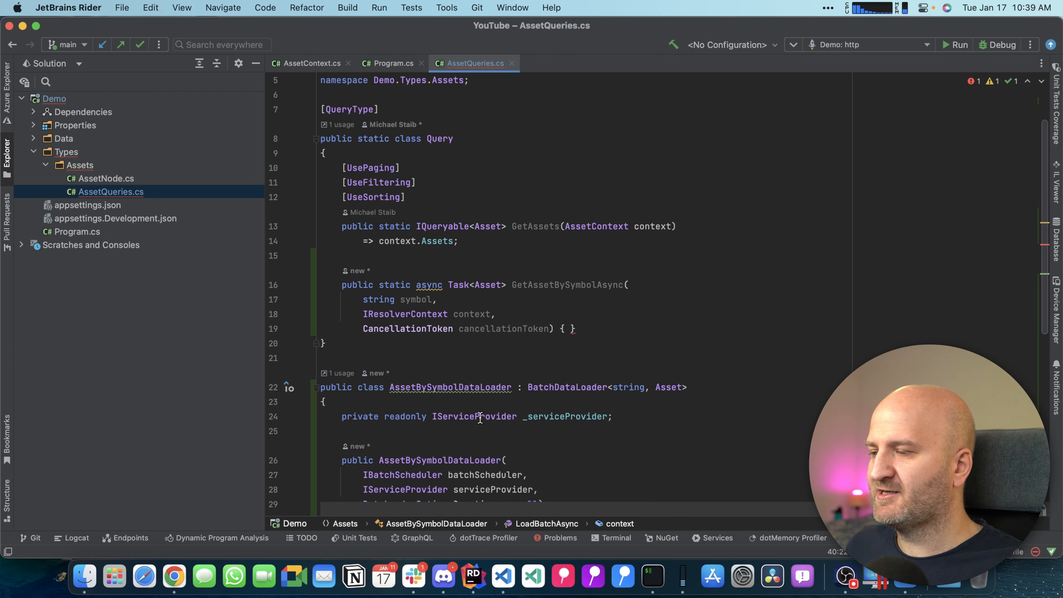
# Take AssetBySymbolDataLoader assetBySymbol and return await assetBySymbol.LoadAsync(symbol, cancellationToken).
pyautogui.click(496, 314)
pyautogui.write('=>')
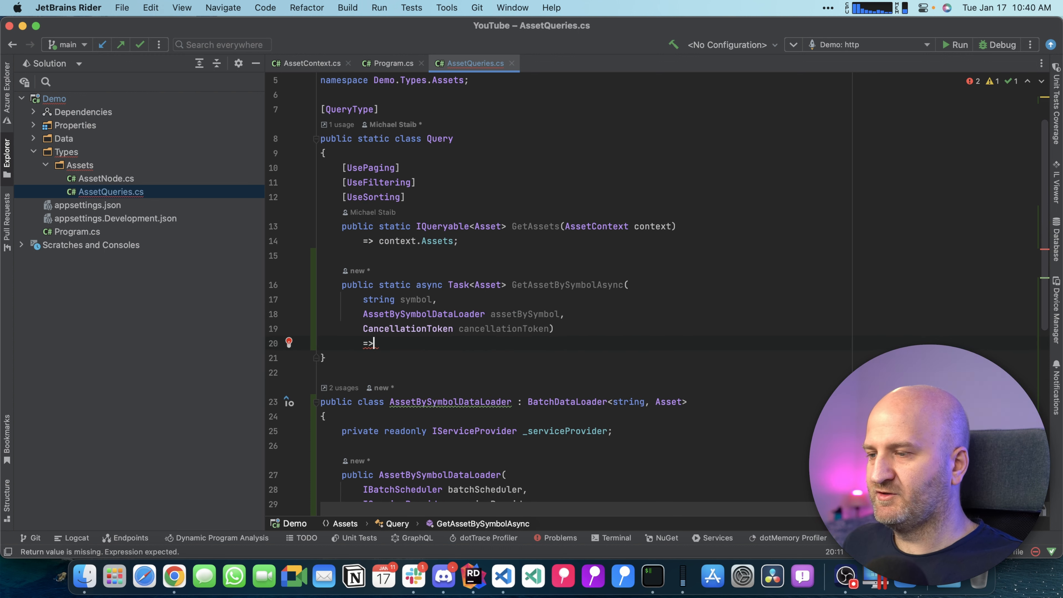
pyautogui.write('await assetBySymbol.LoadAsync(symbol, cancellationToken);')
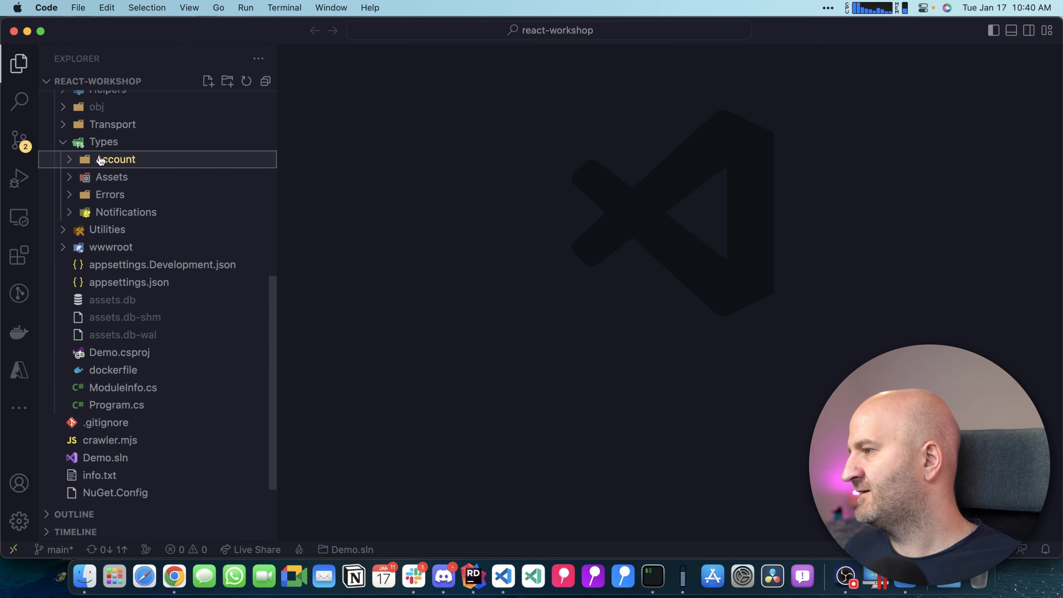
# Open AssetBySlugDataLoader.cs and AssetBySymbolDataLoader.cs from the workshop's DataLoader folder in VS Code.
pyautogui.scroll(3)
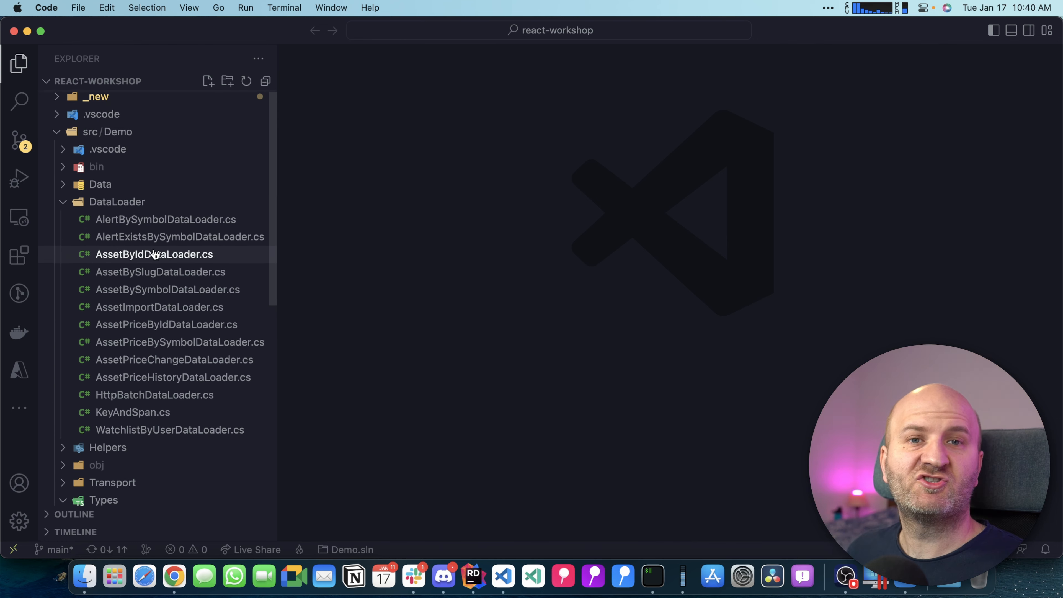
pyautogui.moveTo(154, 254)
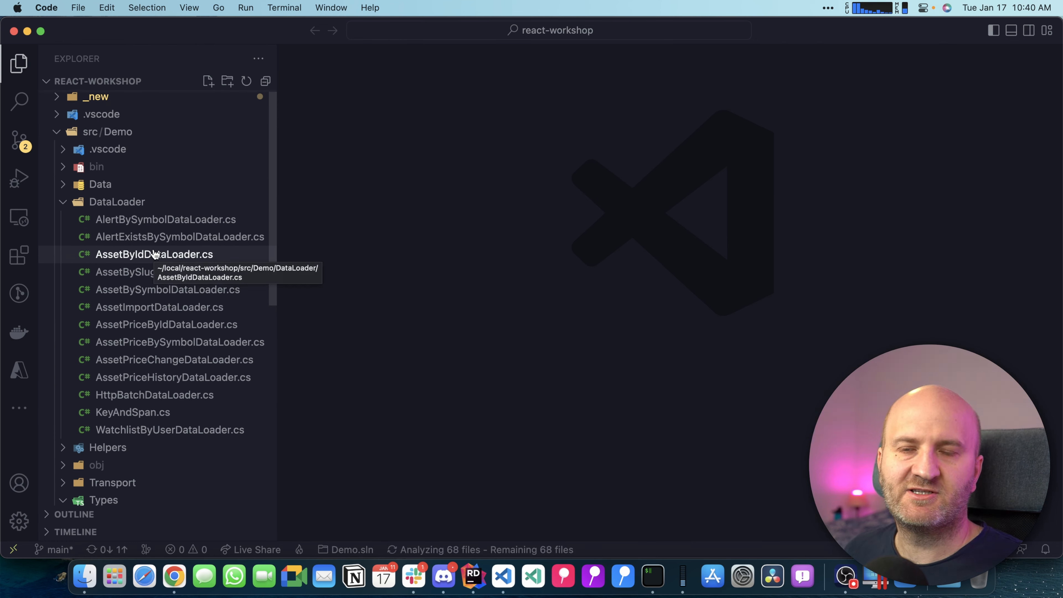
pyautogui.moveTo(116, 201)
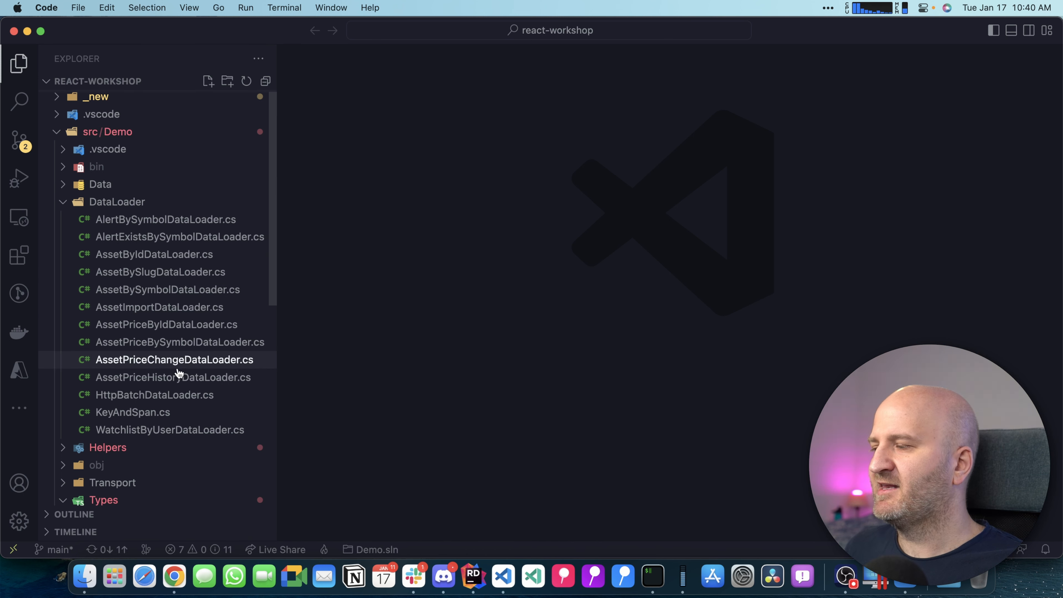
pyautogui.moveTo(173, 378)
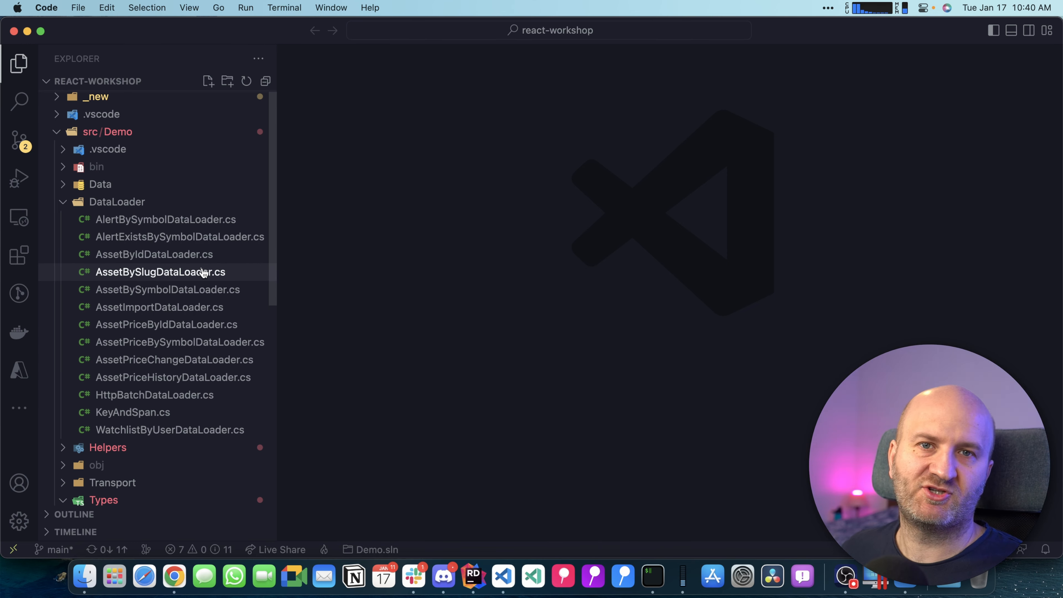
pyautogui.click(159, 272)
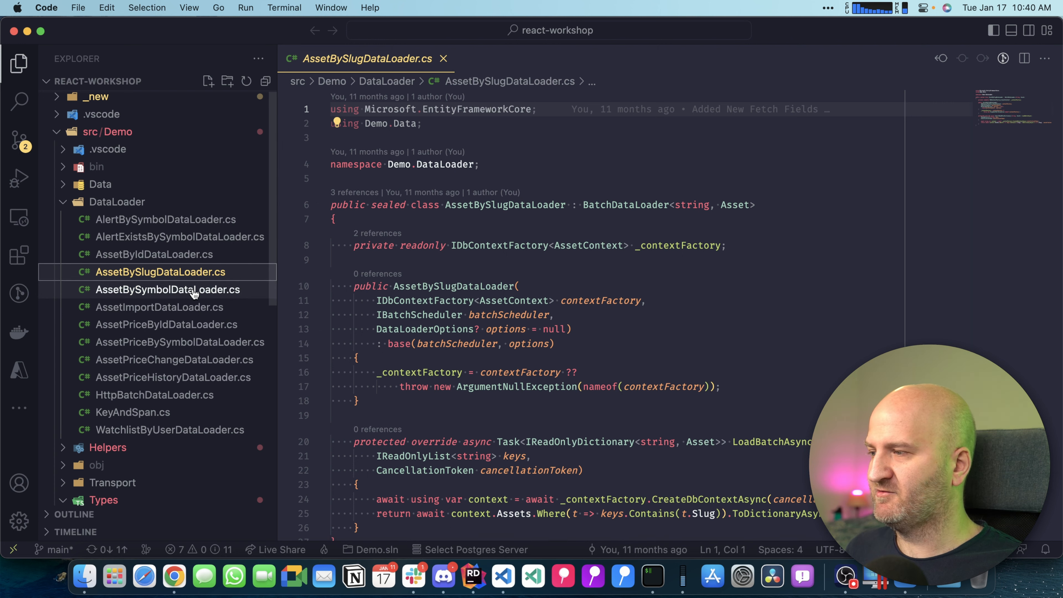
pyautogui.click(167, 290)
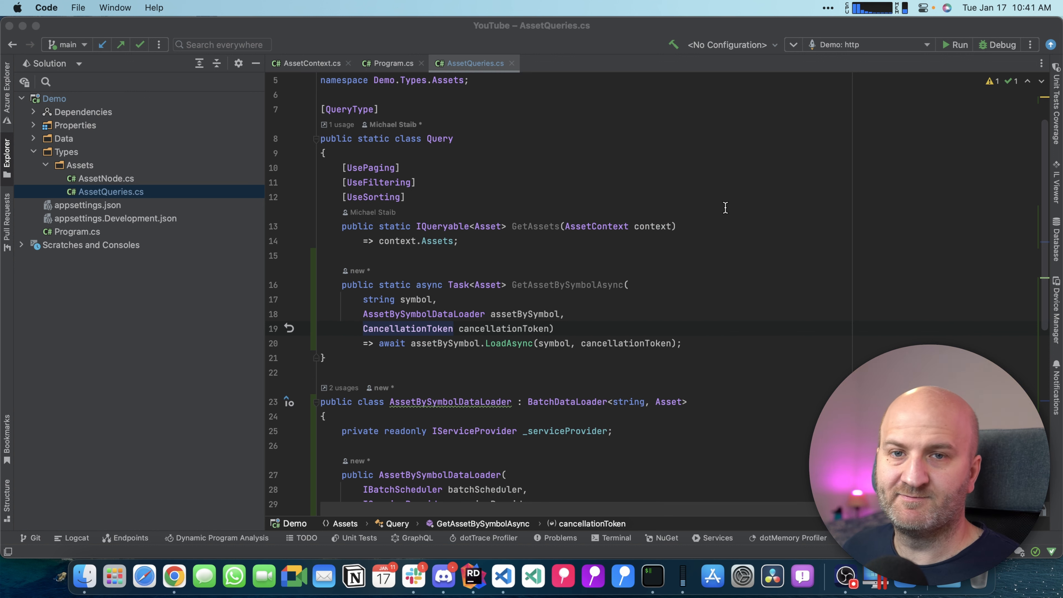
# Delete the handwritten AssetBySymbolDataLoader and wrap GetAssetBySymbolAsync in a /* */ block comment.
pyautogui.scroll(-3)
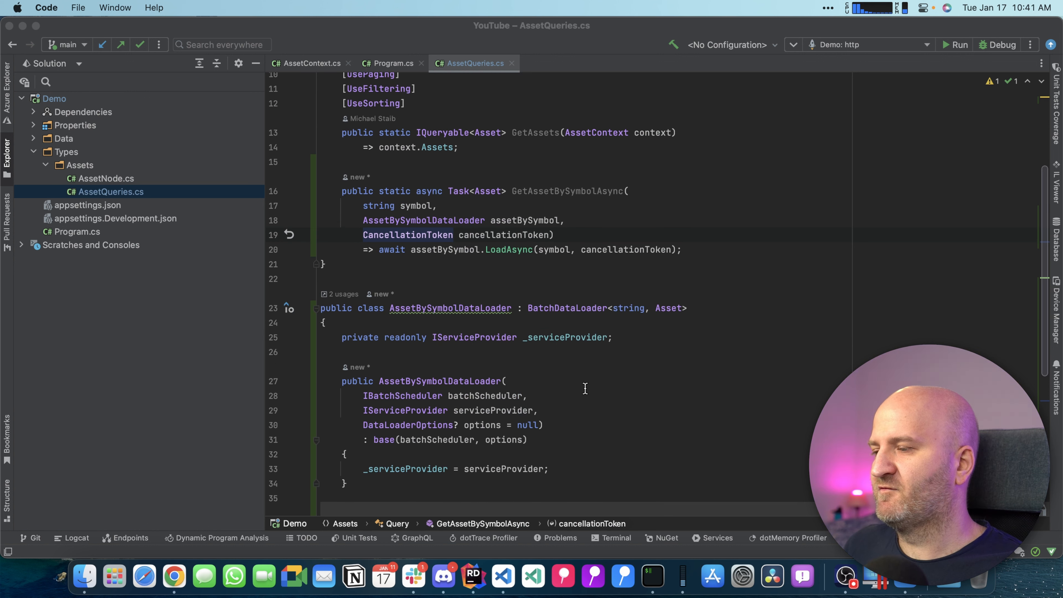
pyautogui.scroll(-3)
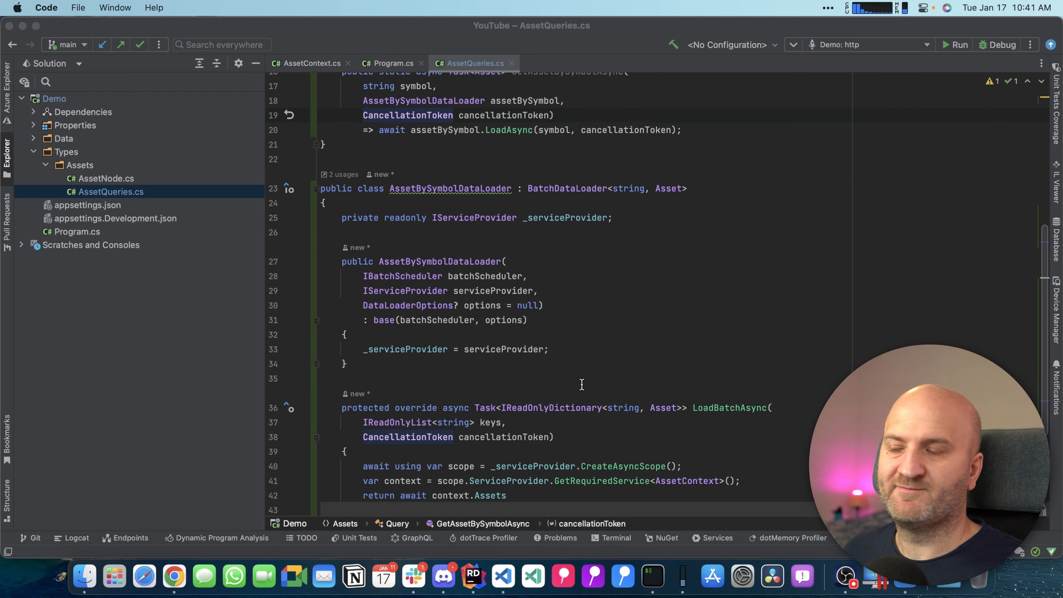
pyautogui.scroll(3)
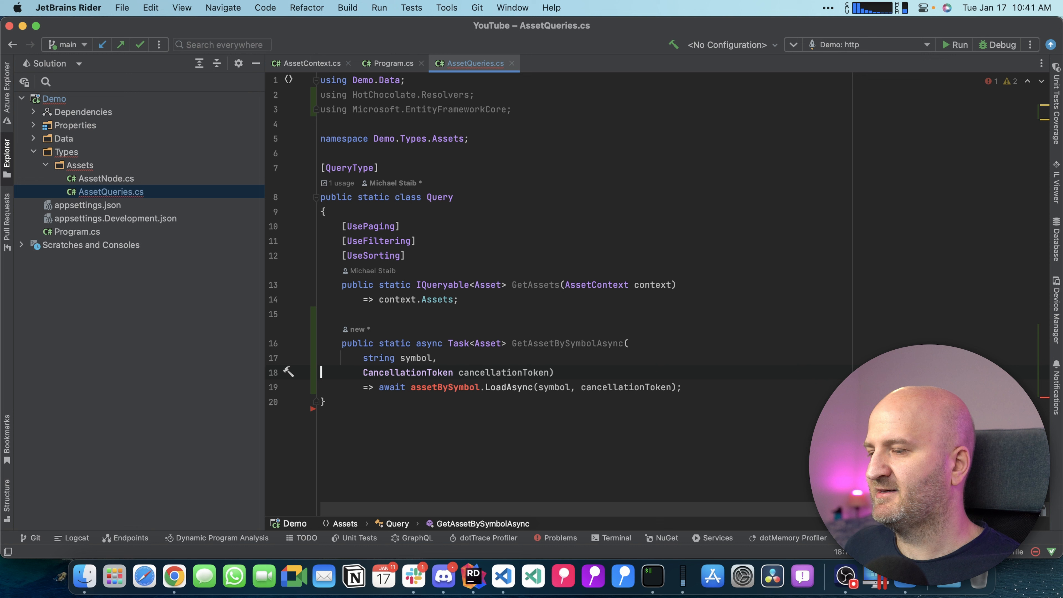
pyautogui.write('/')
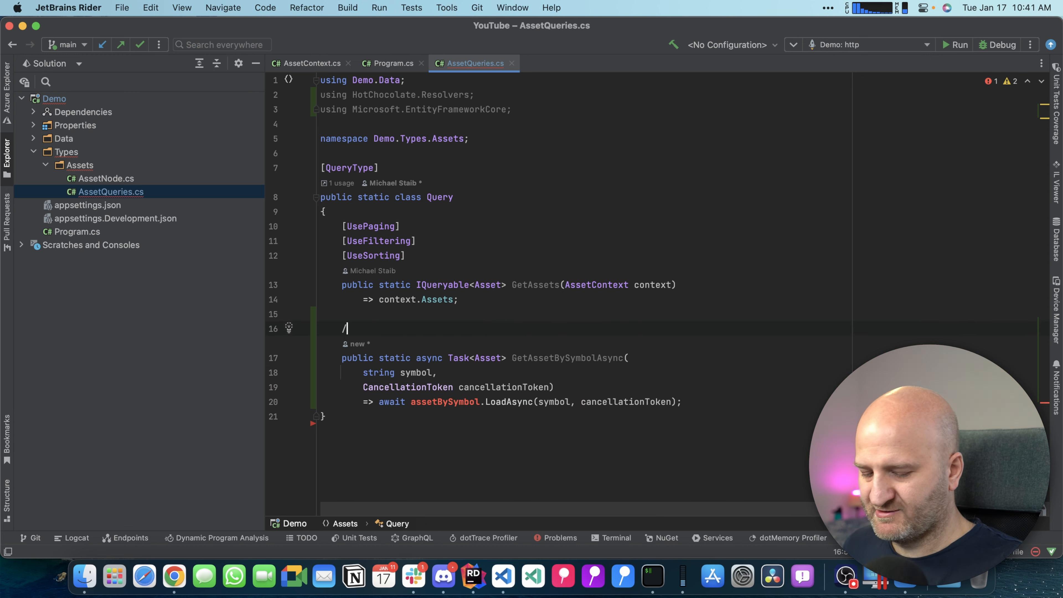
pyautogui.write('*')
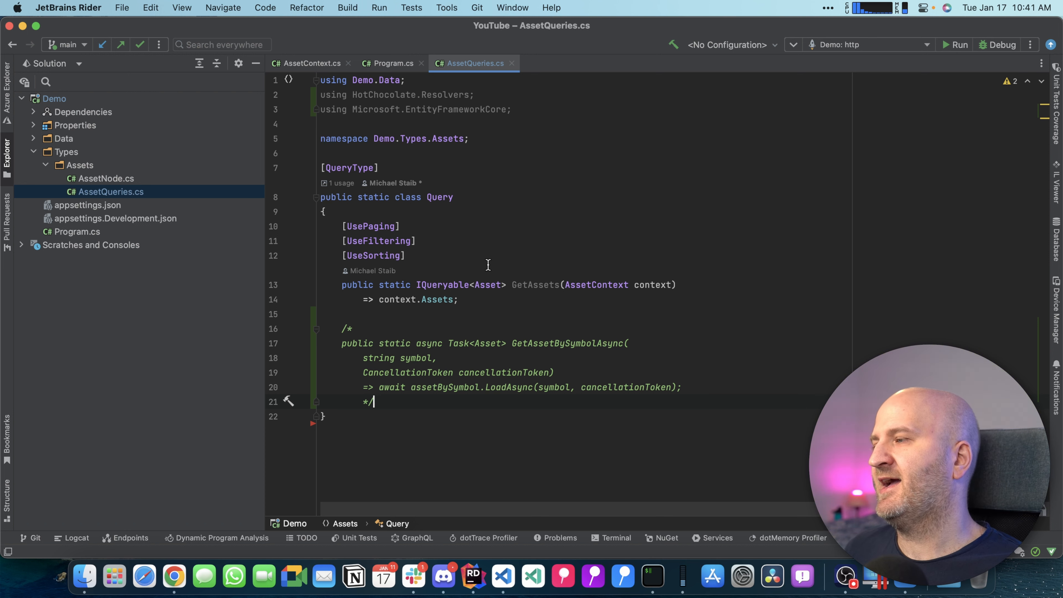
pyautogui.moveTo(102, 169)
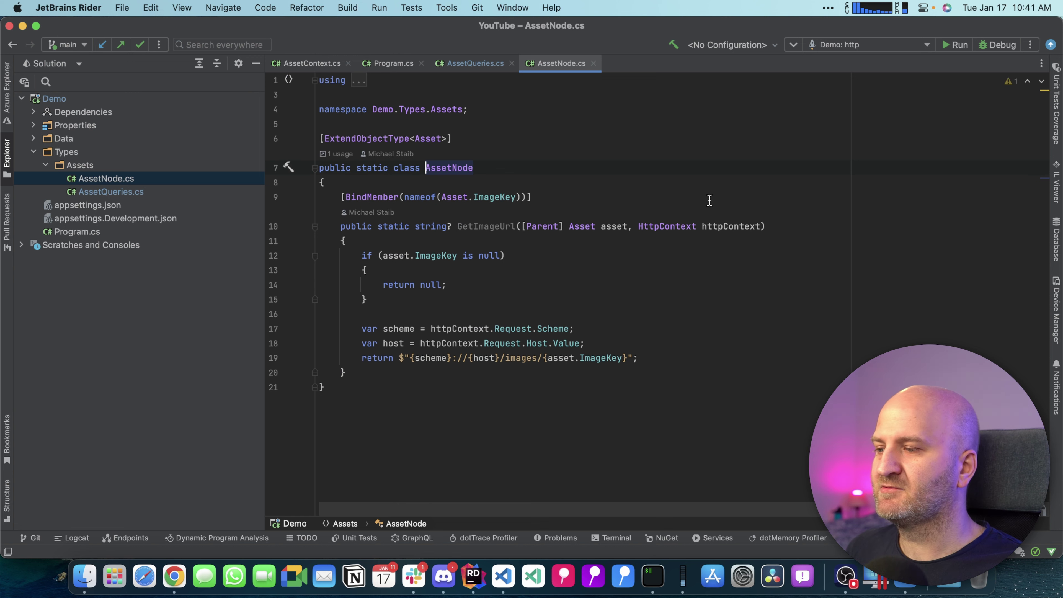
# Write an internal static GetAssetBySymbolAsync batch method in AssetNode querying context.Assets, marked [DataLoader].
pyautogui.click(486, 226)
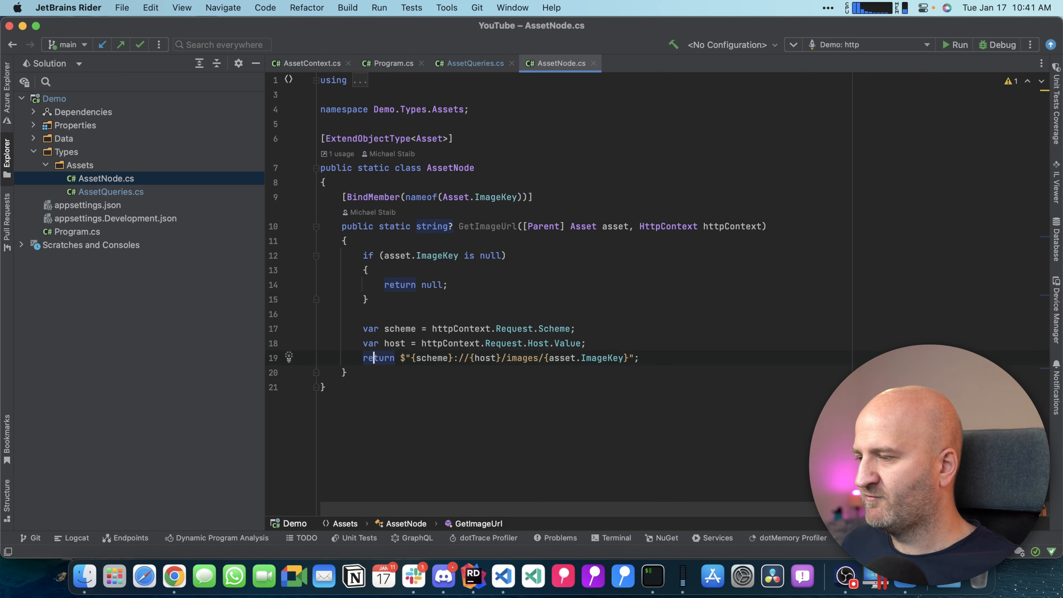
pyautogui.write('p')
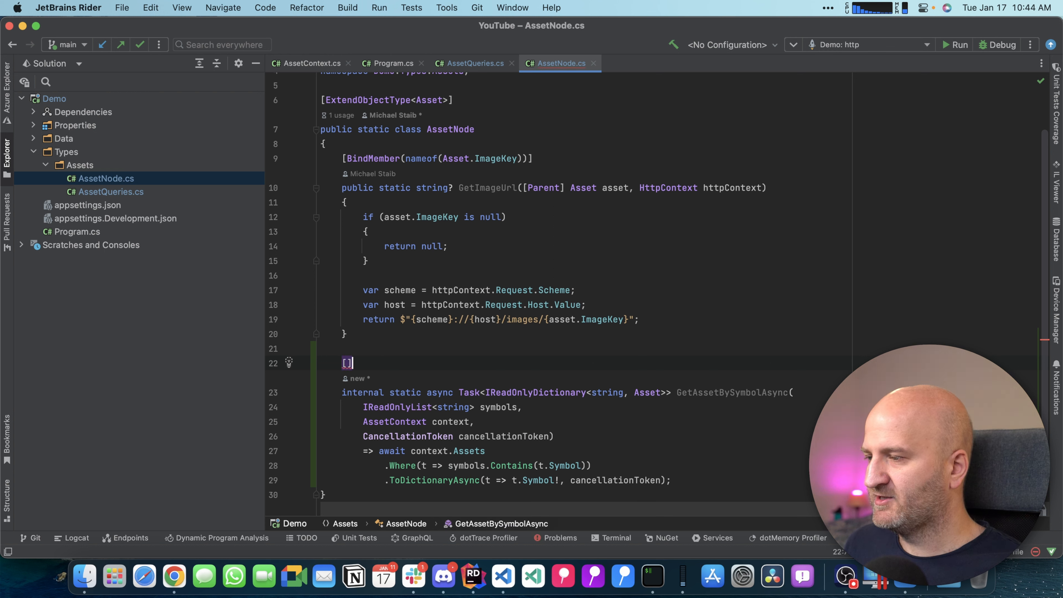
pyautogui.write('DataLoader')
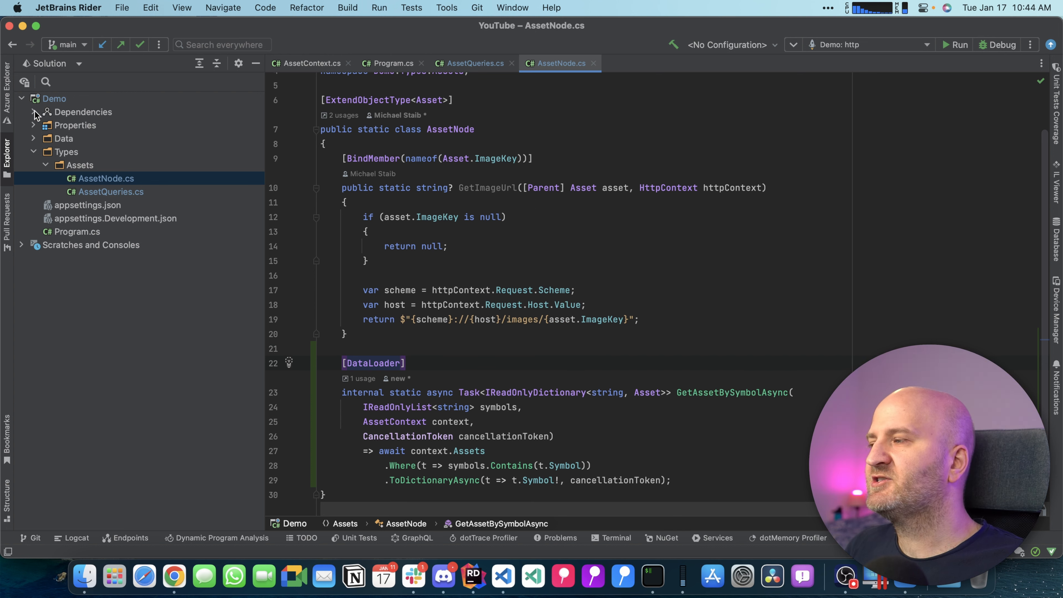
# Reveal the HotChocolate TypeModuleGenerator's generated files under Dependencies > .NET 7.0 > Source Generators.
pyautogui.click(34, 112)
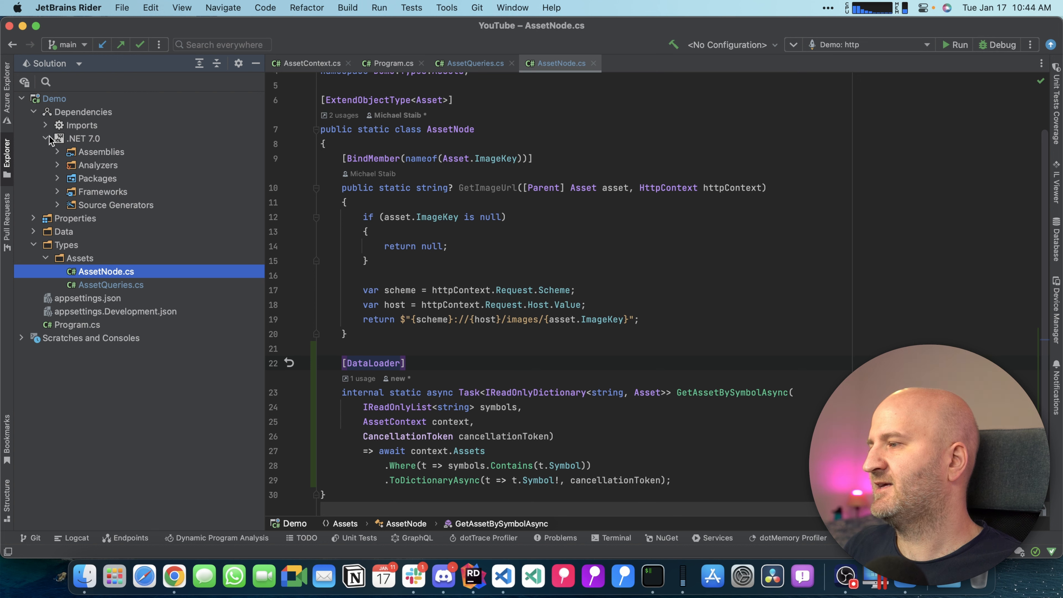
pyautogui.click(58, 205)
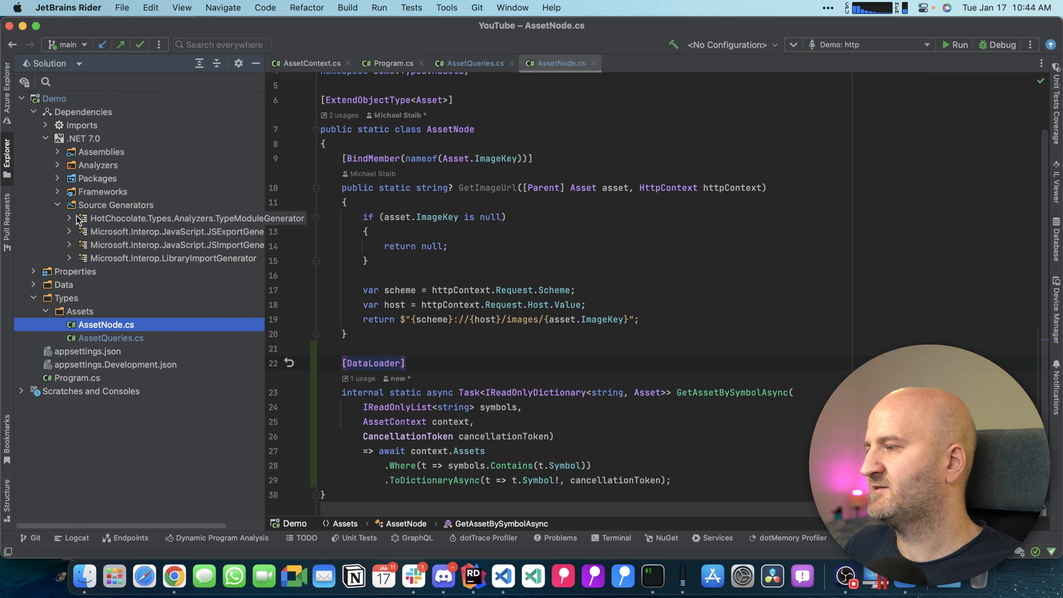
pyautogui.click(67, 218)
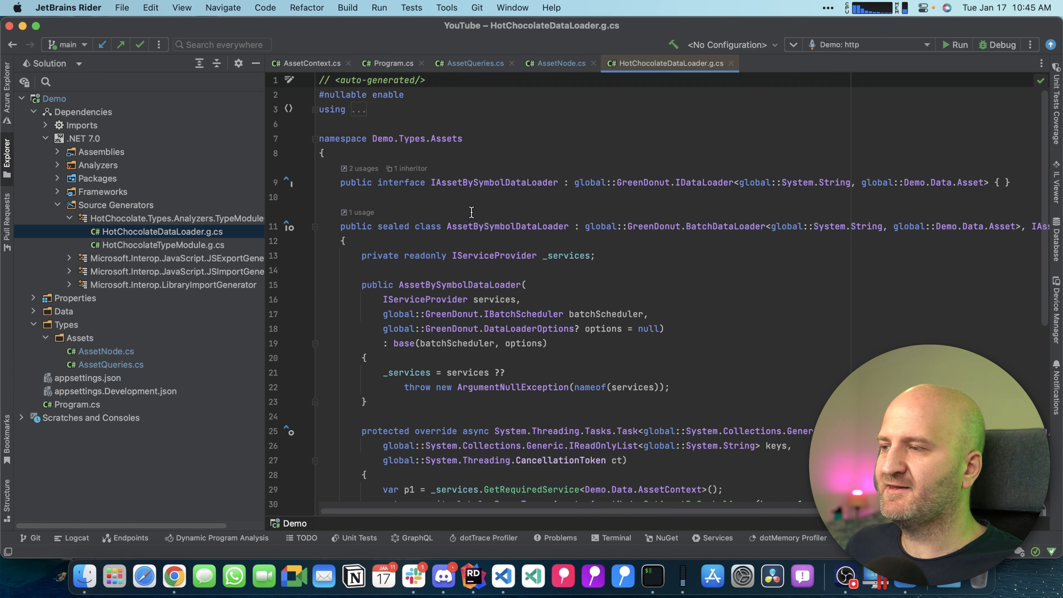
pyautogui.scroll(-3)
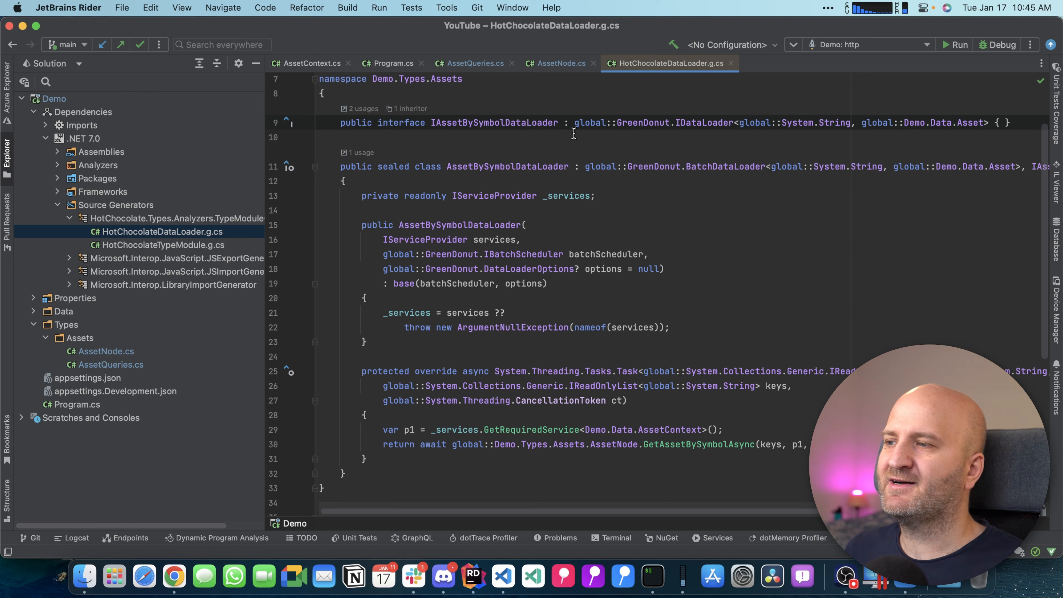
pyautogui.moveTo(512, 172)
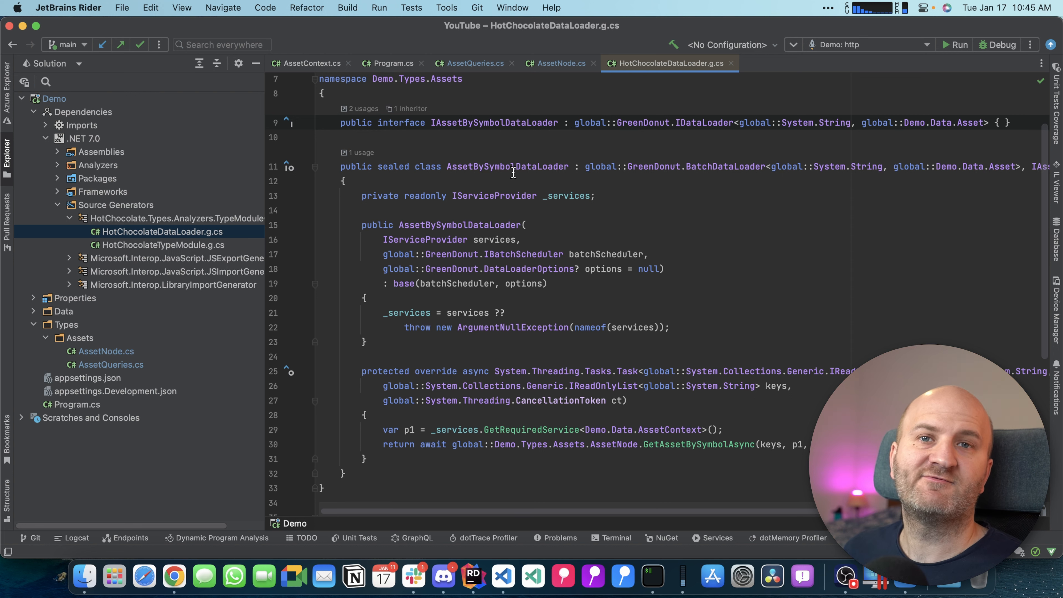
pyautogui.moveTo(715, 444)
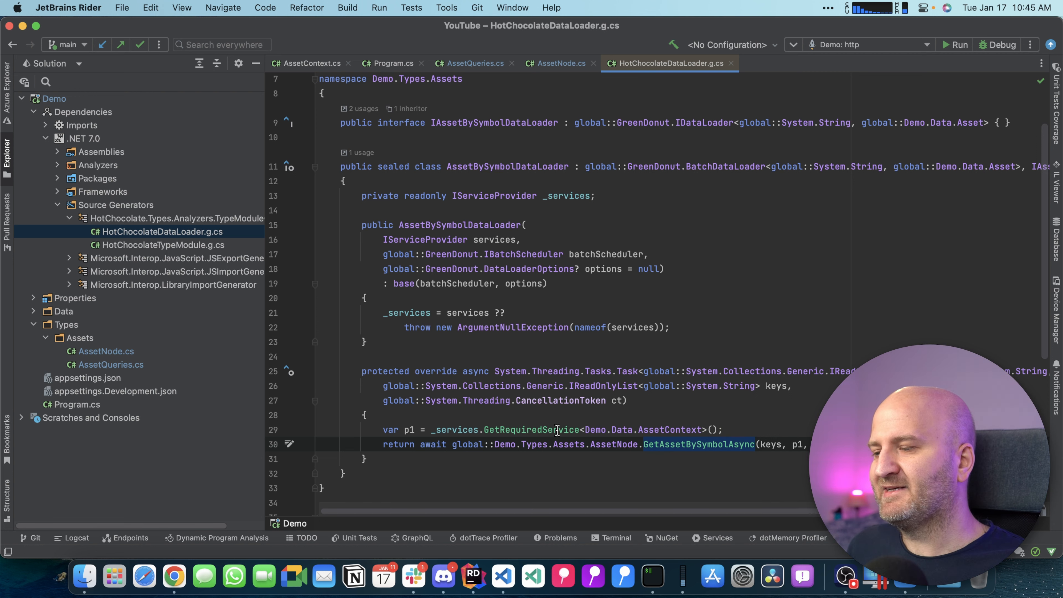
# Inspect AssetBySymbolDataLoader resolving AssetContext in HotChocolateDataLoader.g.cs, then return to AssetNode.cs.
pyautogui.click(729, 429)
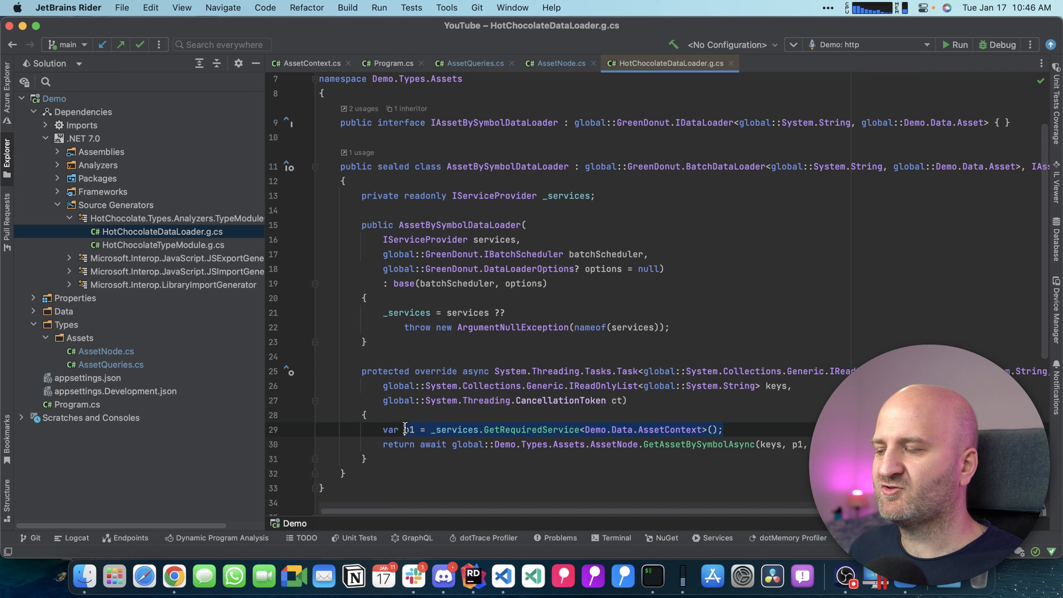
pyautogui.moveTo(407, 429)
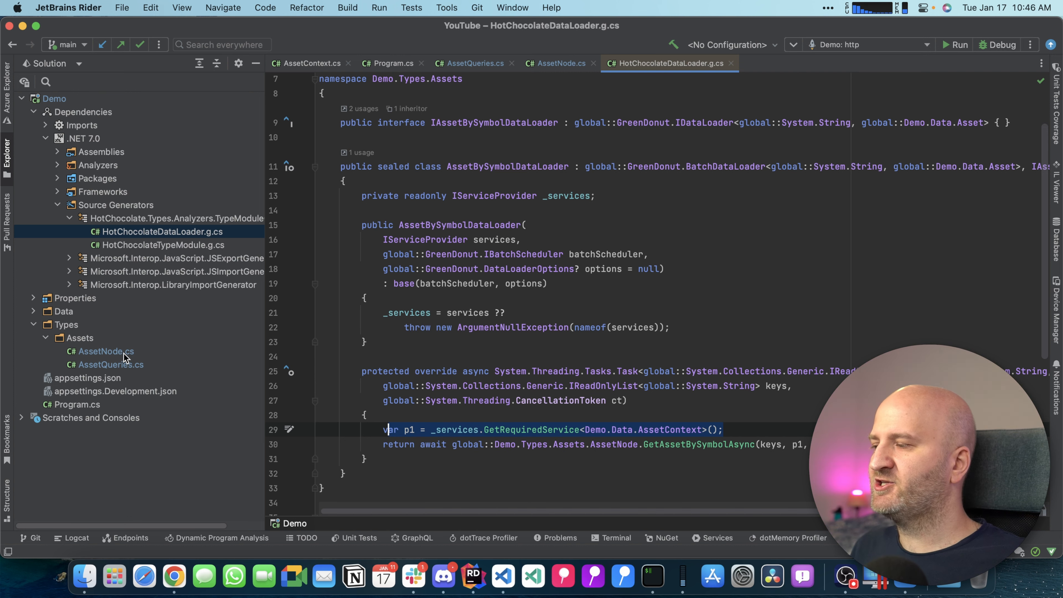
pyautogui.click(105, 351)
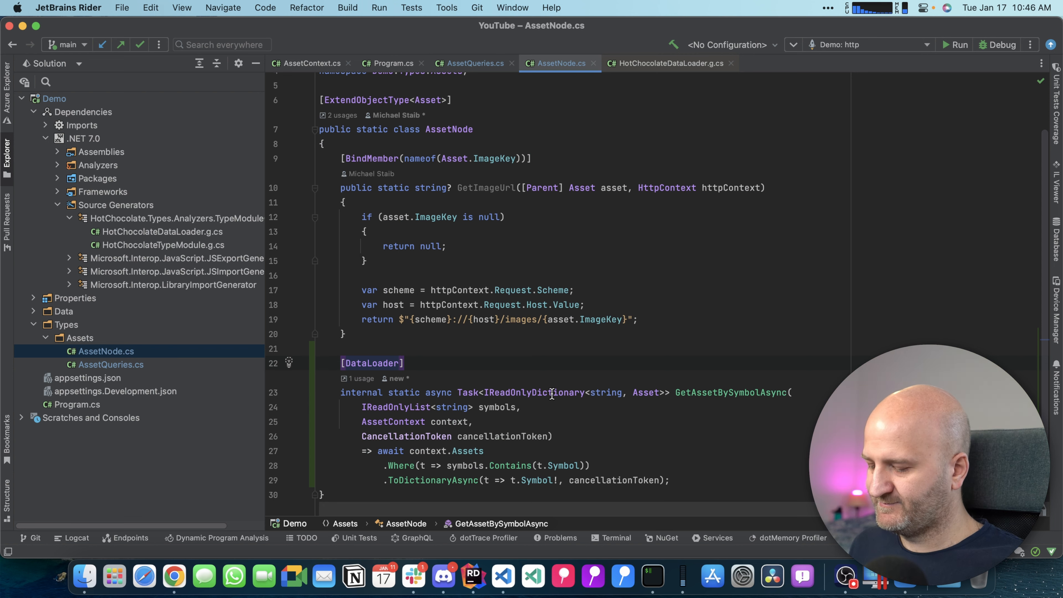
# Set ServiceScope = DataLoaderServiceScope.DataLoaderScope on the [DataLoader] attribute and compare the regenerated loader alongside.
pyautogui.write('(ServiceScope = DataLoaderServiceScope.DataLoaderScope')
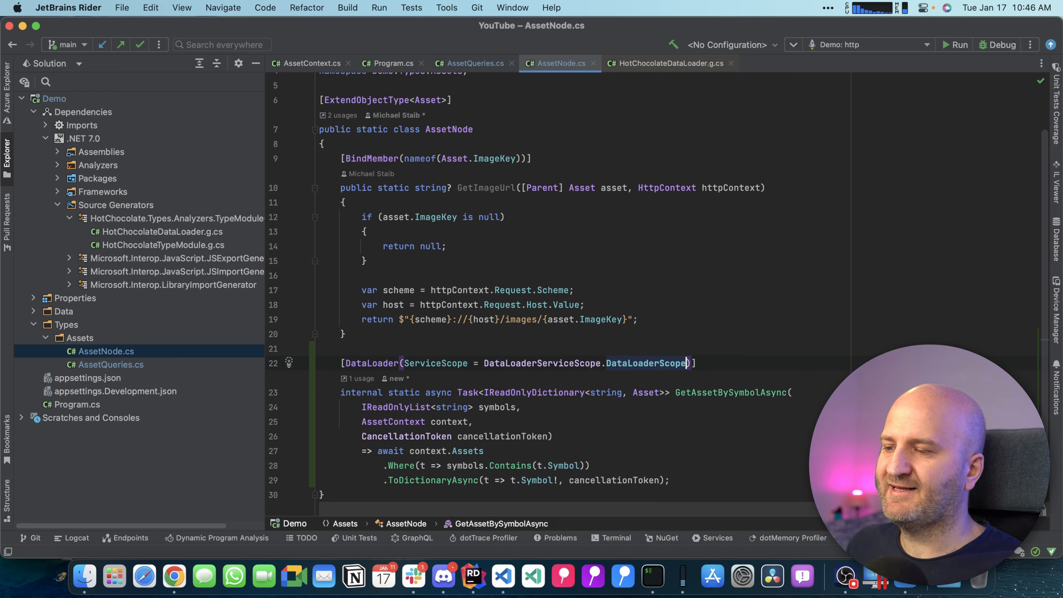
pyautogui.click(160, 232)
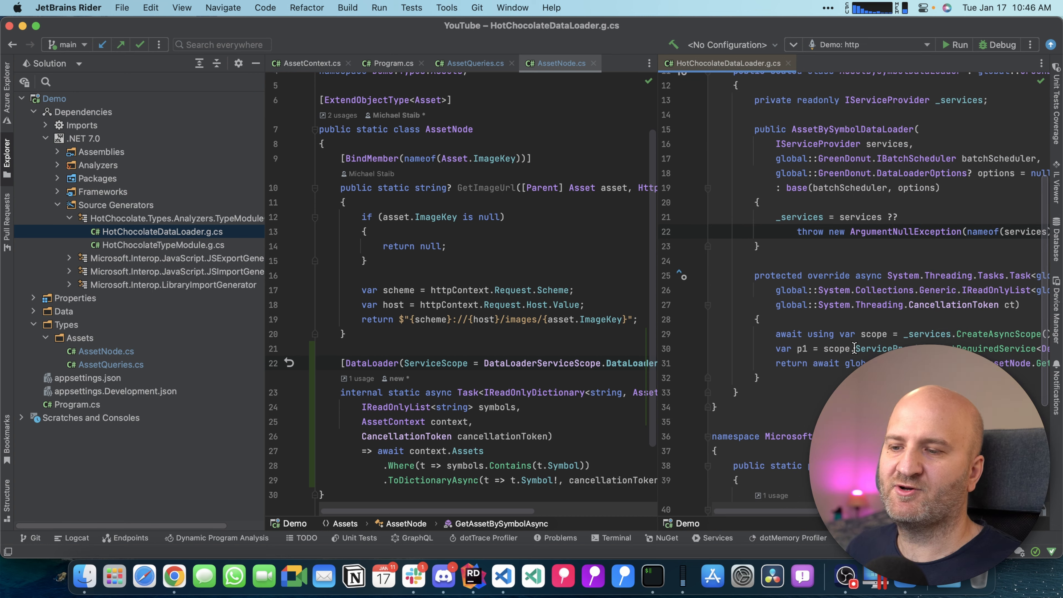
pyautogui.moveTo(556, 371)
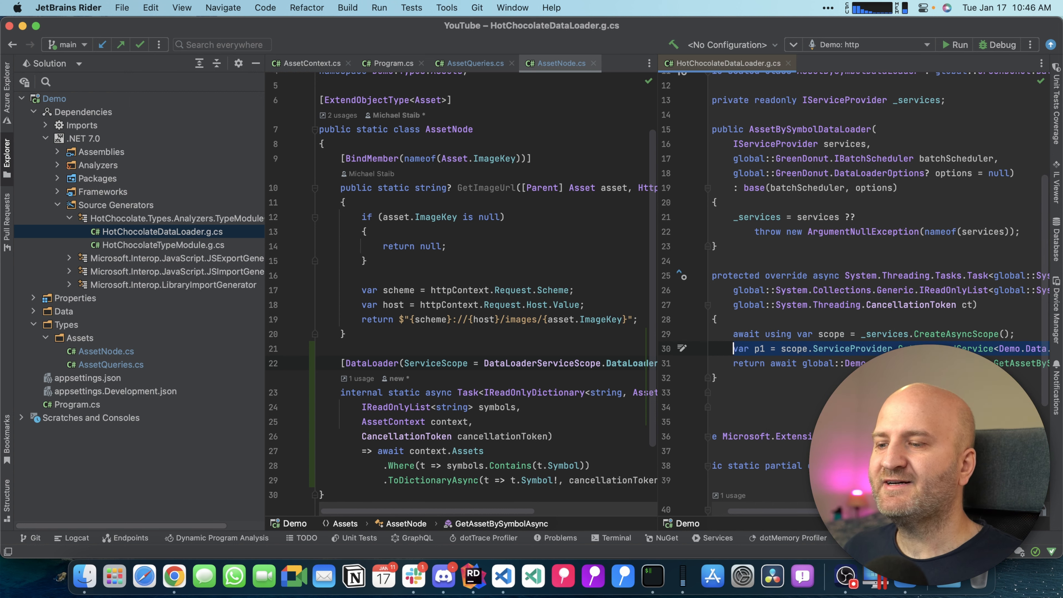
pyautogui.moveTo(932, 337)
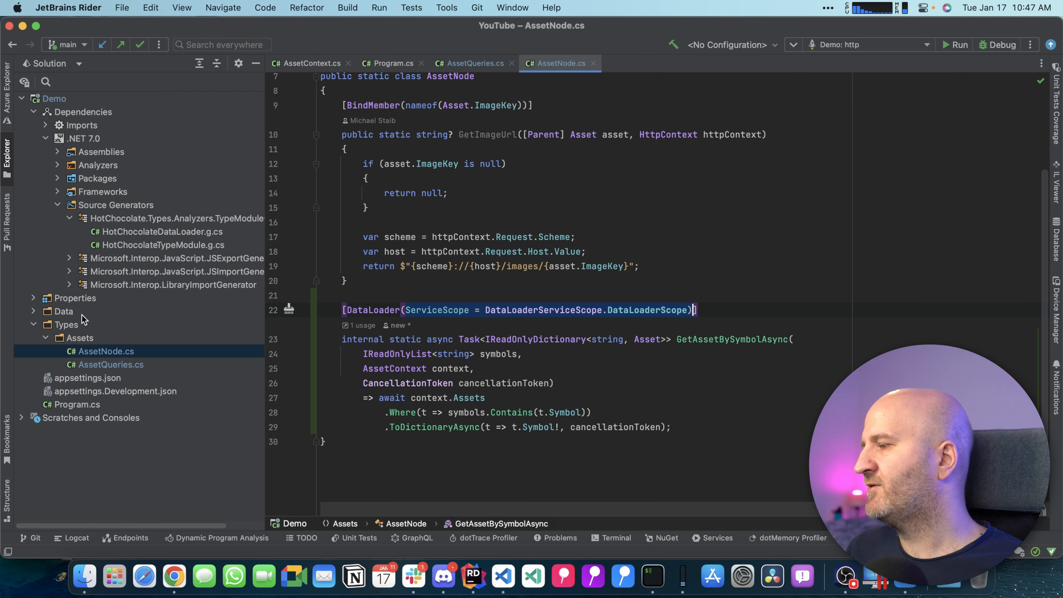
# Add [assembly: DataLoaderDefaults(ServiceScope = DataLoaderServiceScope.DataLoaderScope)] to Properties/ModuleInfo.cs.
pyautogui.click(33, 298)
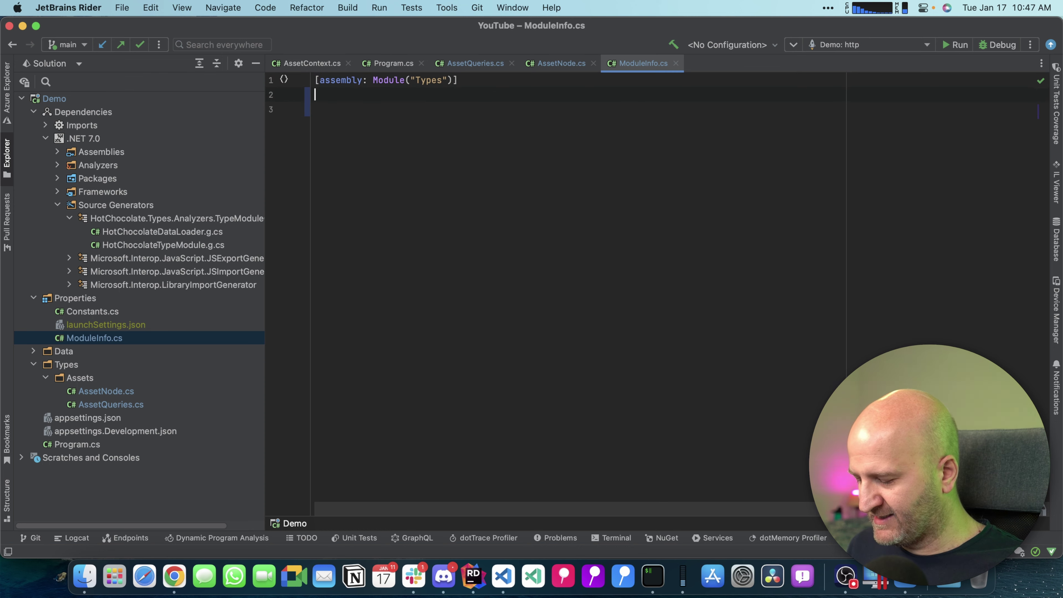
pyautogui.write('[')
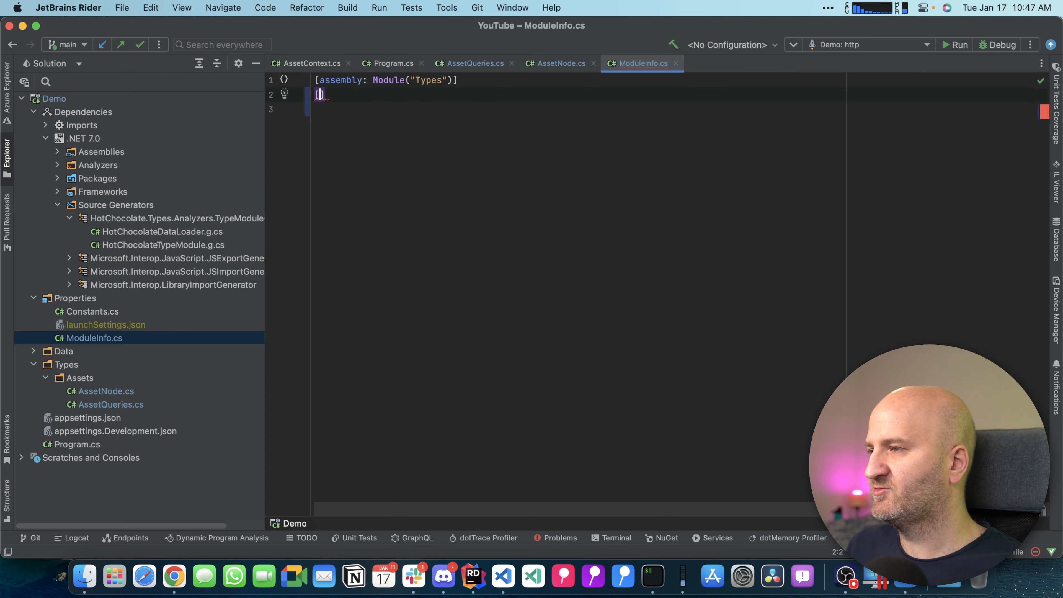
pyautogui.write('[assembly: DataLoaderDefaults]')
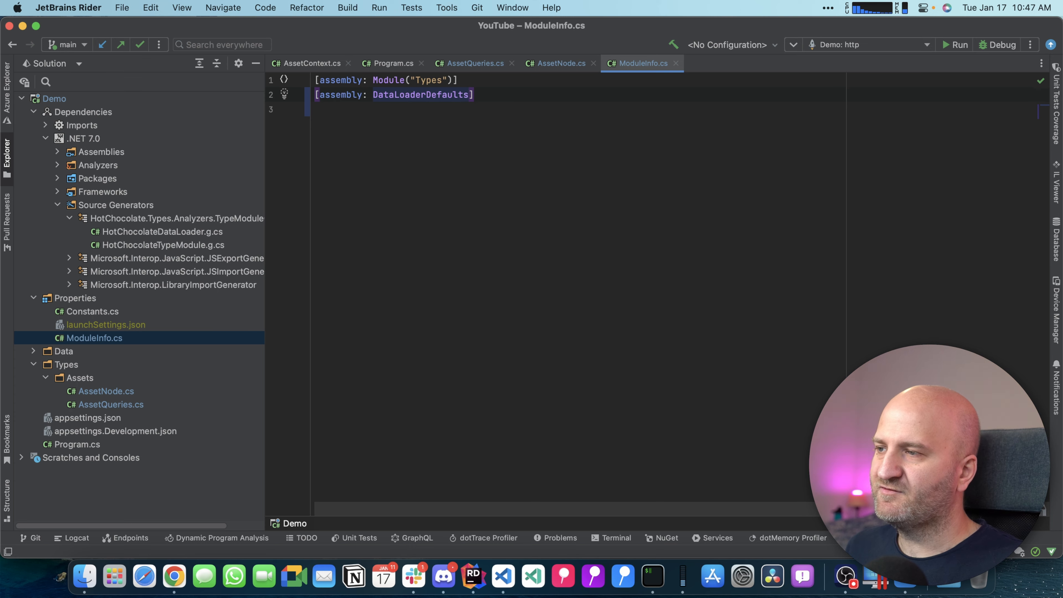
pyautogui.write('(Set')
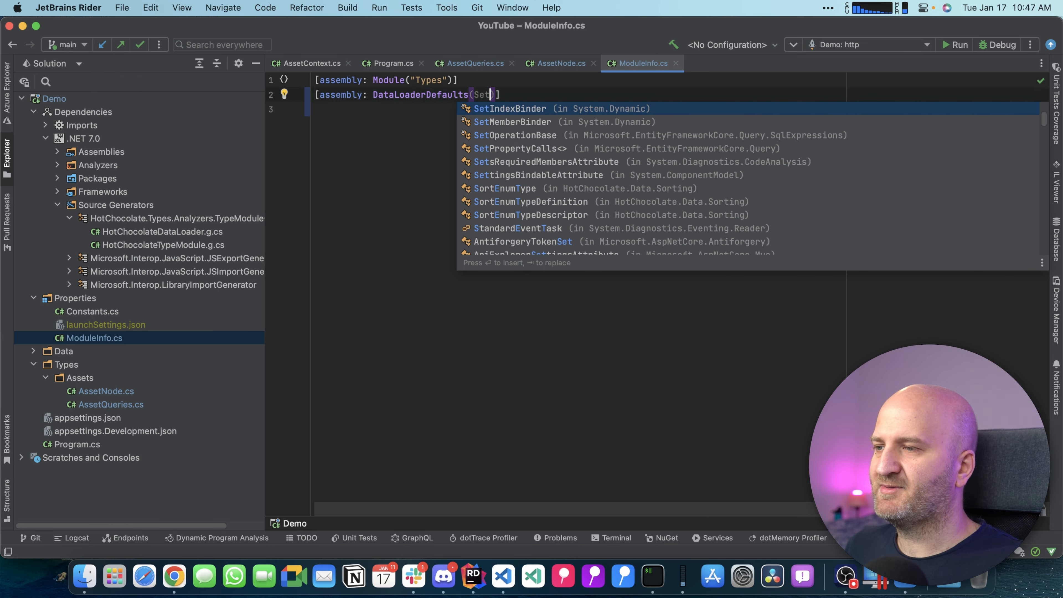
pyautogui.write('erviceScope.DataLoaderScope')
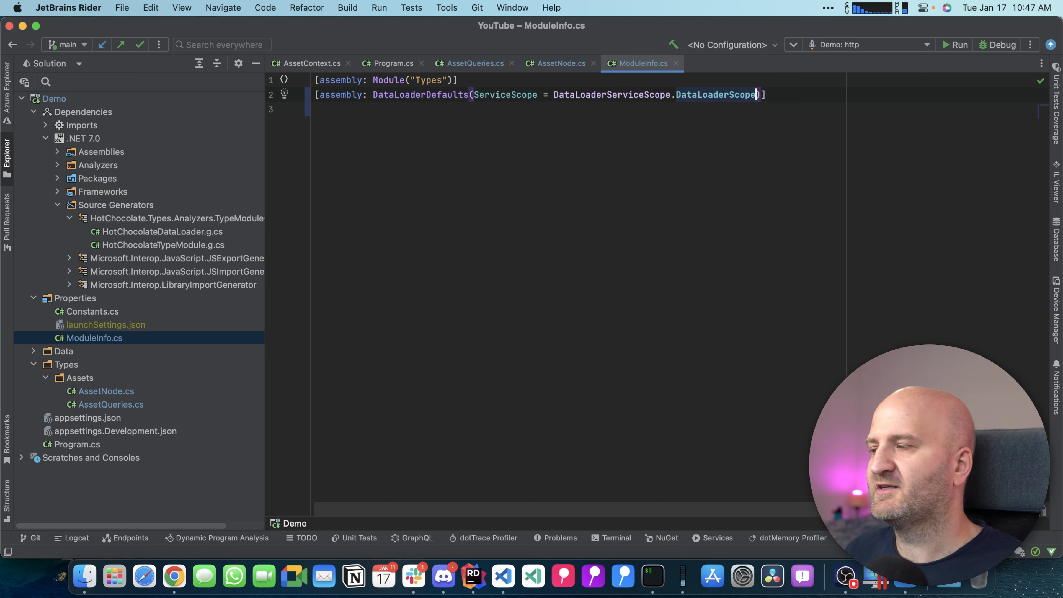
# Reduce AssetNode's attribute back to plain [DataLoader] and view the regenerated loader.
pyautogui.click(559, 63)
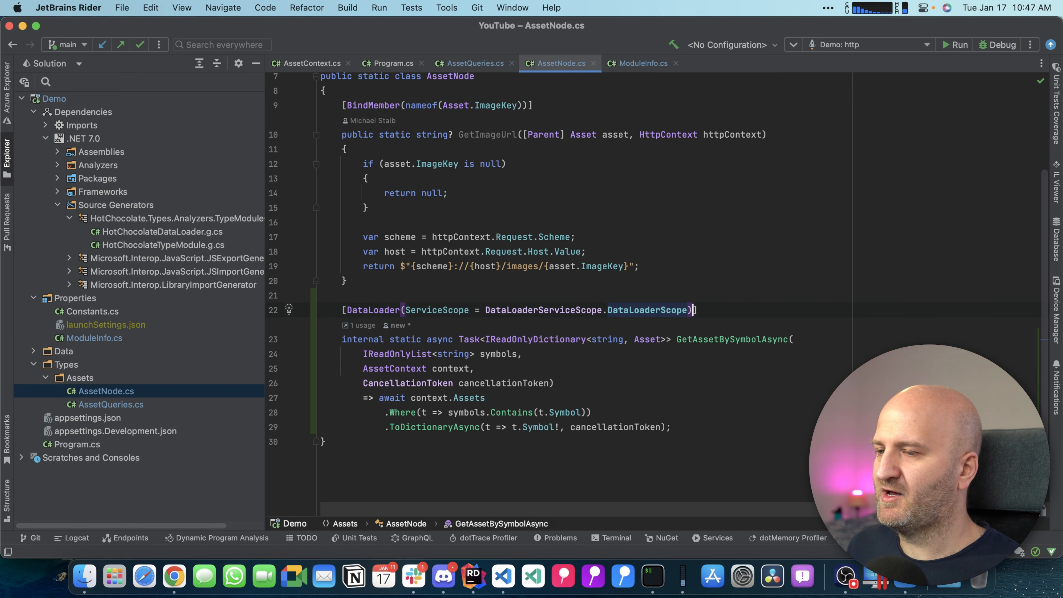
pyautogui.press('Backspace')
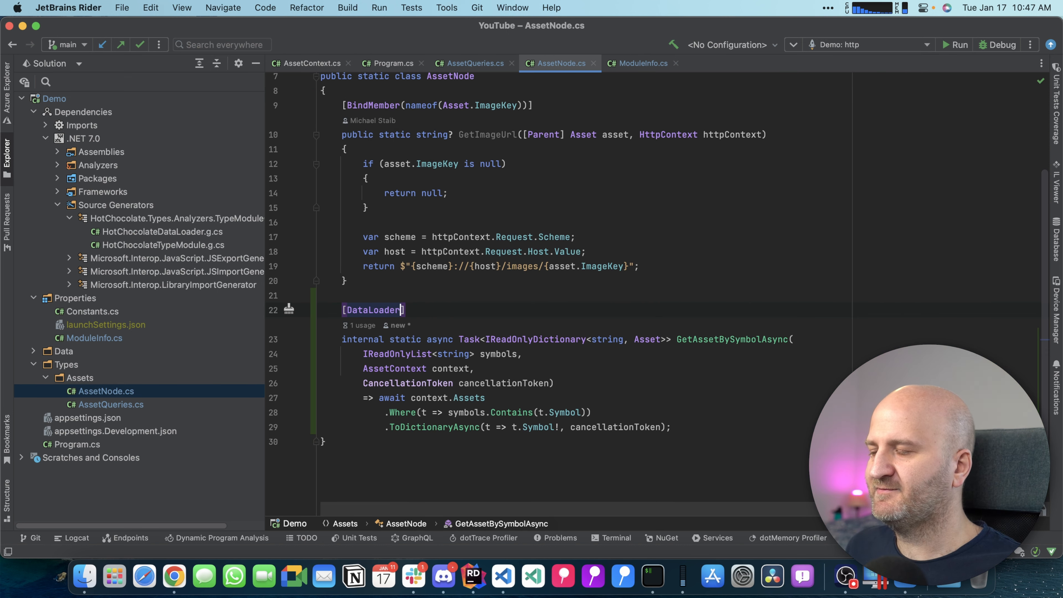
pyautogui.click(161, 232)
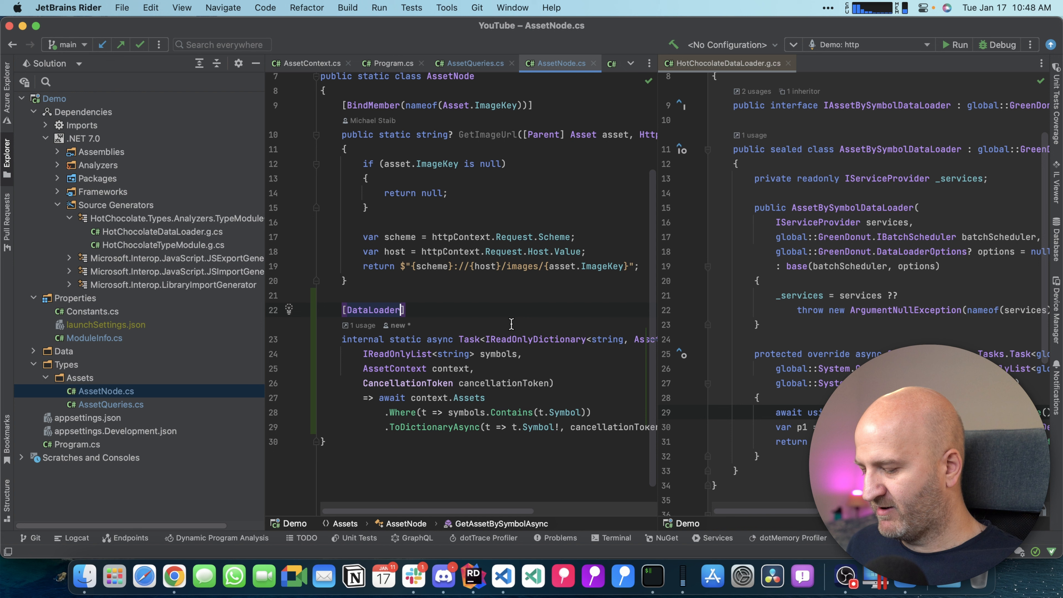
# Try [DataLoader(name: "Foo")] to see the generated class renamed, then set the name to AssetBySymbol.
pyautogui.write('(name: "Foo"')
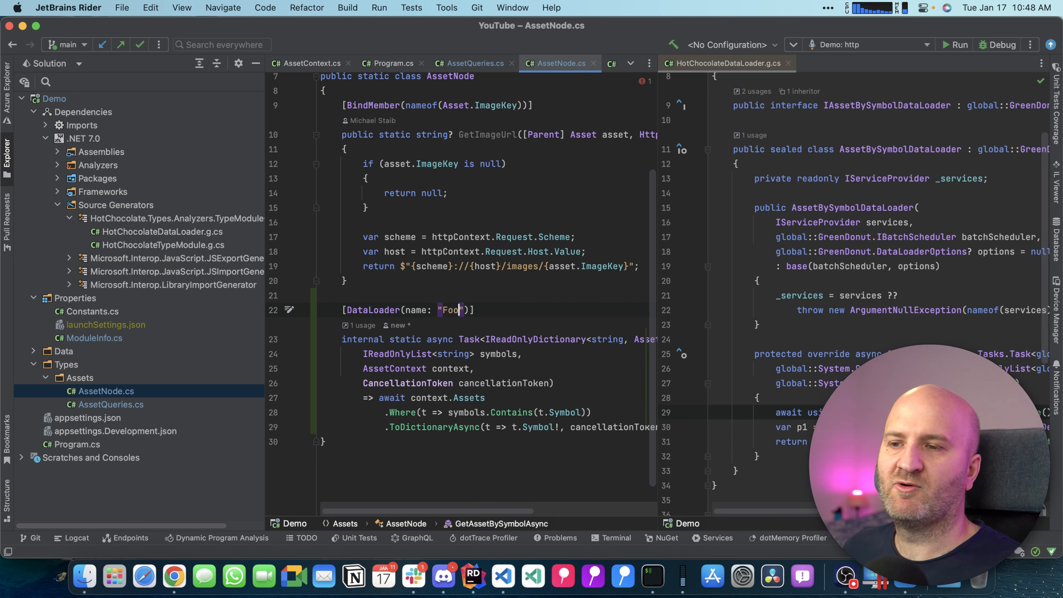
pyautogui.scroll(3)
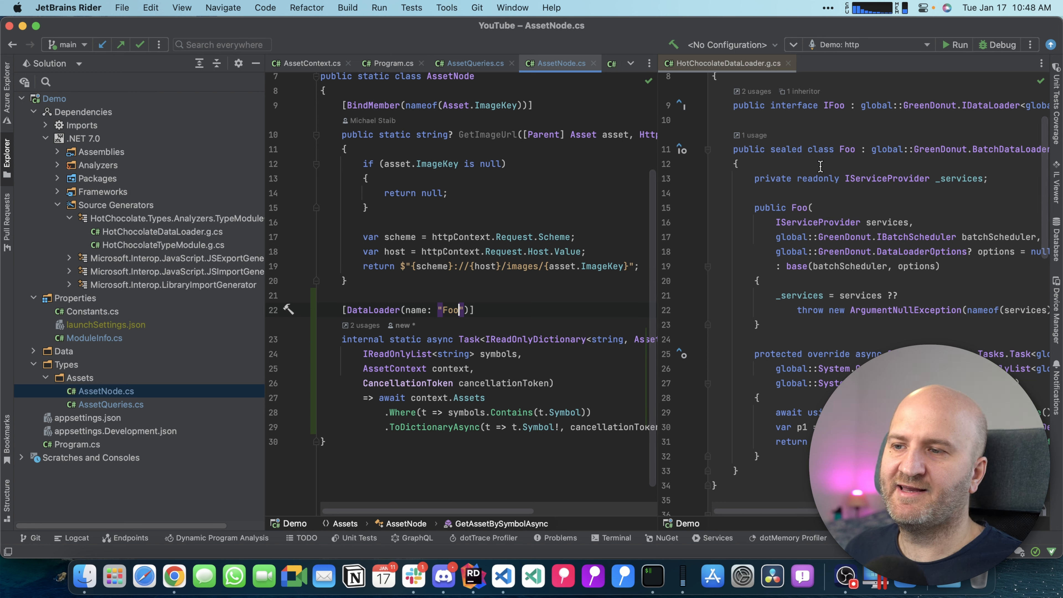
pyautogui.click(843, 149)
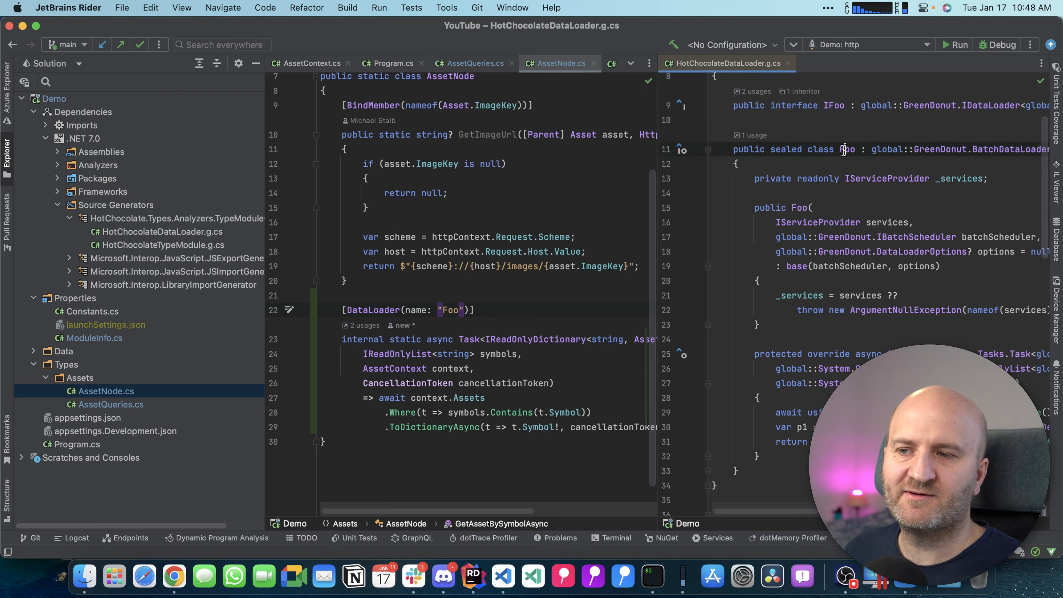
pyautogui.write('Name')
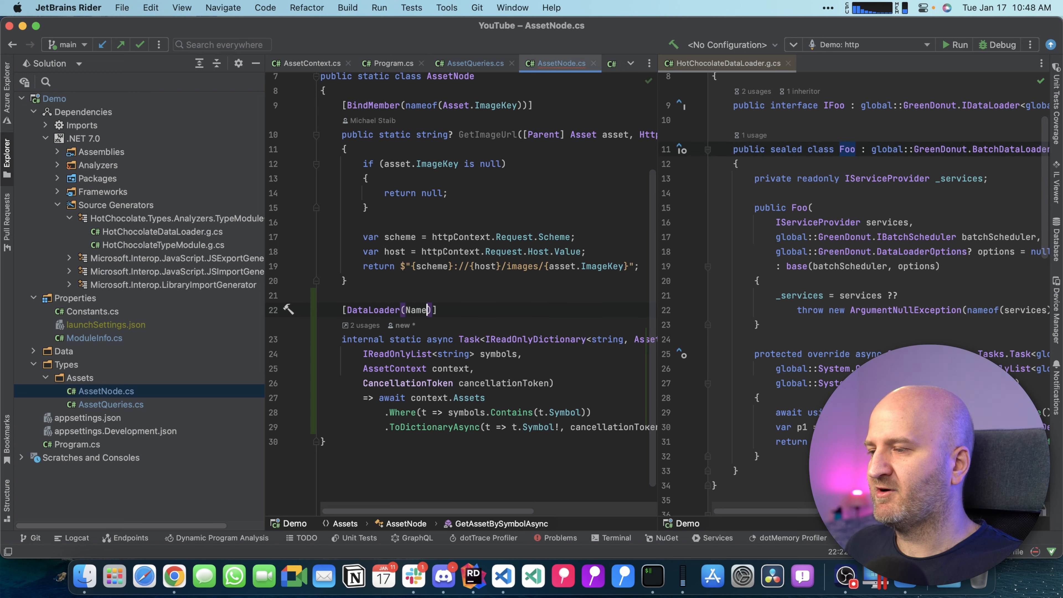
pyautogui.press('Backspace')
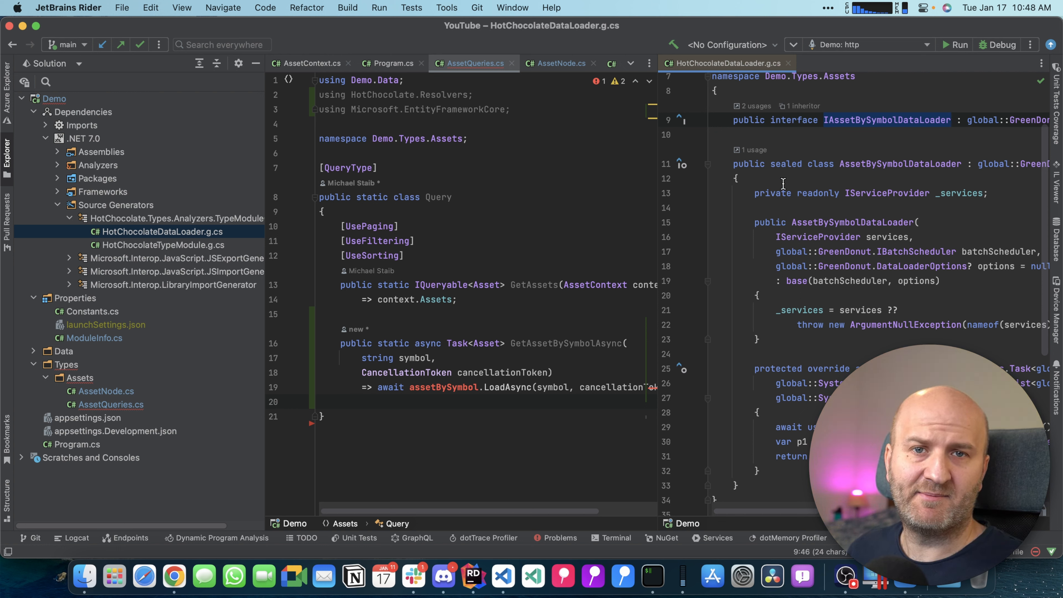
# Add an 'IAssetBySymbolDataLoader assetBySymbol' parameter after 'string symbol' in GetAssetBySymbolAsync.
pyautogui.click(409, 358)
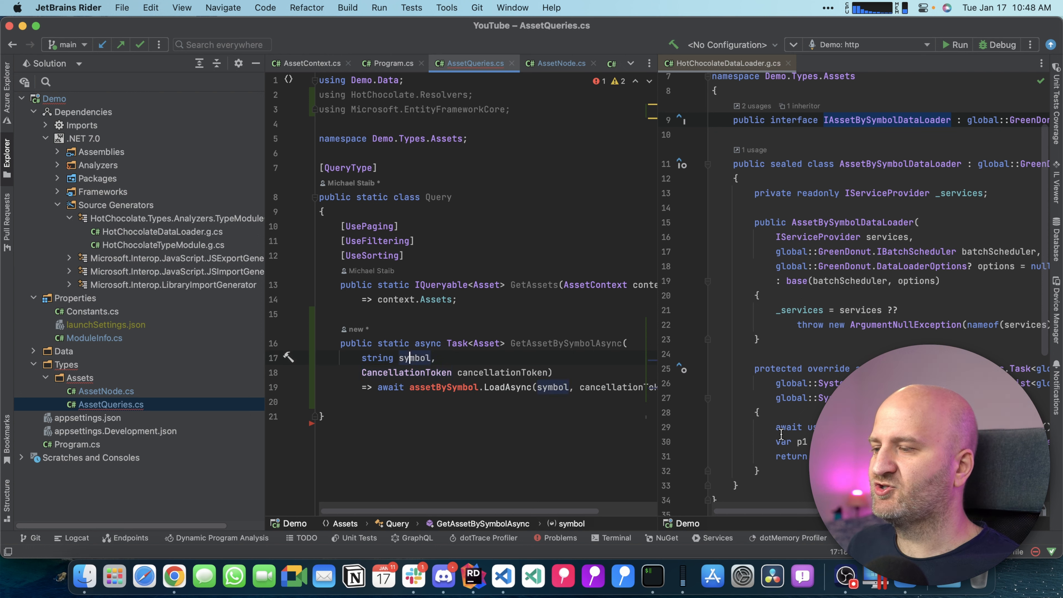
pyautogui.write('IAssetBySymbolDataLoader')
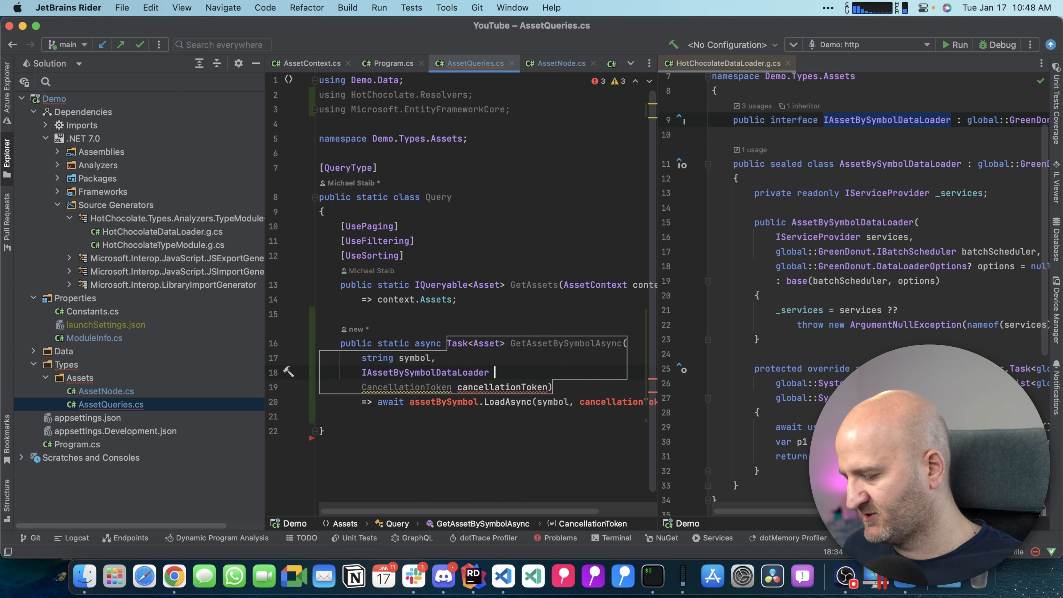
pyautogui.write('assetBySymbol,')
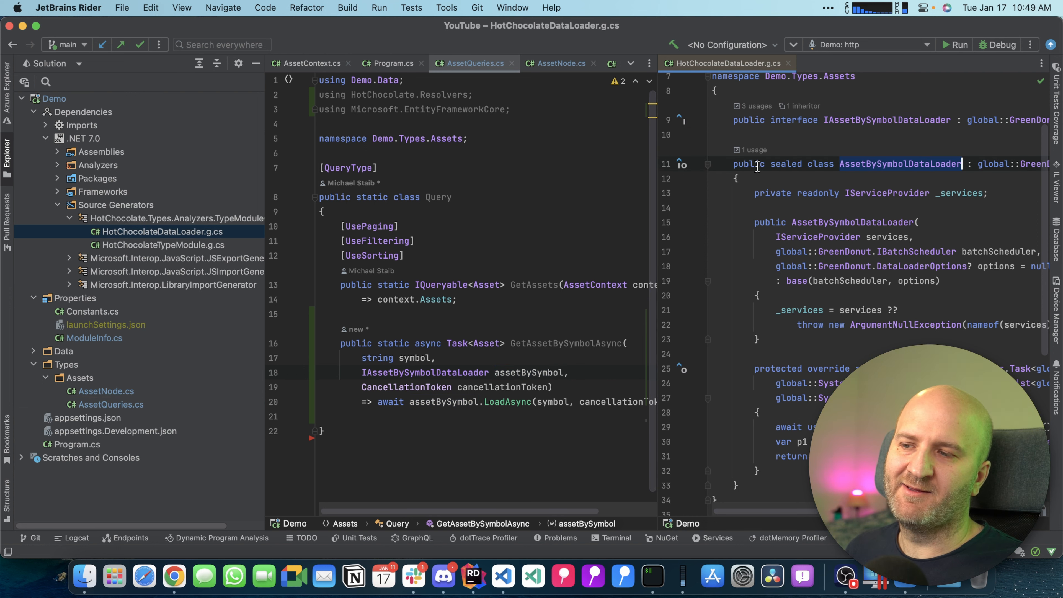
pyautogui.moveTo(485, 492)
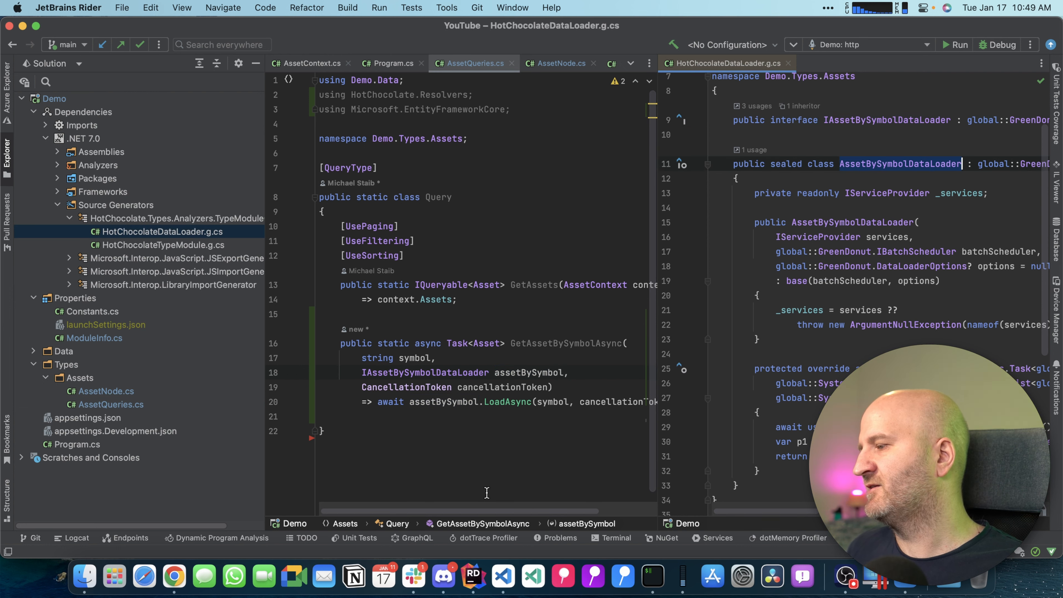
# Add AccessModifier = DataLoaderAccessModifier.PublicInterface to DataLoaderDefaults, check the loader class is internal, and close the generated file.
pyautogui.click(95, 338)
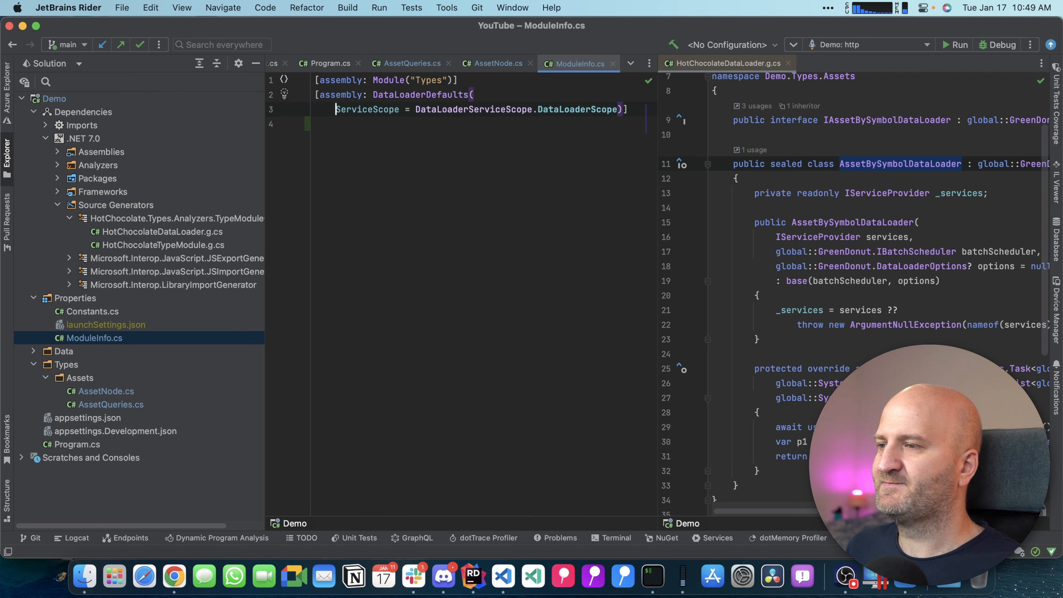
pyautogui.write('Acc')
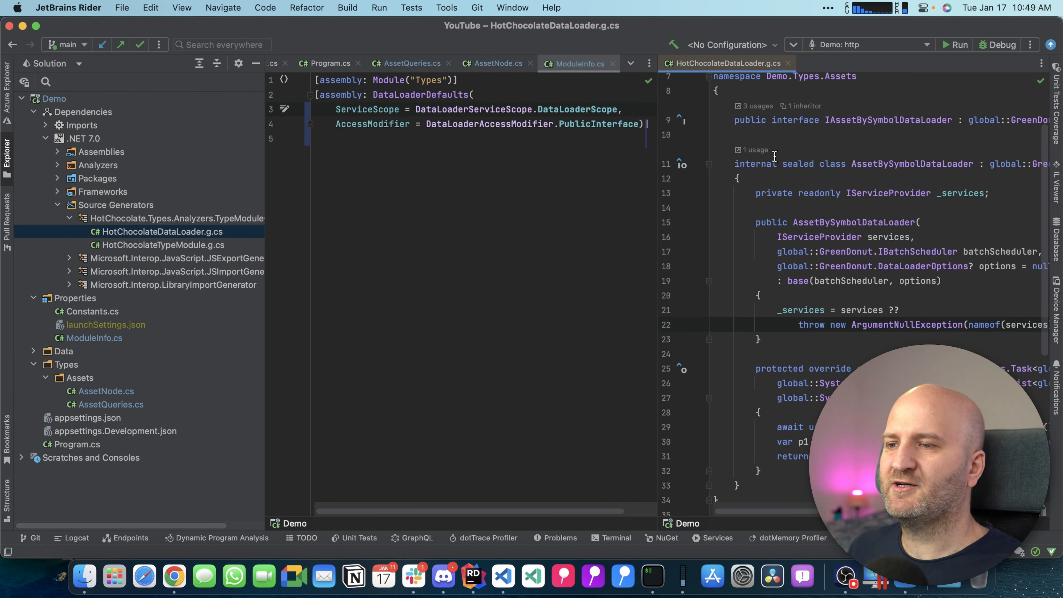
pyautogui.moveTo(769, 155)
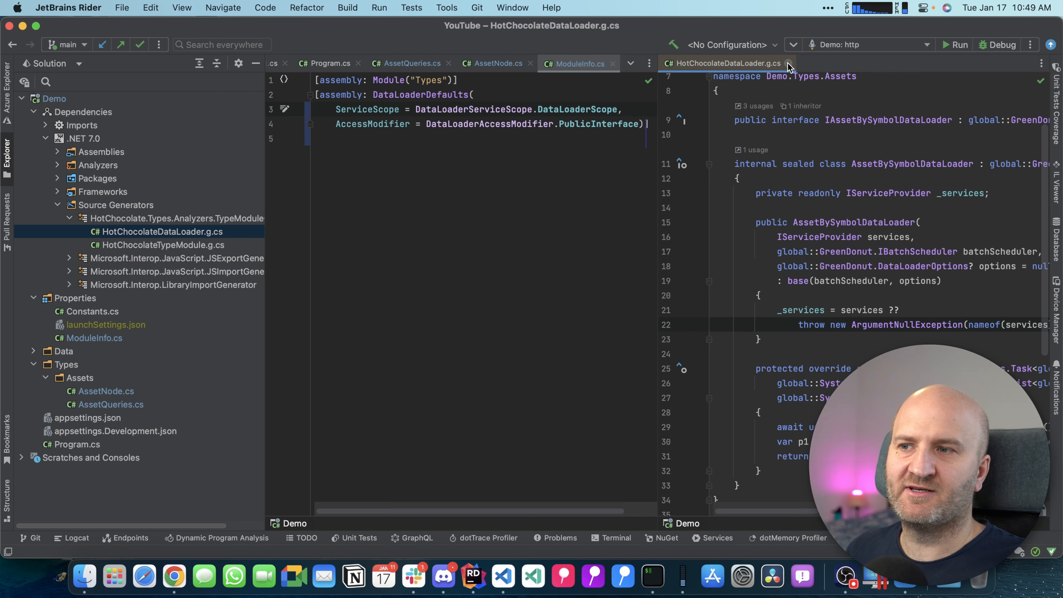
pyautogui.scroll(-3)
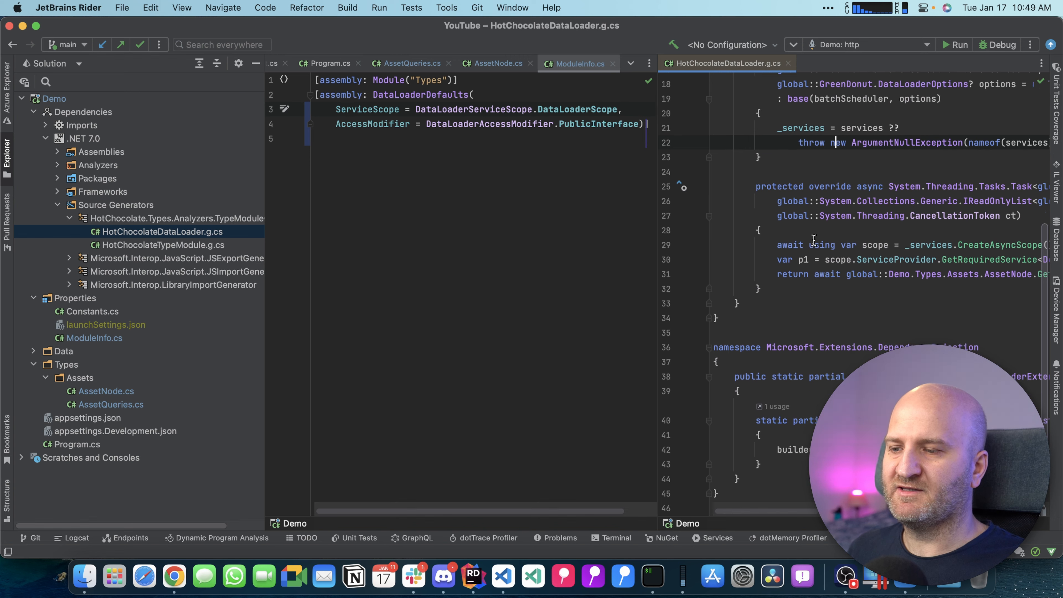
pyautogui.scroll(-3)
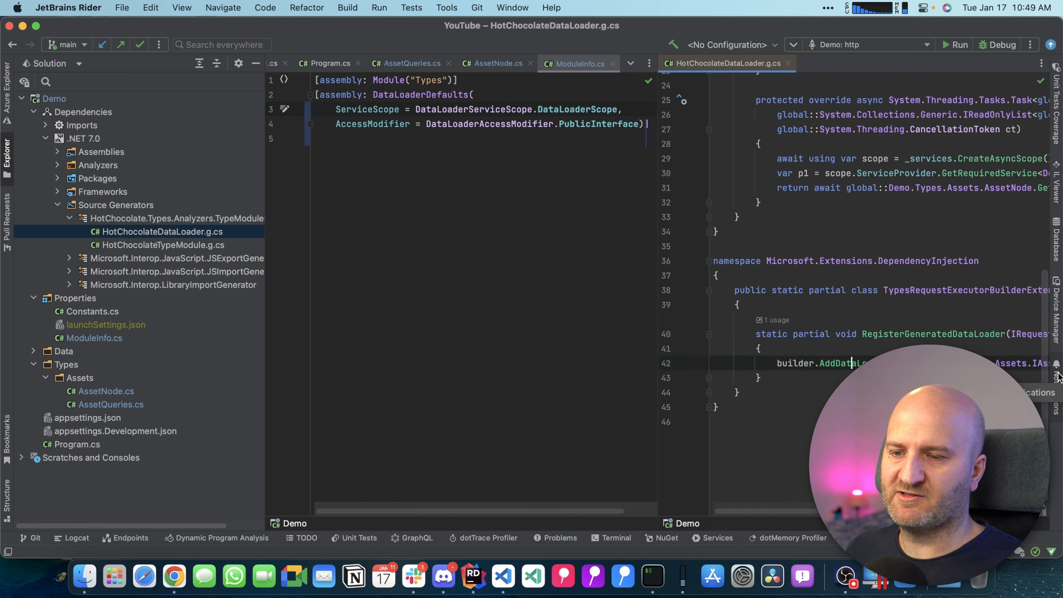
pyautogui.hscroll(-3)
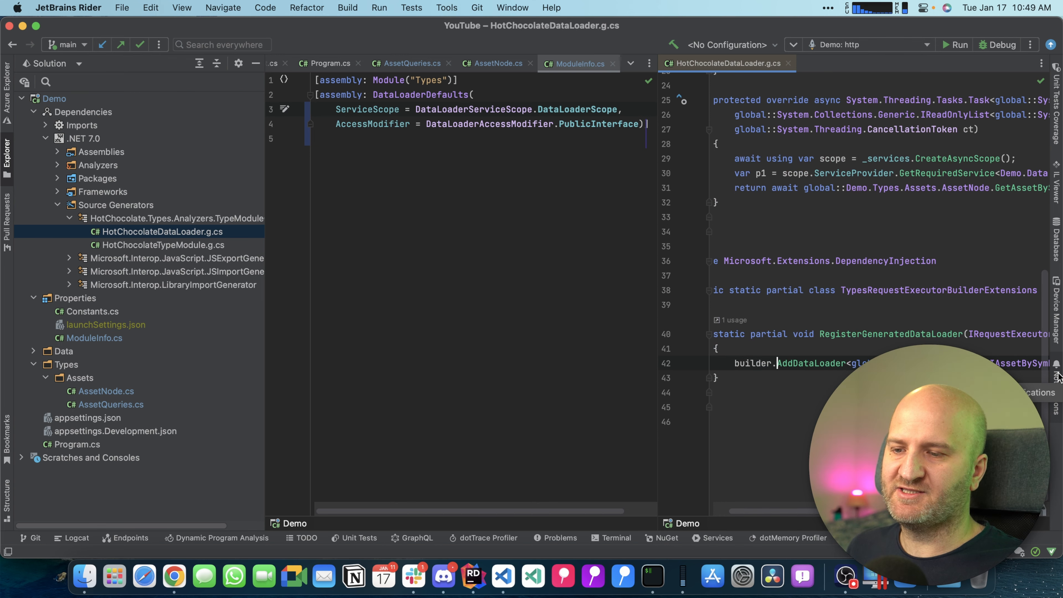
pyautogui.click(578, 63)
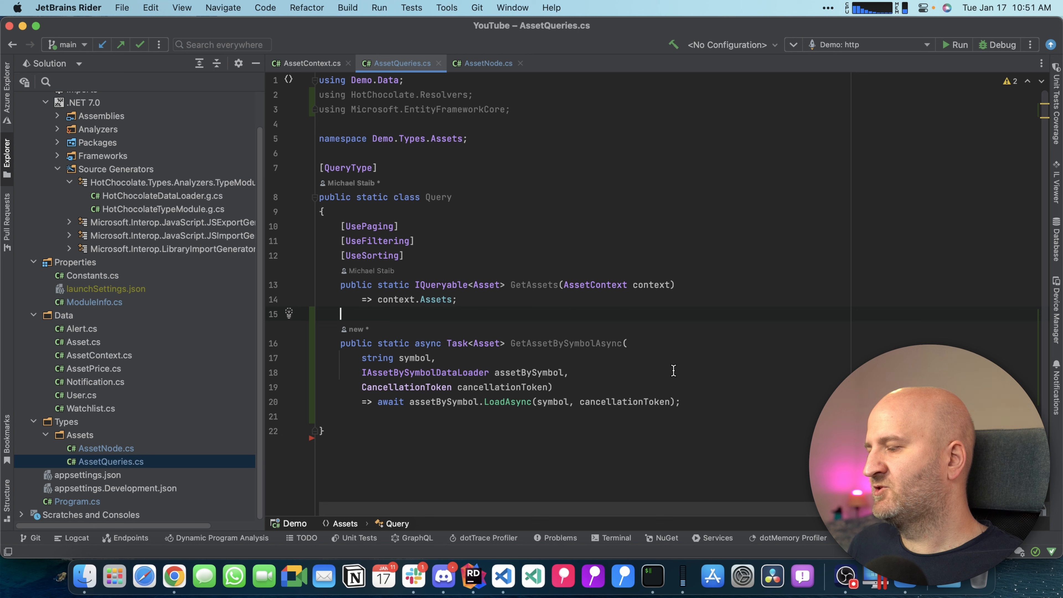
pyautogui.moveTo(204, 577)
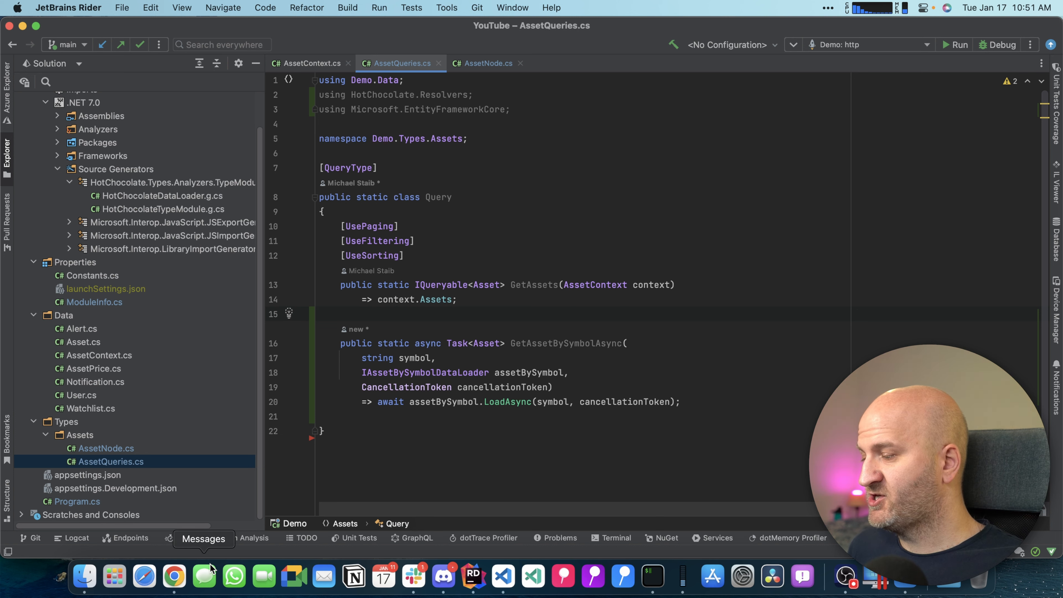
# Check the running app in the terminal and open Banana Cake Pop at localhost:5095/graphql in Chrome.
pyautogui.click(614, 537)
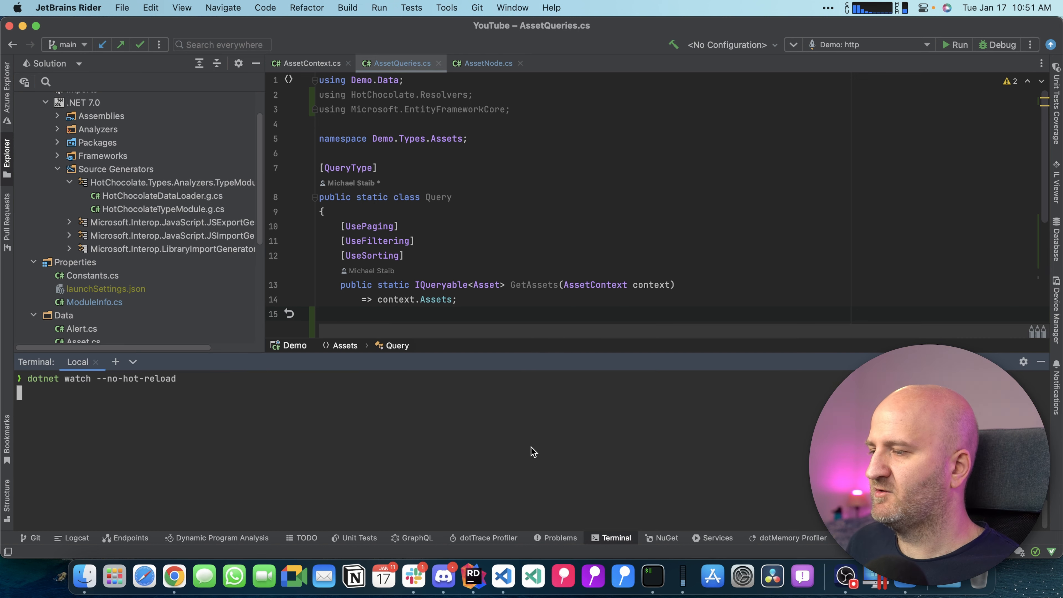
pyautogui.click(173, 577)
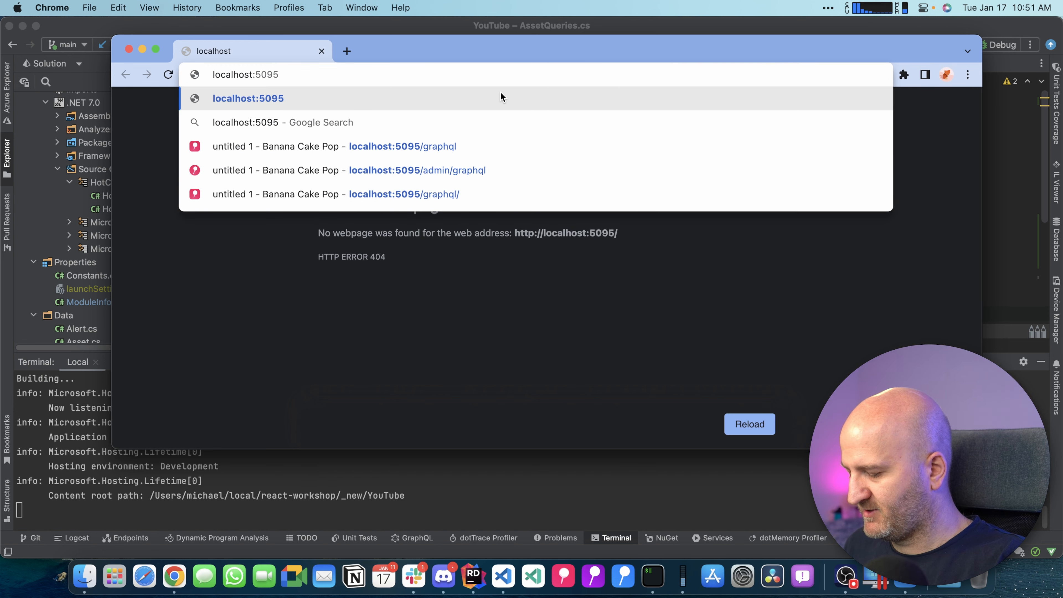
pyautogui.click(402, 146)
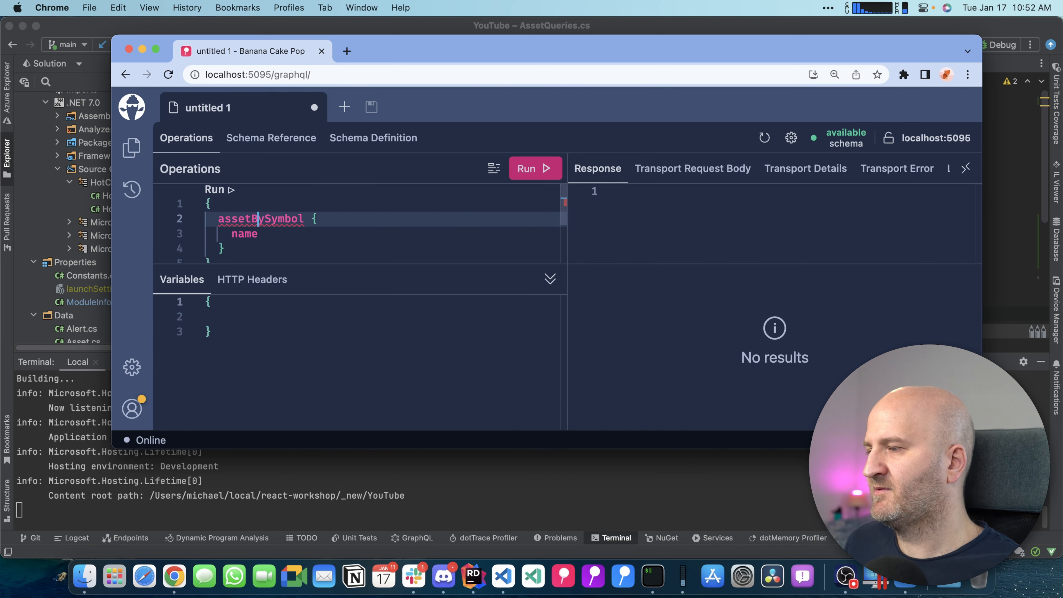
# Run assetBySymbol(symbol: "BTC") { name } and get back Bitcoin.
pyautogui.write('(')
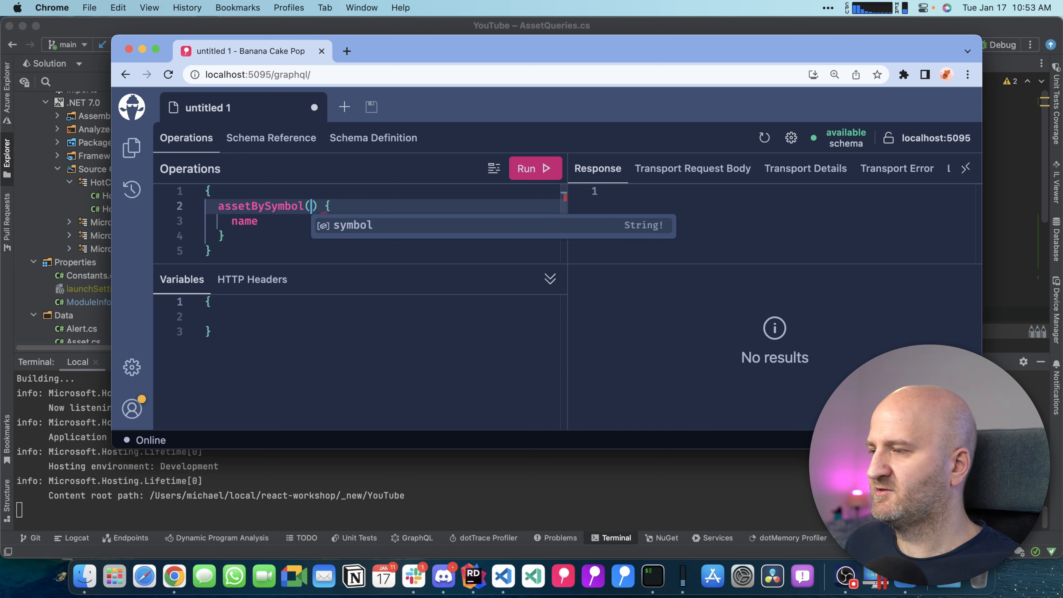
pyautogui.write('symbol: "BTC"')
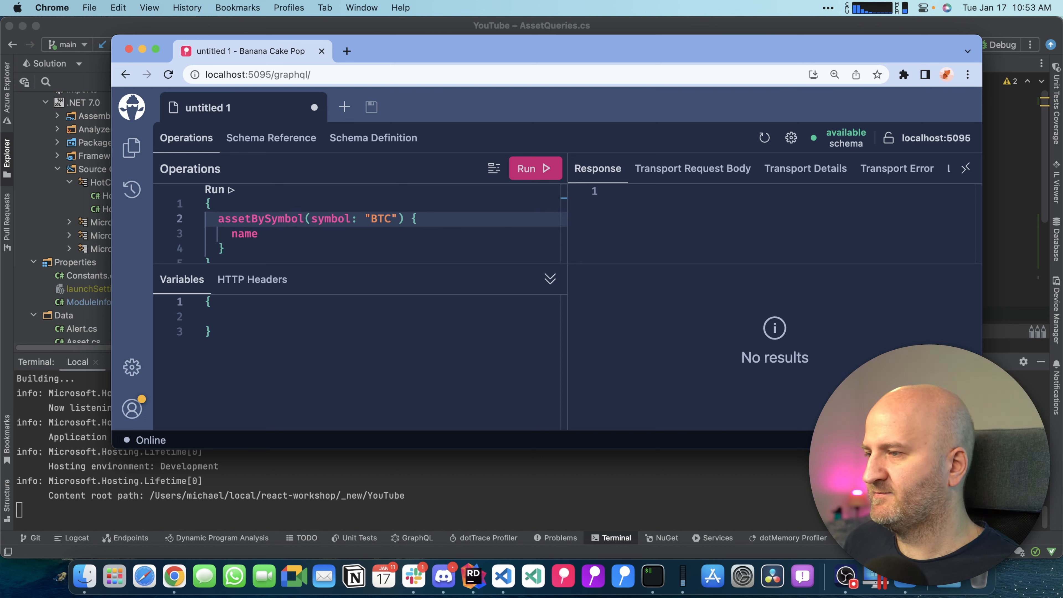
pyautogui.click(534, 168)
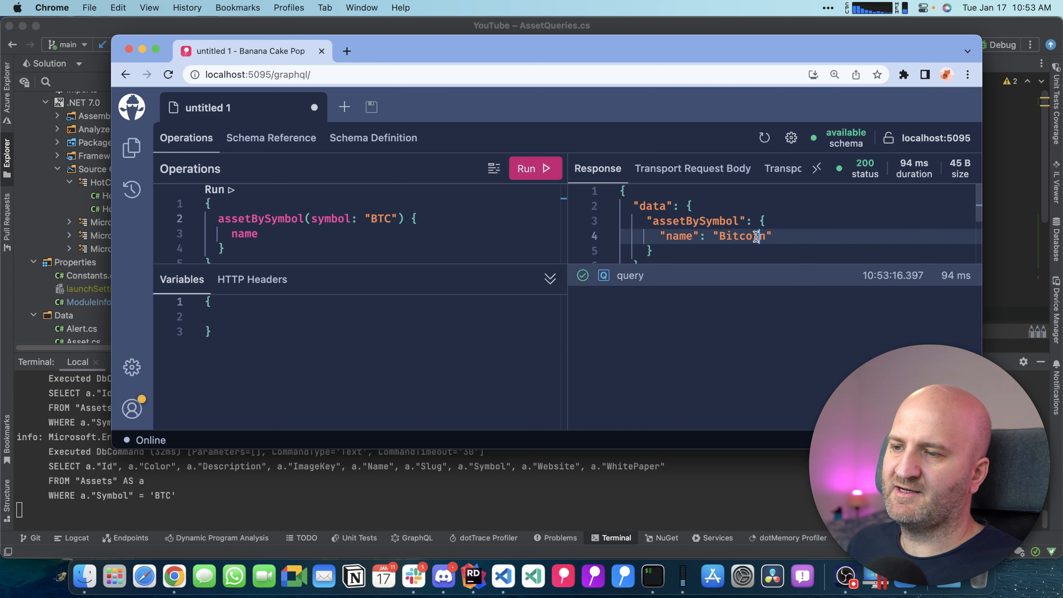
pyautogui.moveTo(775, 242)
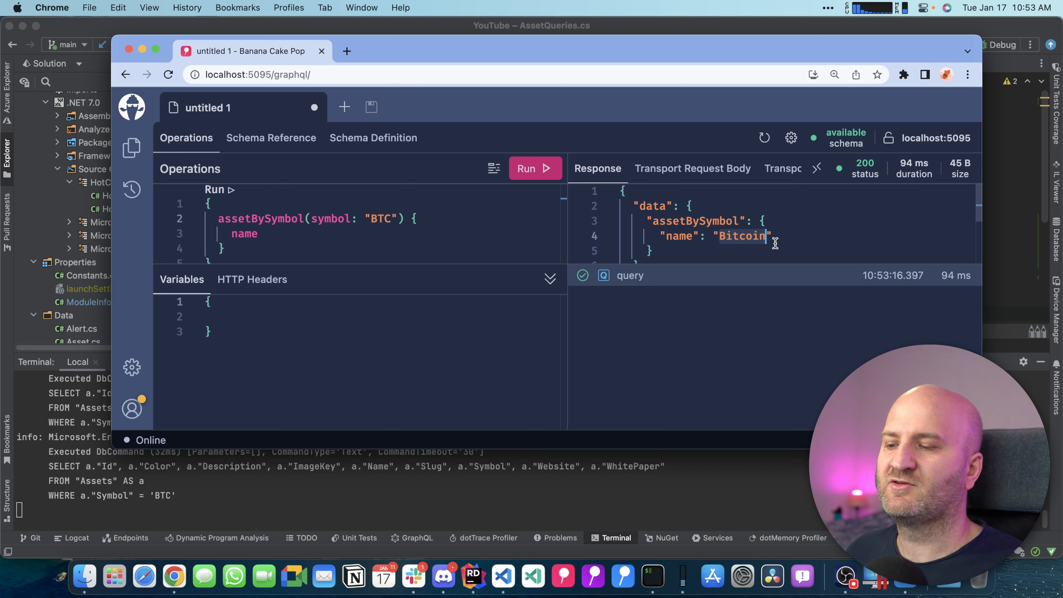
# Return to AssetNode.cs and start a second [DataLoader] method GetAssetBySymbolCacheAsync using FirstOrDefaultAsync.
pyautogui.click(472, 577)
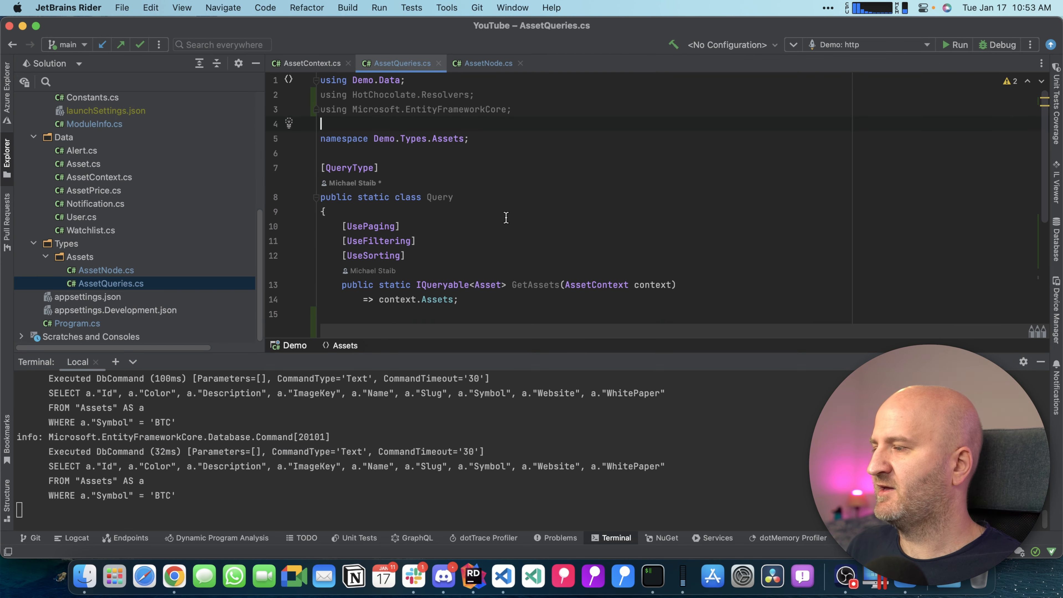
pyautogui.click(105, 270)
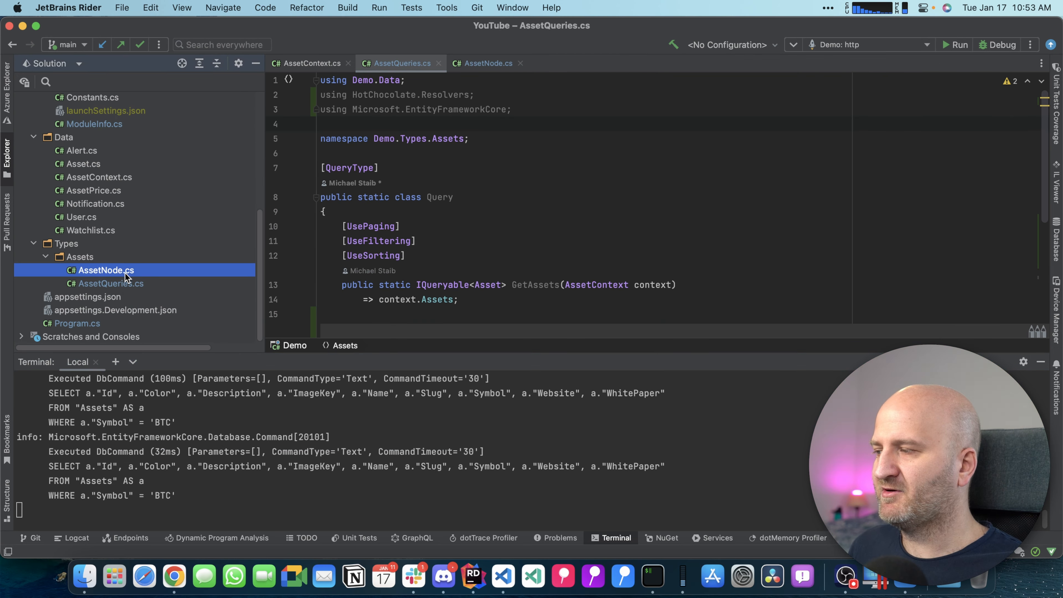
pyautogui.click(104, 270)
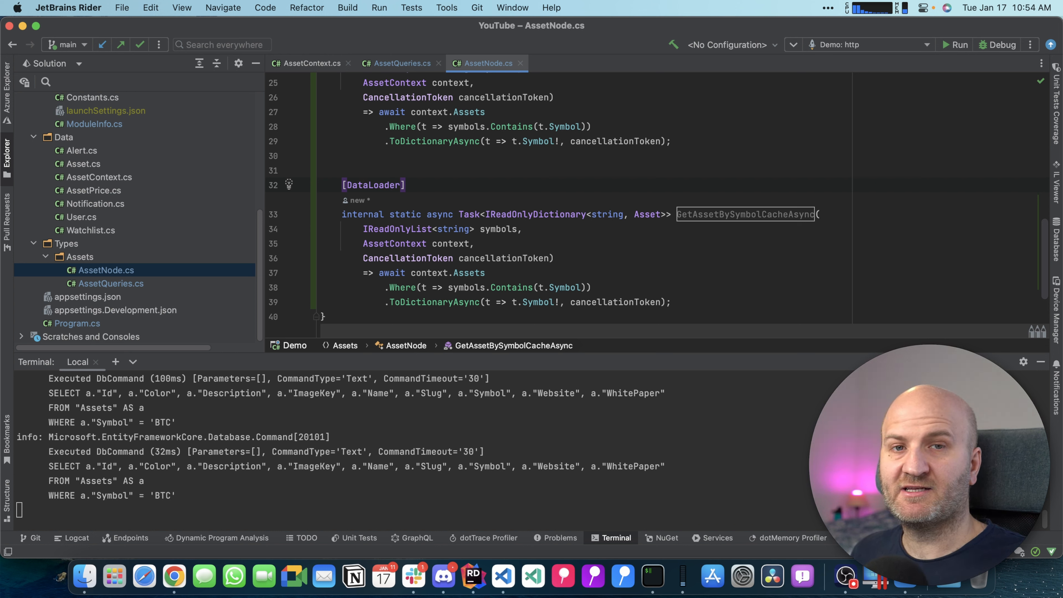
pyautogui.click(405, 185)
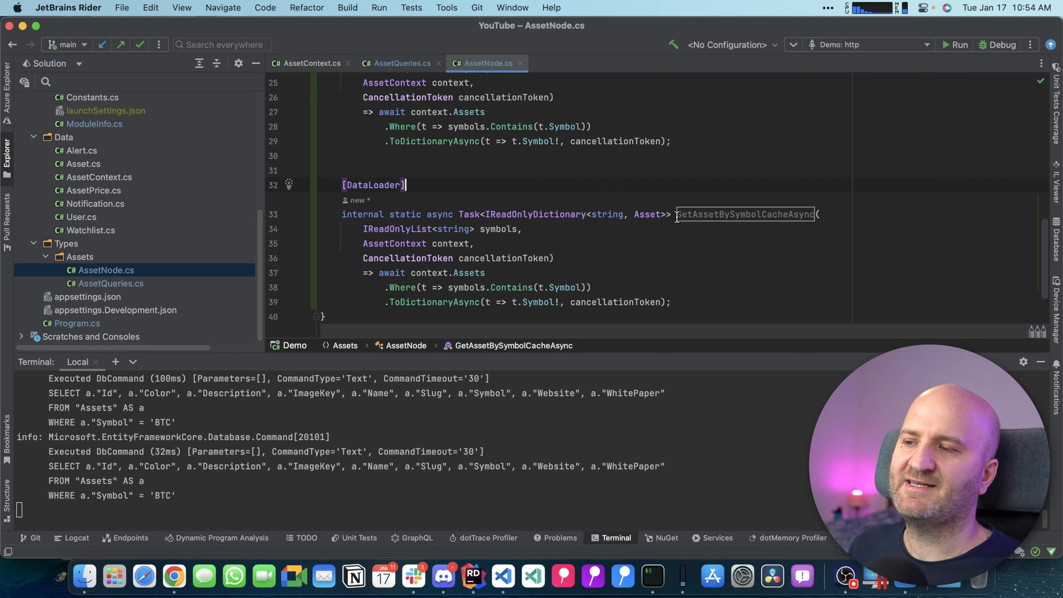
pyautogui.moveTo(589, 215)
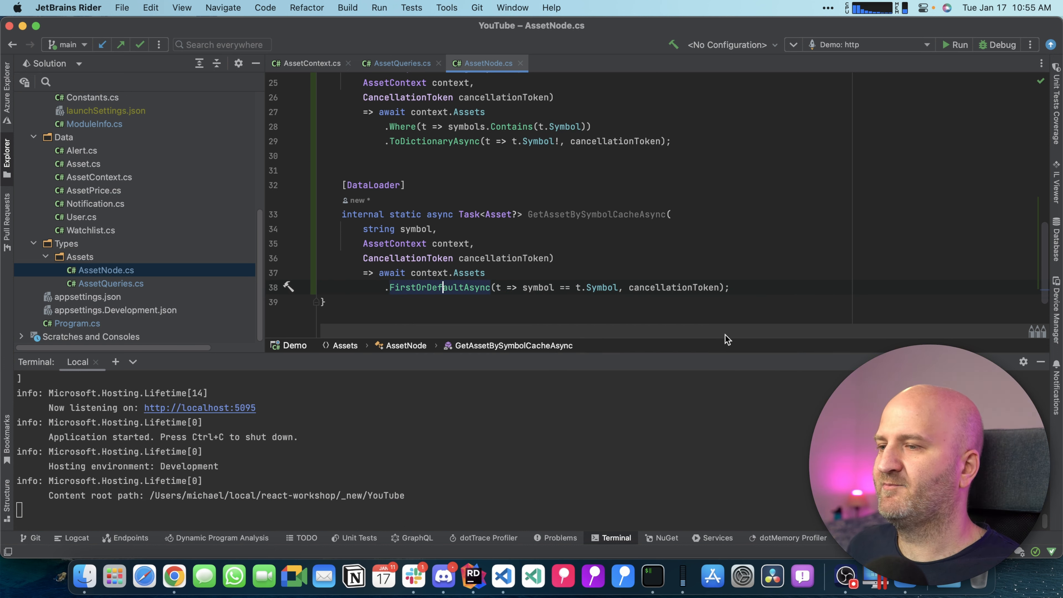
pyautogui.moveTo(199, 155)
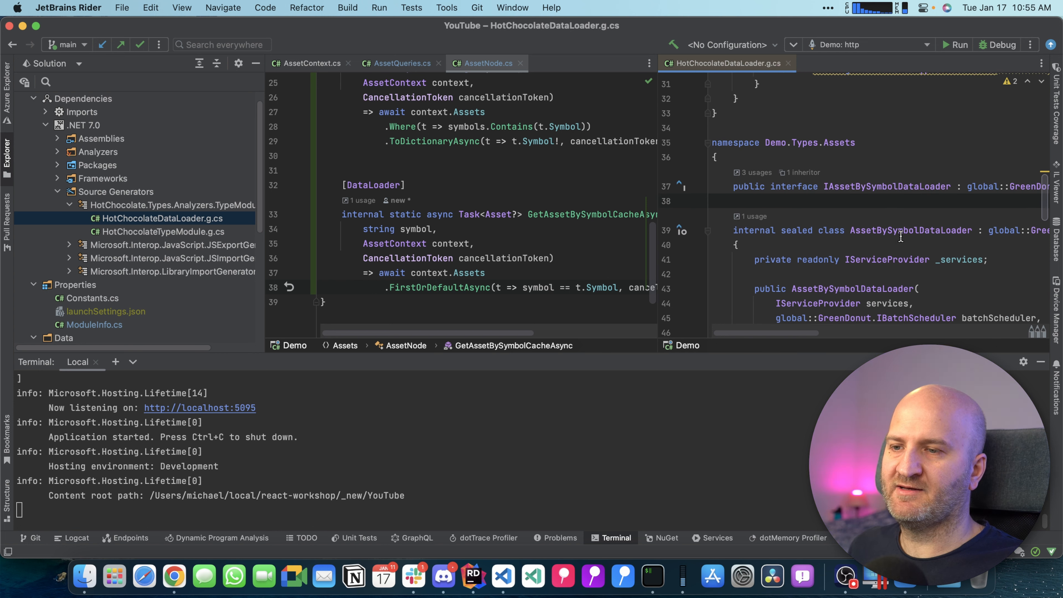
pyautogui.scroll(3)
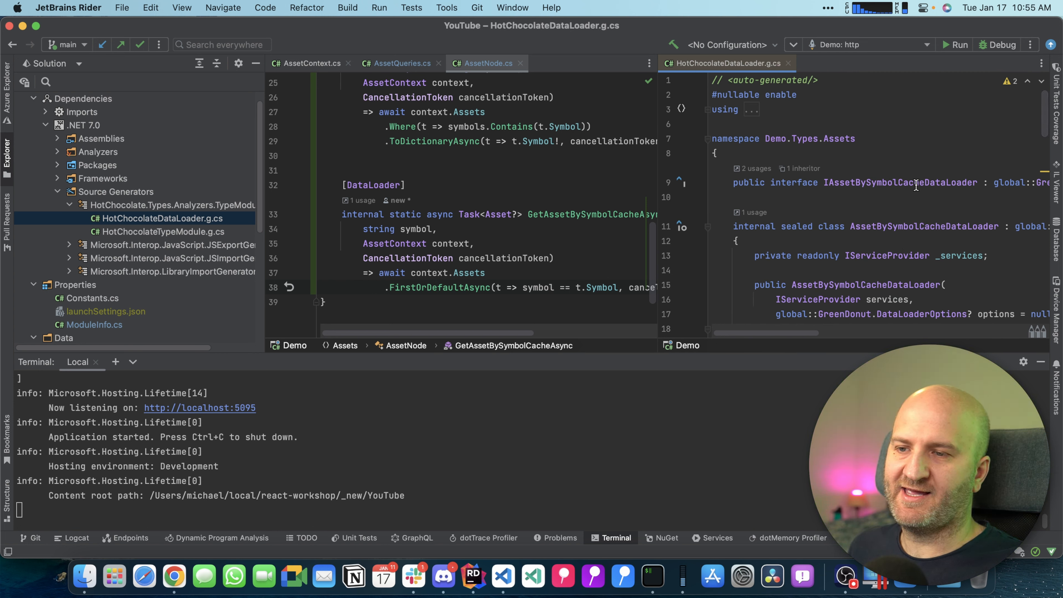
pyautogui.scroll(-3)
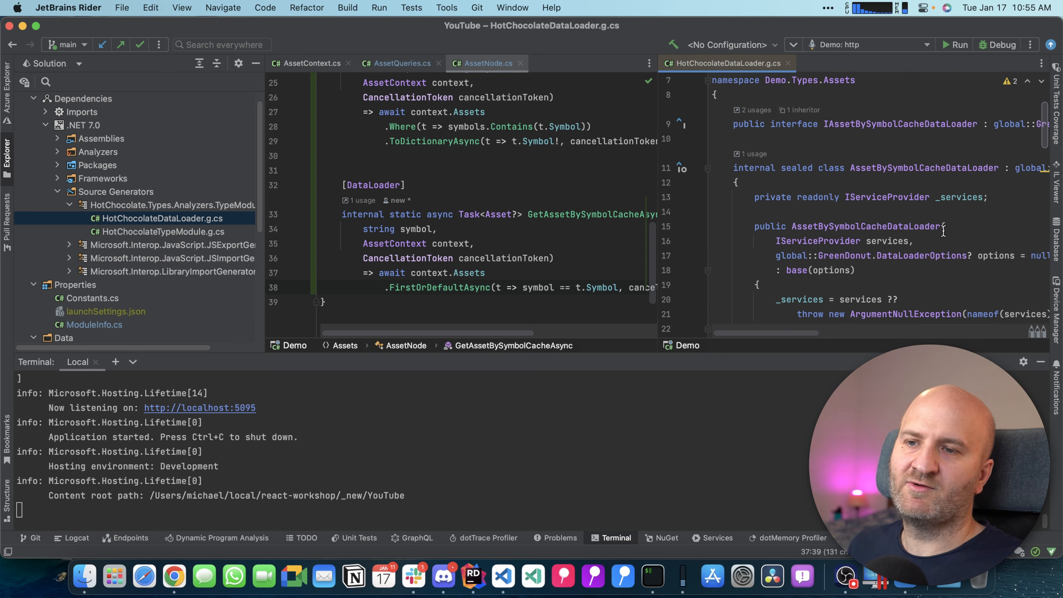
pyautogui.moveTo(901, 141)
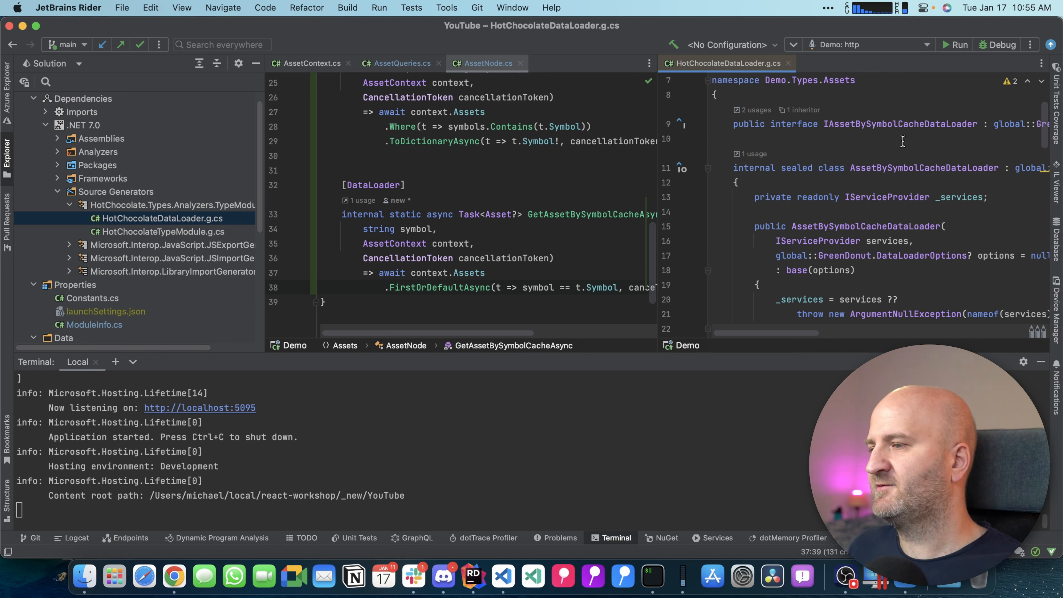
pyautogui.moveTo(814, 191)
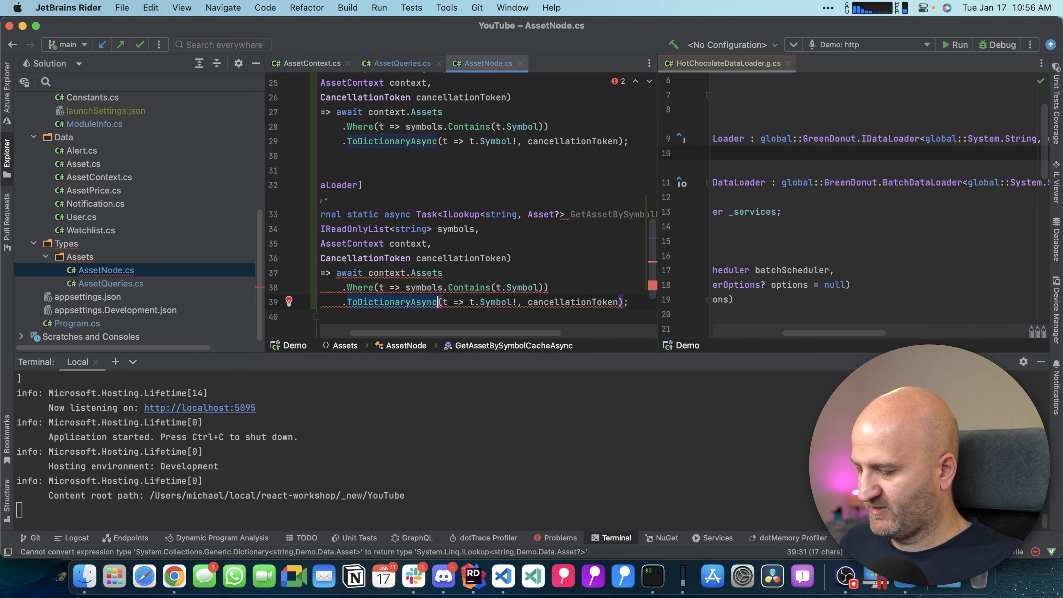
# Replace ToDictionaryAsync with ToLookup for an ILookup<string, Asset> result and check the generated GroupedDataLoader.
pyautogui.write('ToLookup')
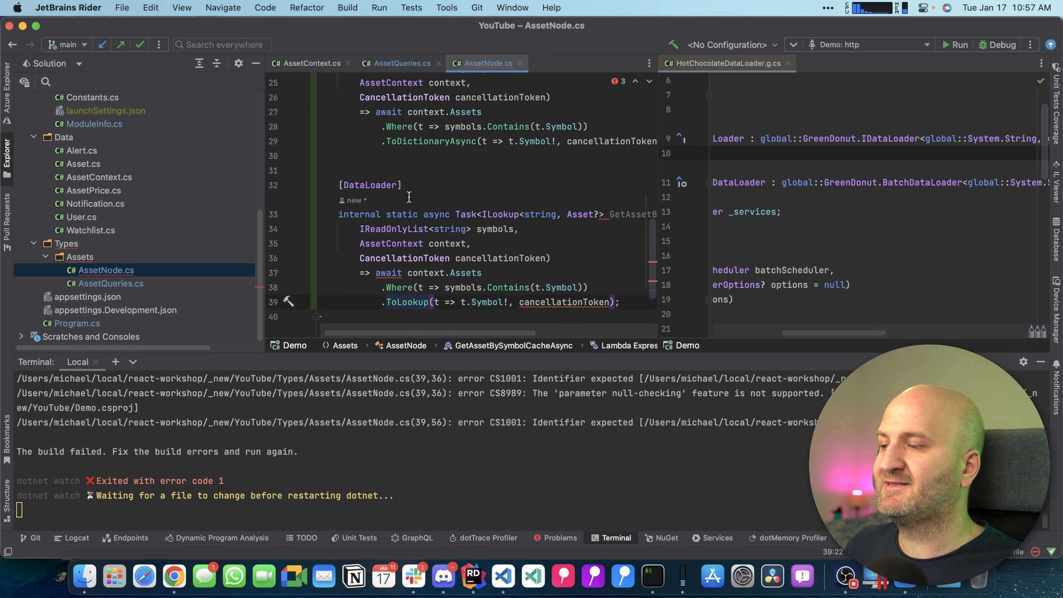
pyautogui.moveTo(477, 316)
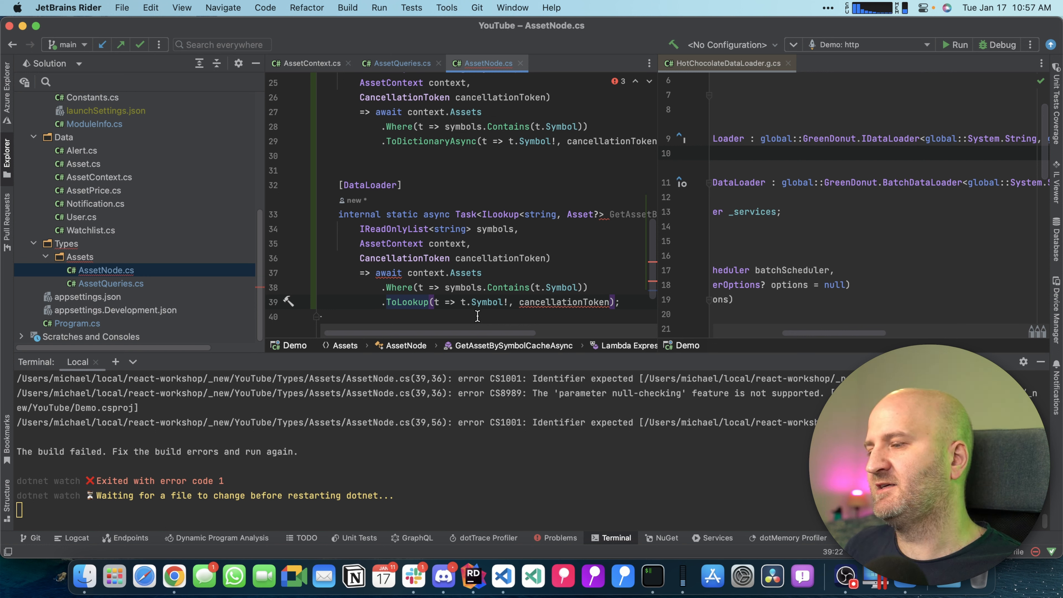
pyautogui.moveTo(776, 320)
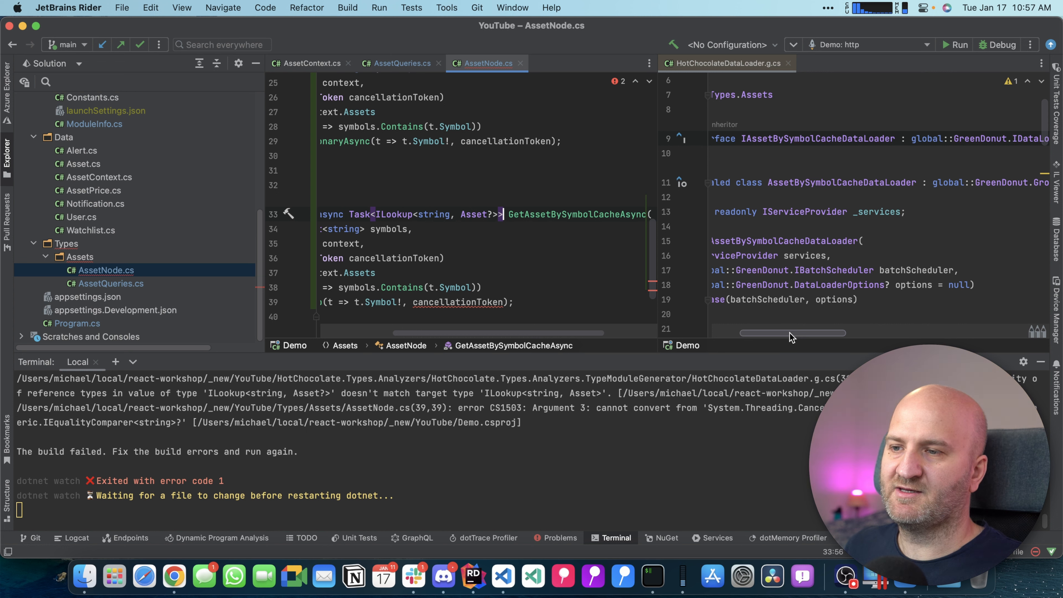
pyautogui.hscroll(3)
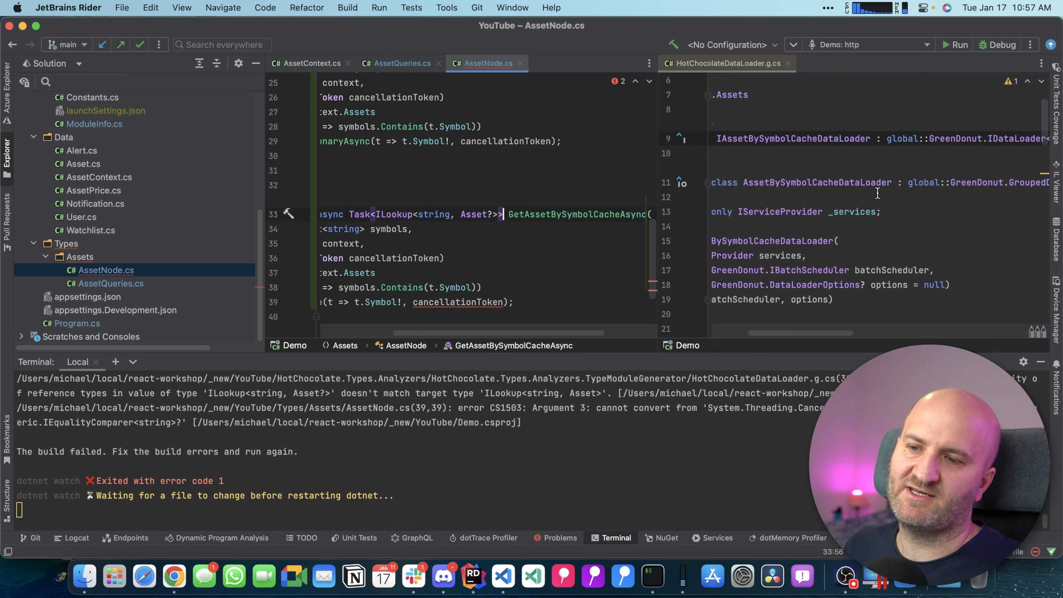
pyautogui.hscroll(3)
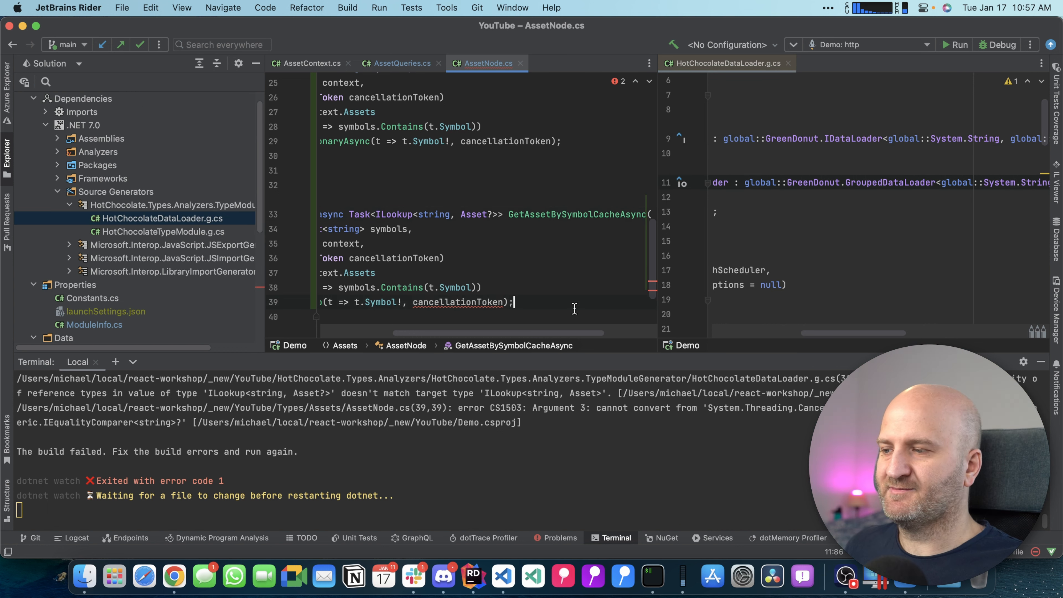
pyautogui.scroll(-3)
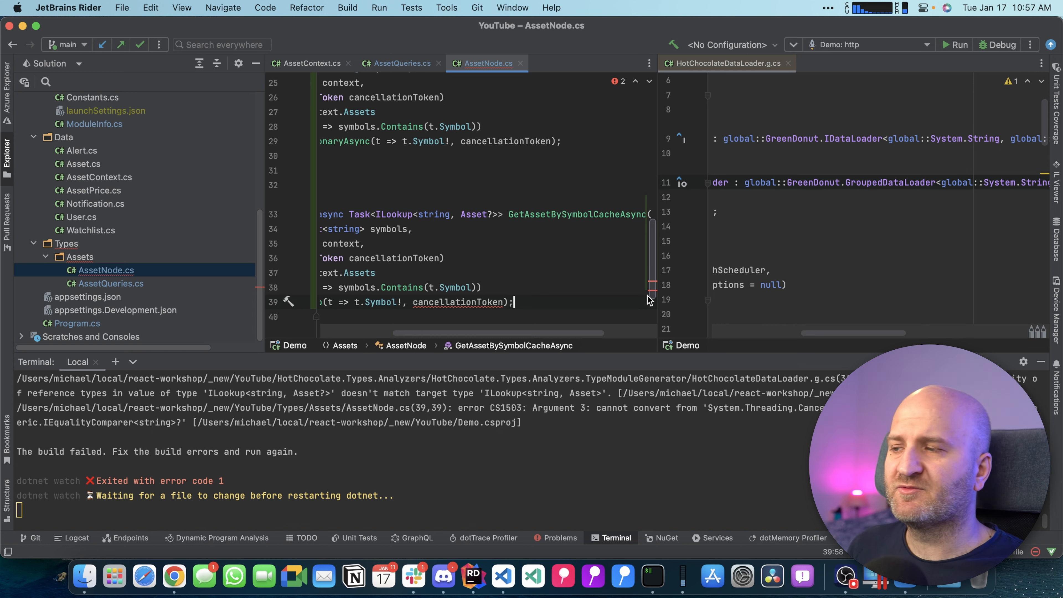
pyautogui.click(511, 214)
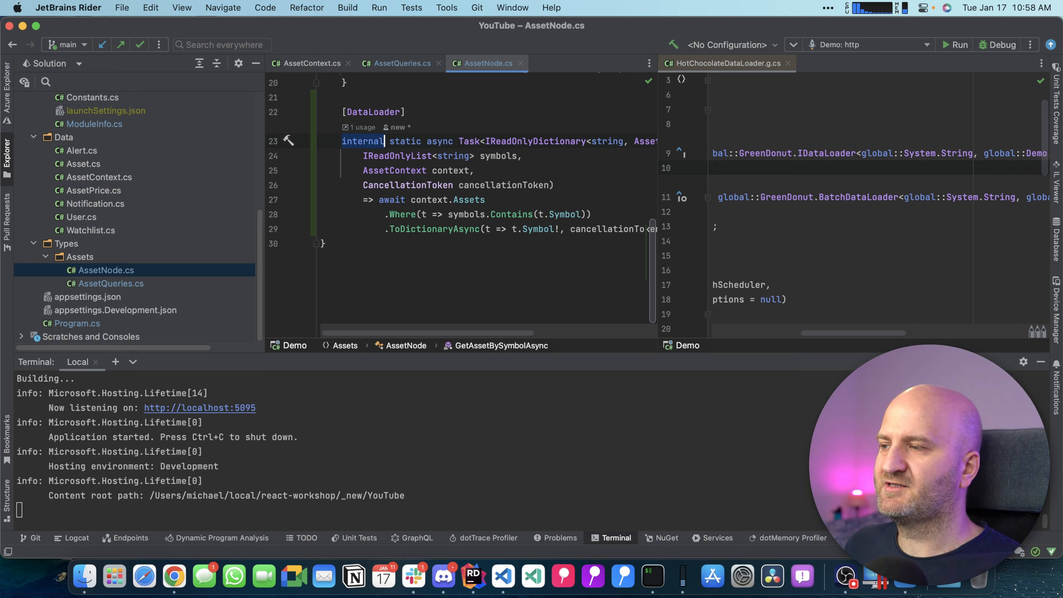
# Change GetAssetBySymbolAsync from internal to private and read analyzer error HC0075 in the terminal.
pyautogui.write('private')
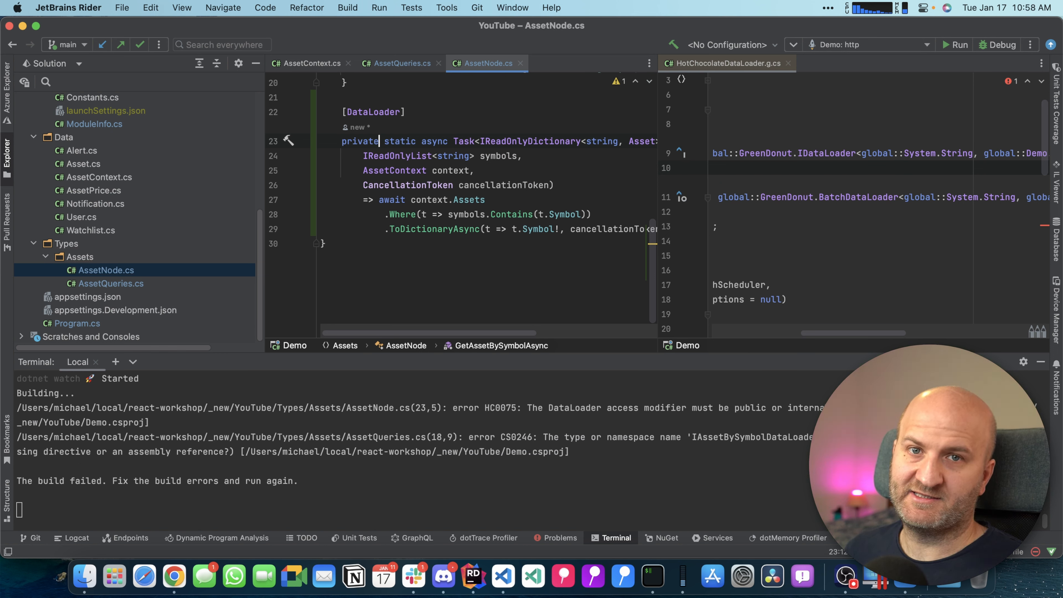
pyautogui.moveTo(346, 493)
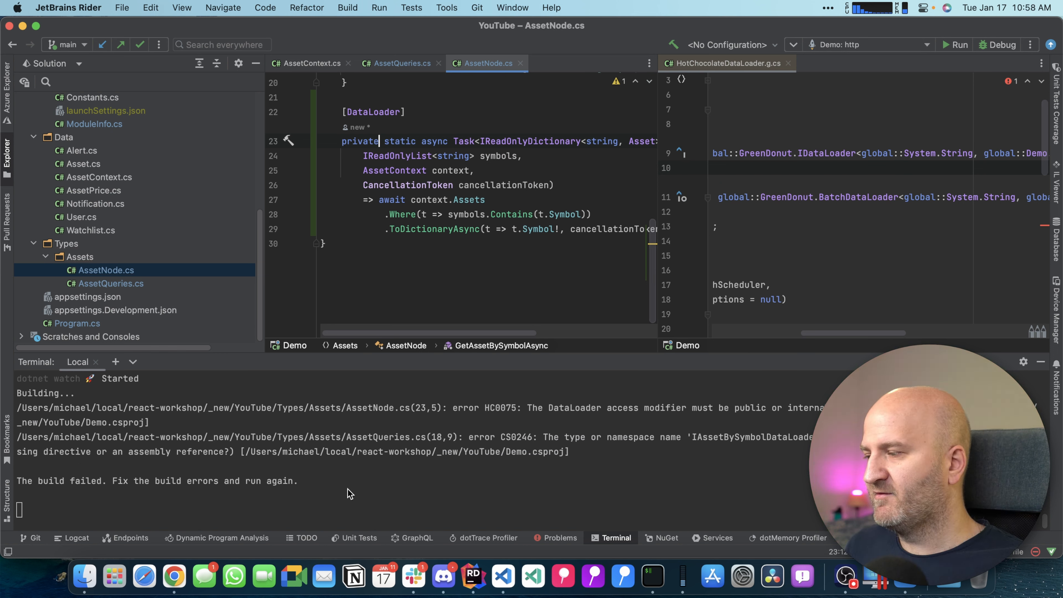
pyautogui.moveTo(220, 486)
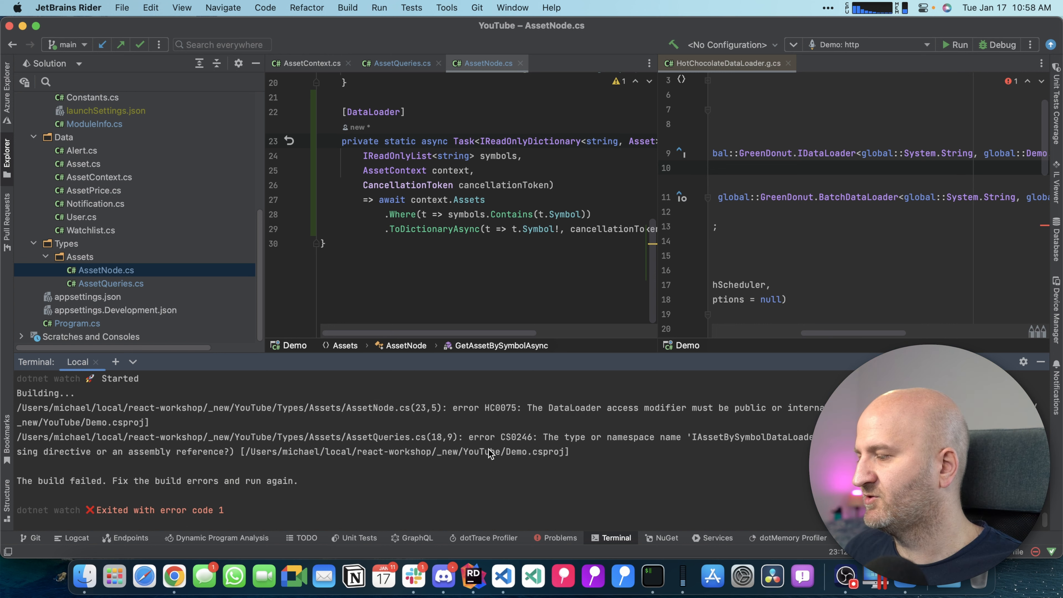
pyautogui.click(557, 537)
pyautogui.write('=> default!;')
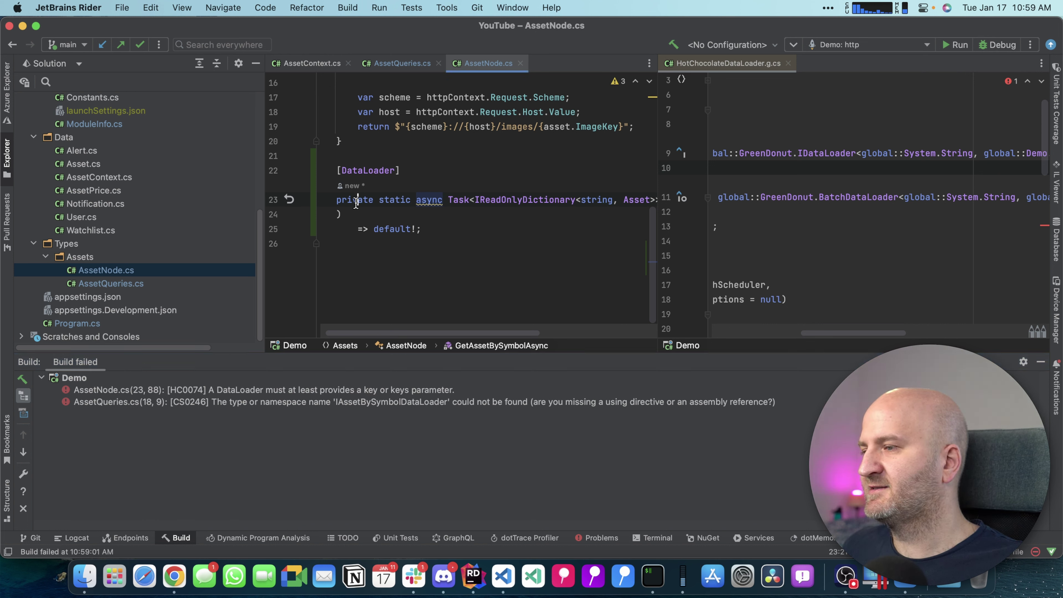
# Bring back GetAssetBySymbolAsync's parameters and its Where/ToDictionaryAsync query body.
pyautogui.write('publi')
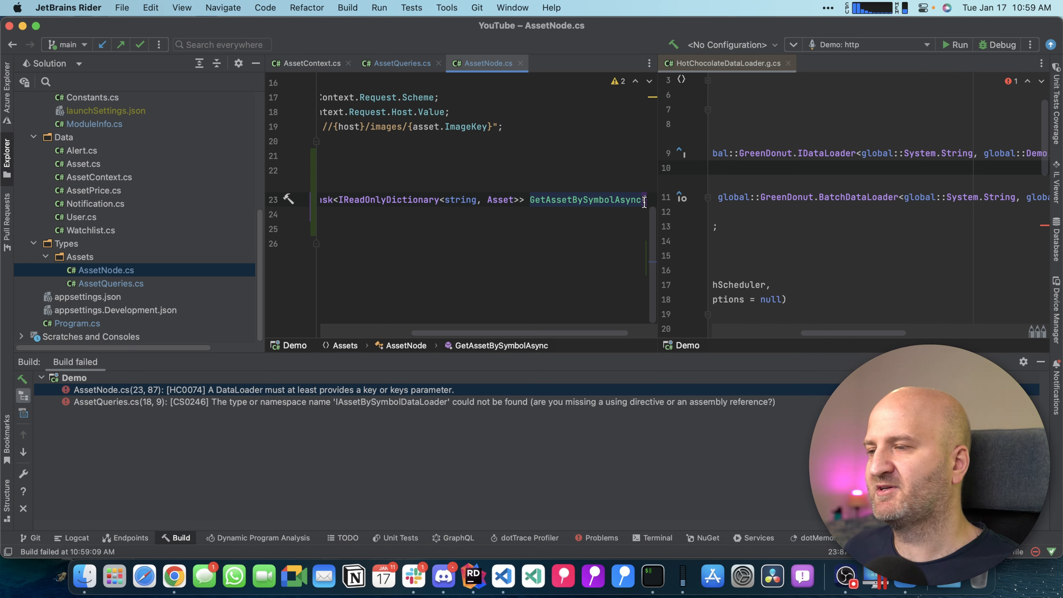
pyautogui.hscroll(-3)
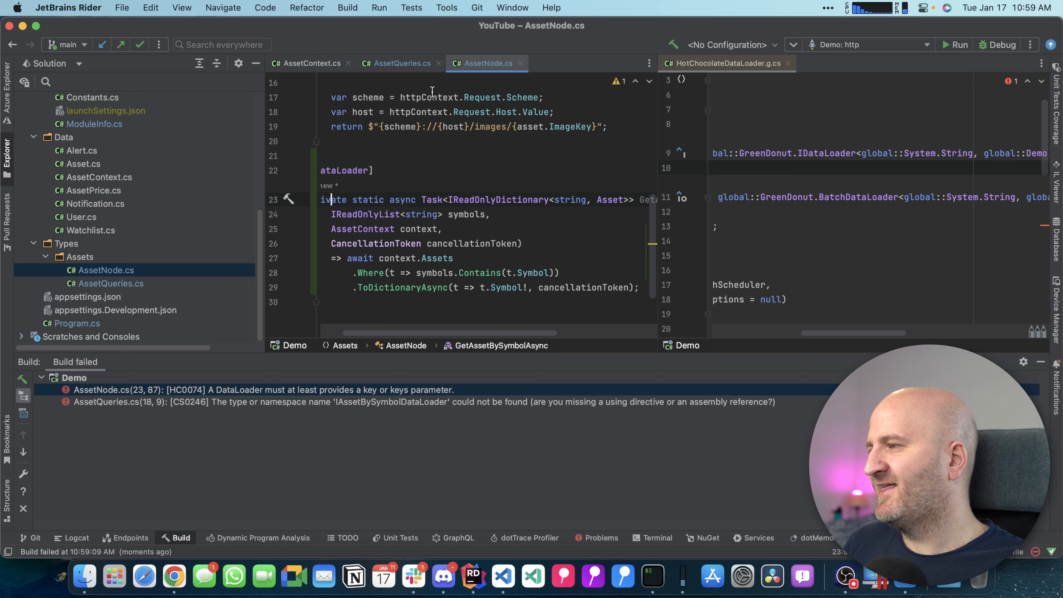
pyautogui.moveTo(529, 213)
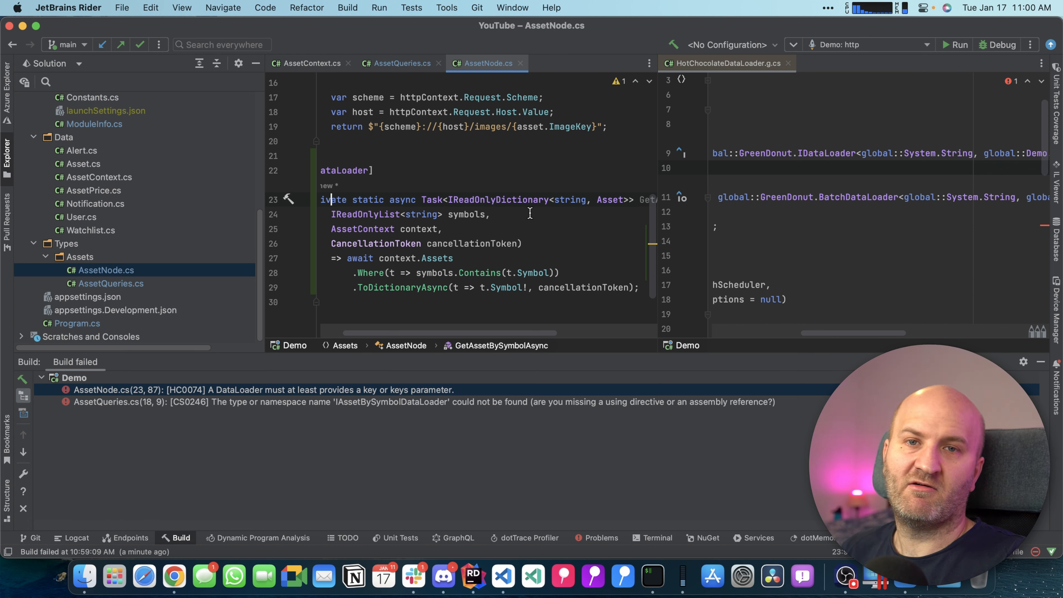
pyautogui.moveTo(117, 131)
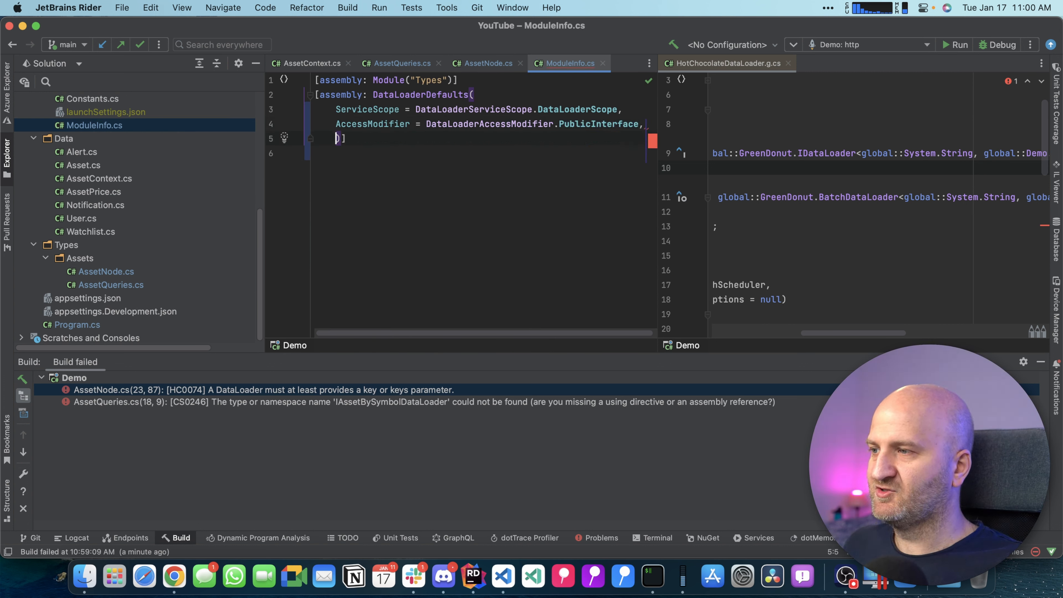
# Add GenerateRegistrationCode = false to the [assembly: DataLoaderDefaults] attribute in ModuleInfo.cs.
pyautogui.write('regi')
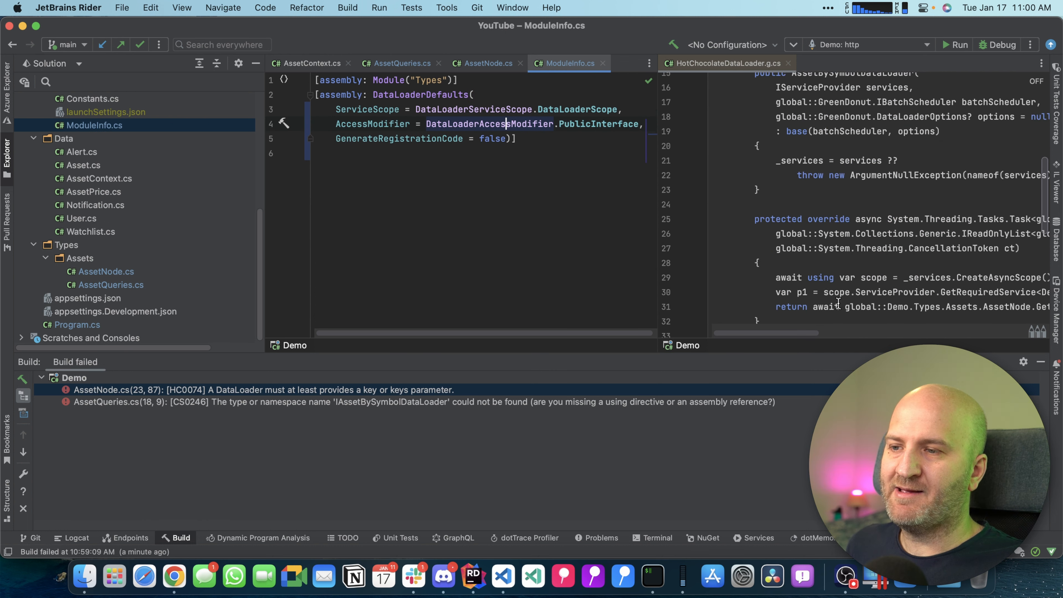
pyautogui.scroll(3)
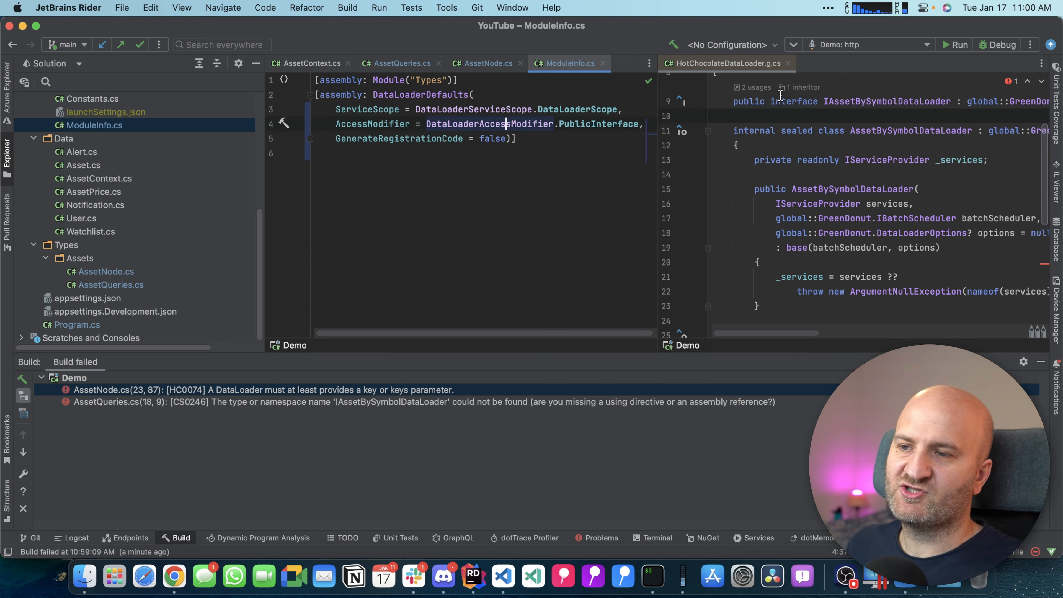
pyautogui.scroll(-3)
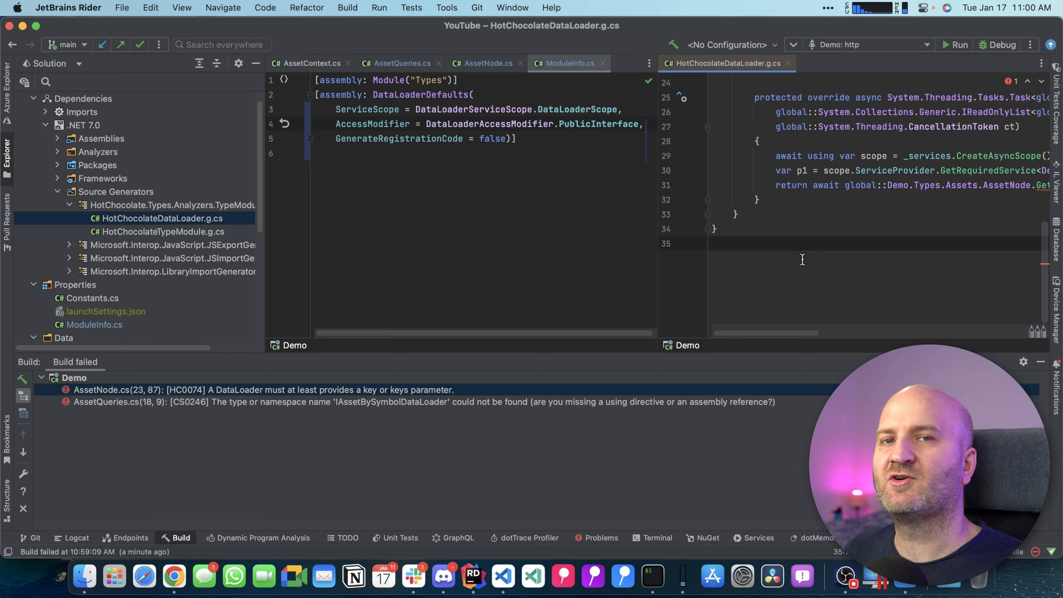
pyautogui.click(712, 242)
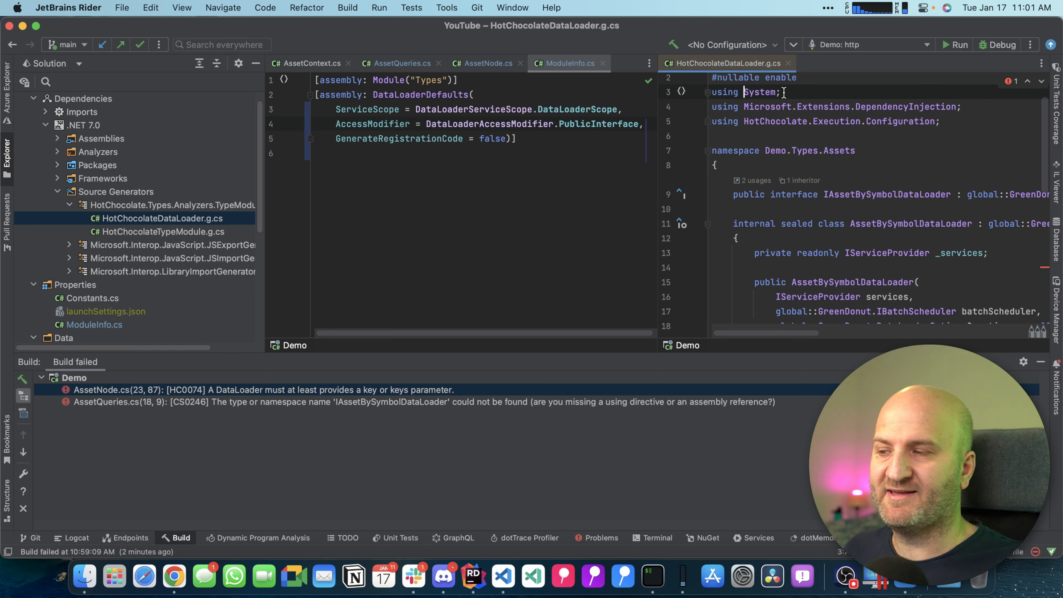
# Review HotChocolateDataLoader.g.cs, then join the batch loader's query chain onto one line in AssetNode.cs.
pyautogui.click(94, 310)
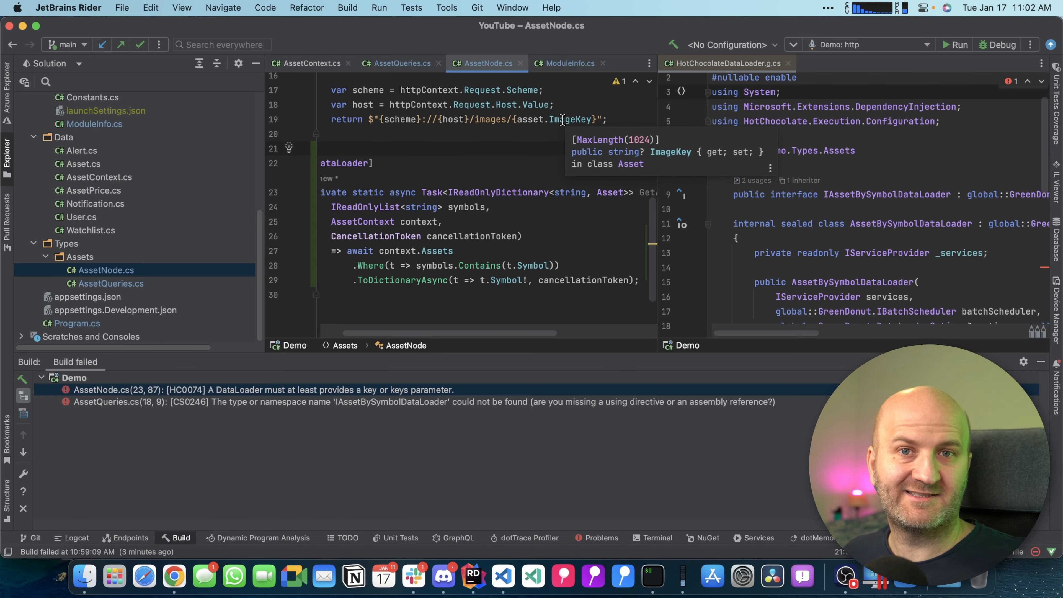
pyautogui.click(354, 265)
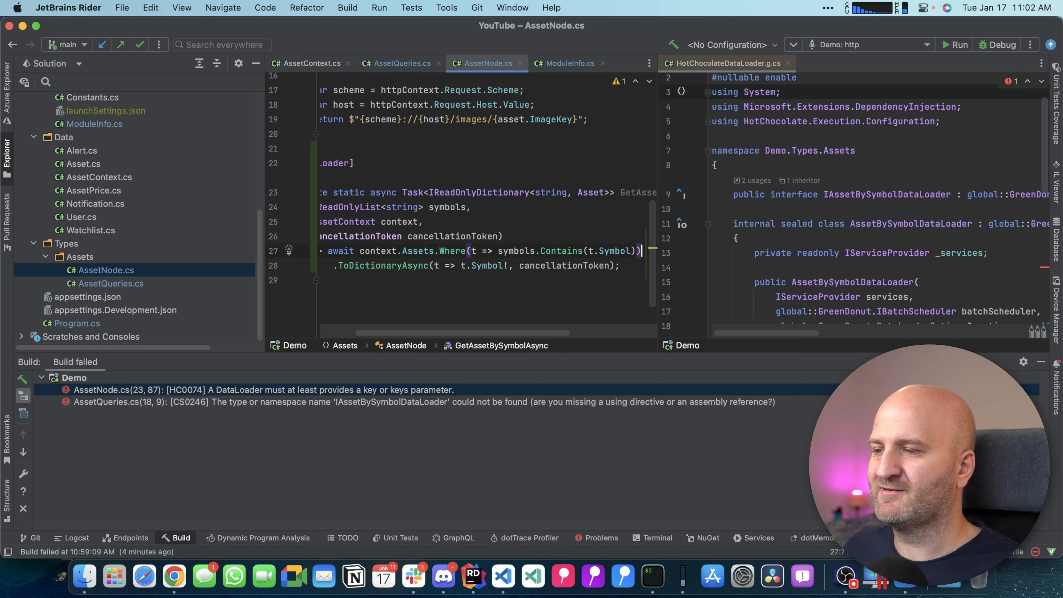
pyautogui.hscroll(-3)
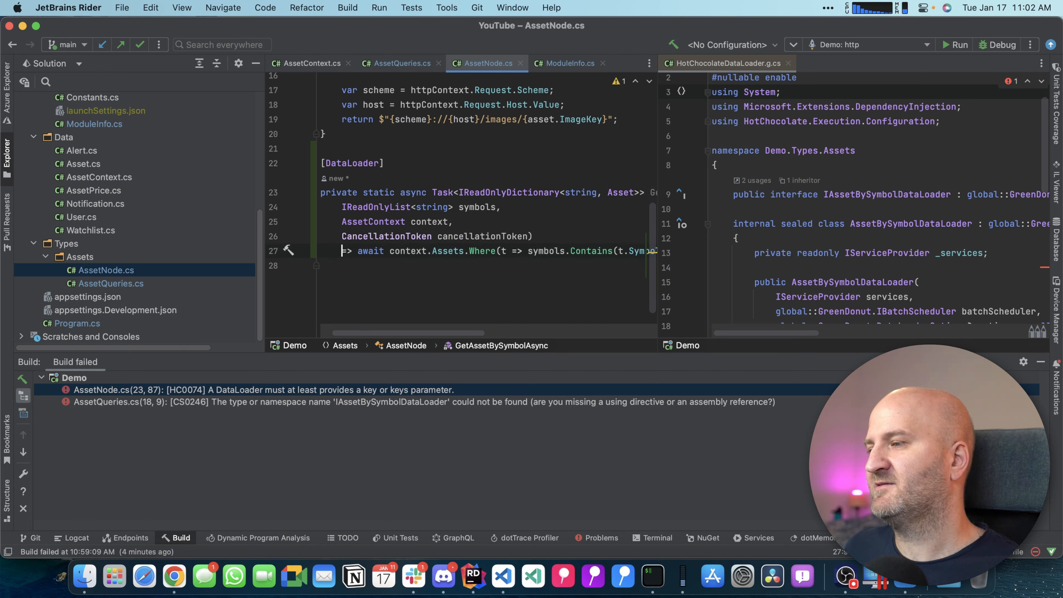
pyautogui.click(372, 163)
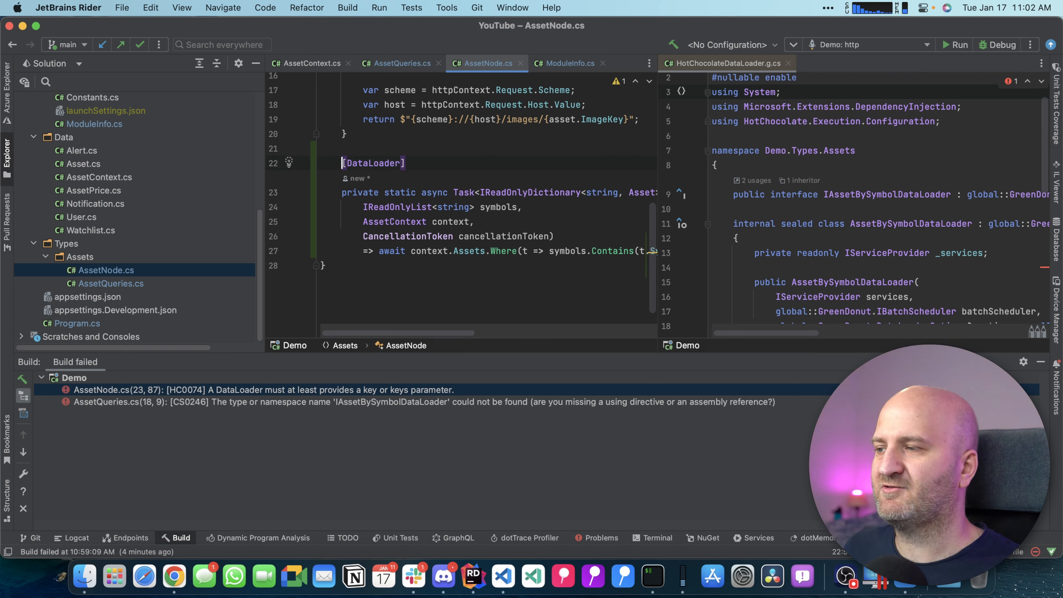